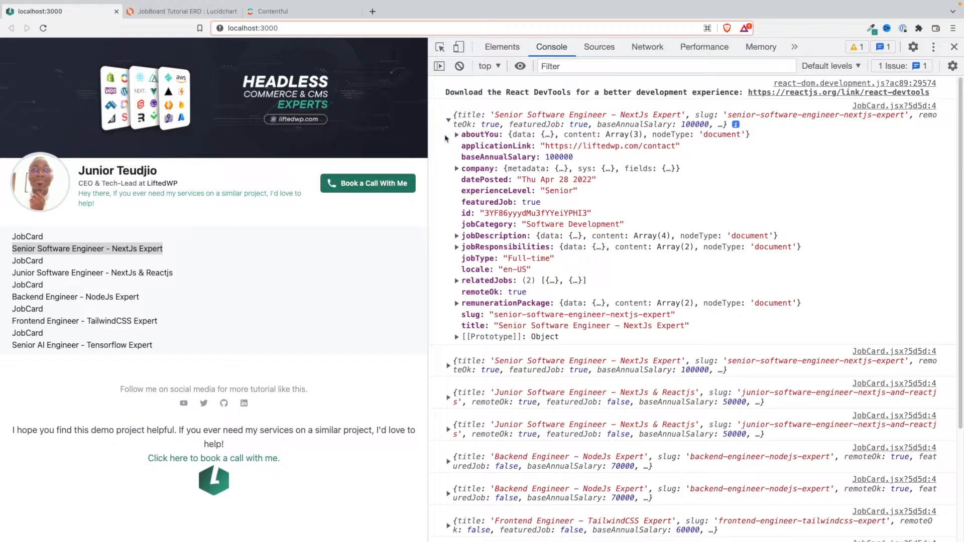
Expand the first logged job object and its company details in the Console.
{"action": "left_click", "coordinate": [448, 115]}
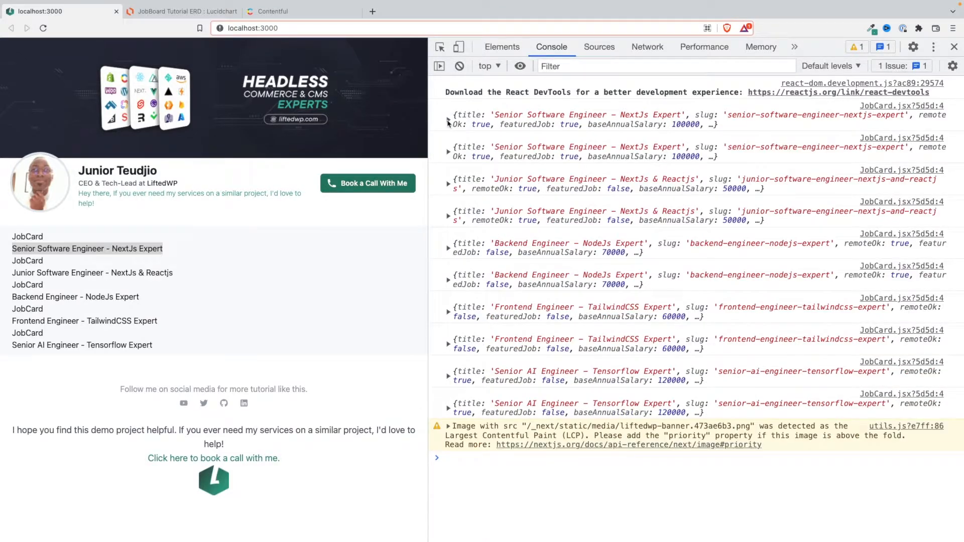
{"action": "left_click", "coordinate": [448, 124]}
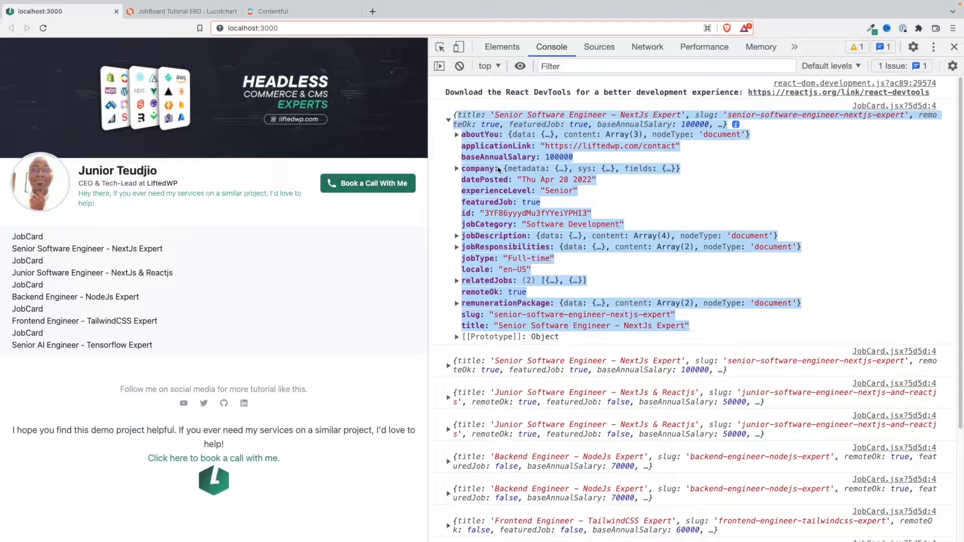
{"action": "left_click", "coordinate": [457, 168]}
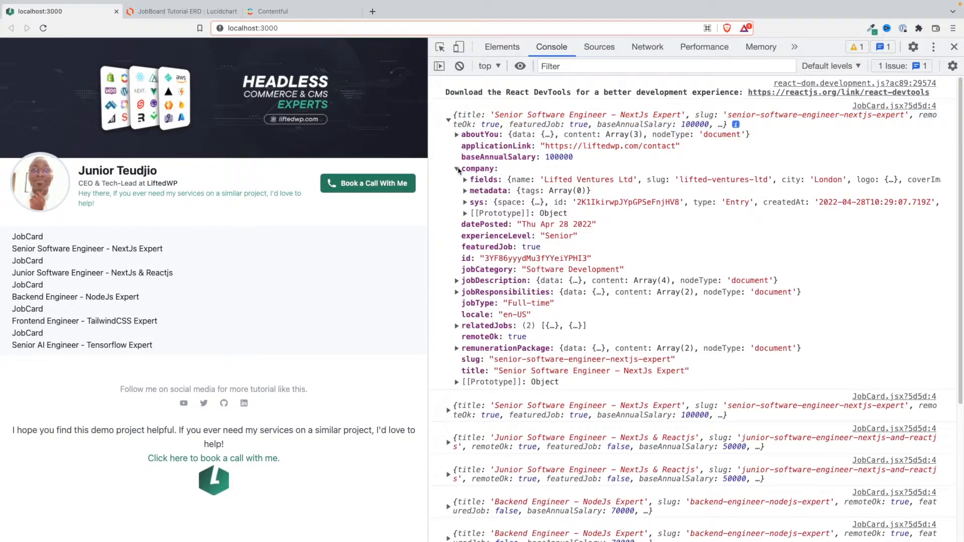
{"action": "left_click", "coordinate": [457, 169]}
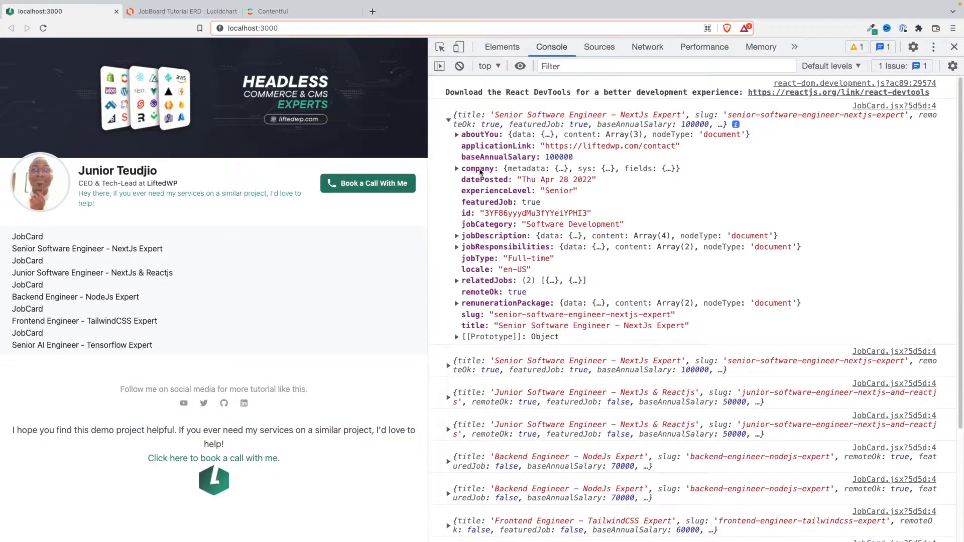
{"action": "left_click", "coordinate": [457, 168]}
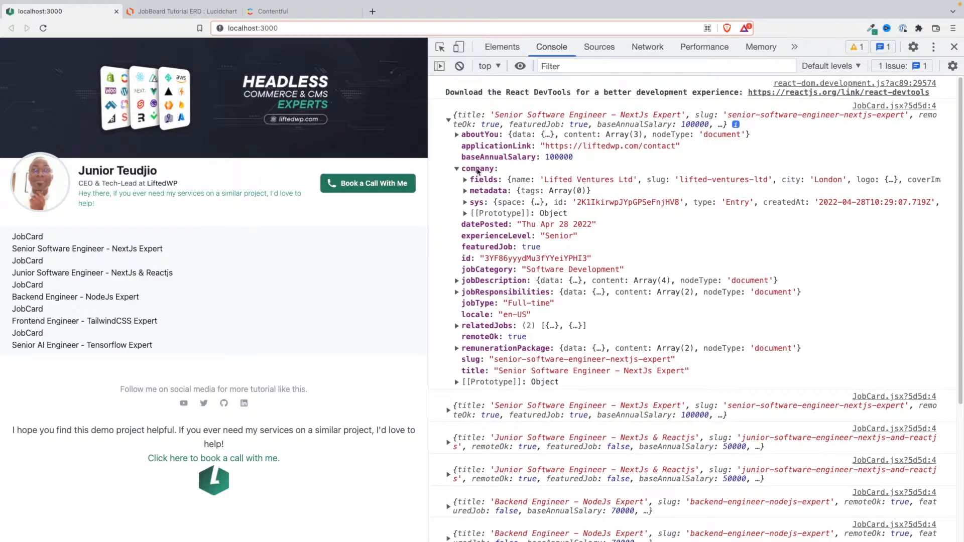
{"action": "mouse_move", "coordinate": [476, 179]}
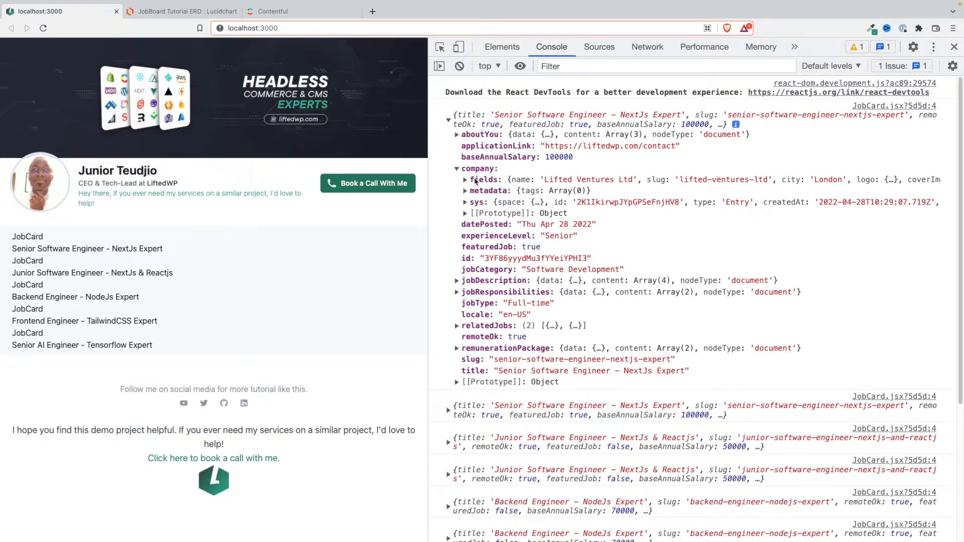
Open the company fields to show city, cover image, logo, name, slug and website.
{"action": "left_click", "coordinate": [465, 180]}
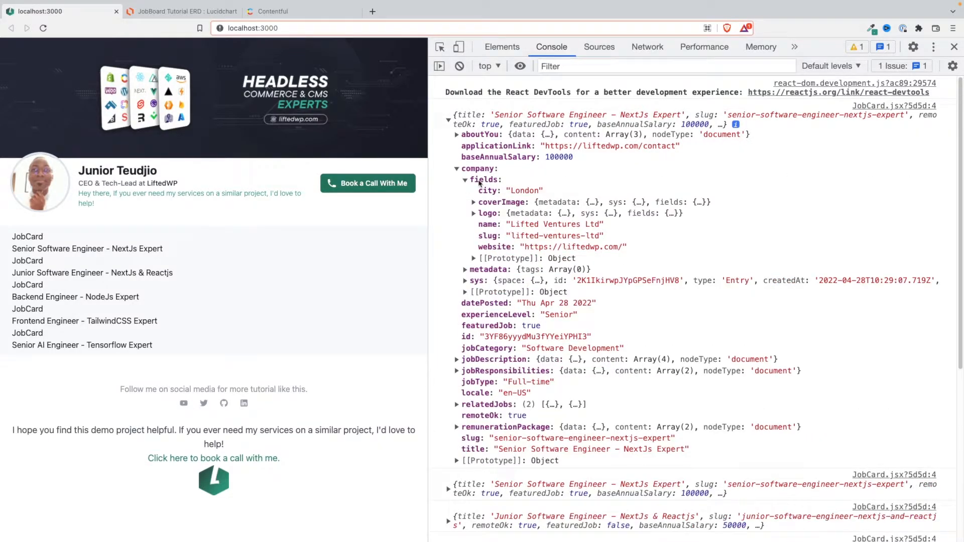
{"action": "left_click", "coordinate": [465, 180]}
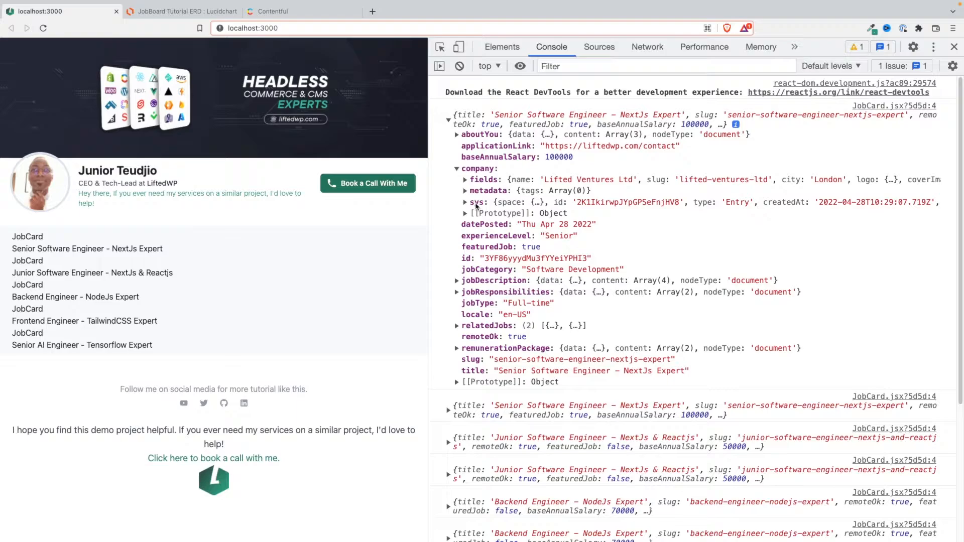
{"action": "mouse_move", "coordinate": [513, 433]}
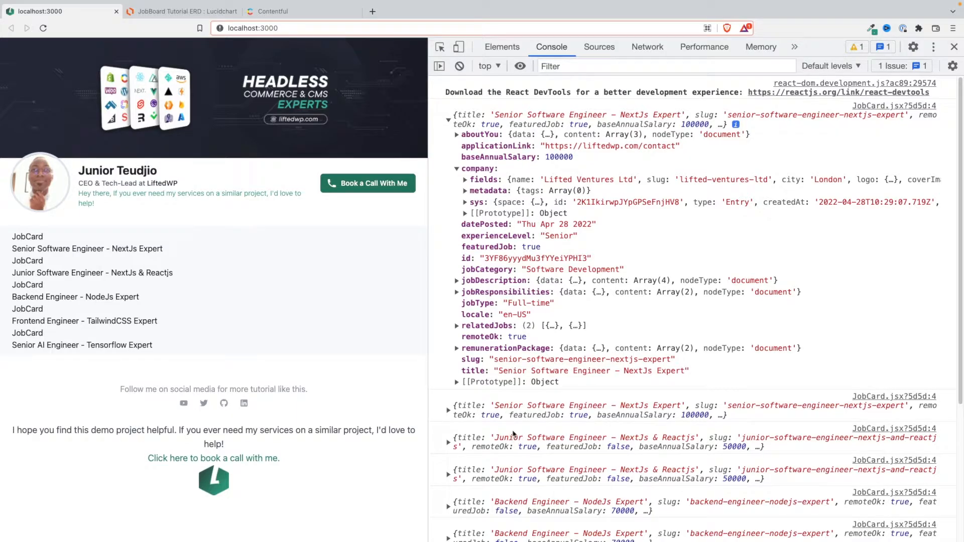
{"action": "mouse_move", "coordinate": [559, 297]}
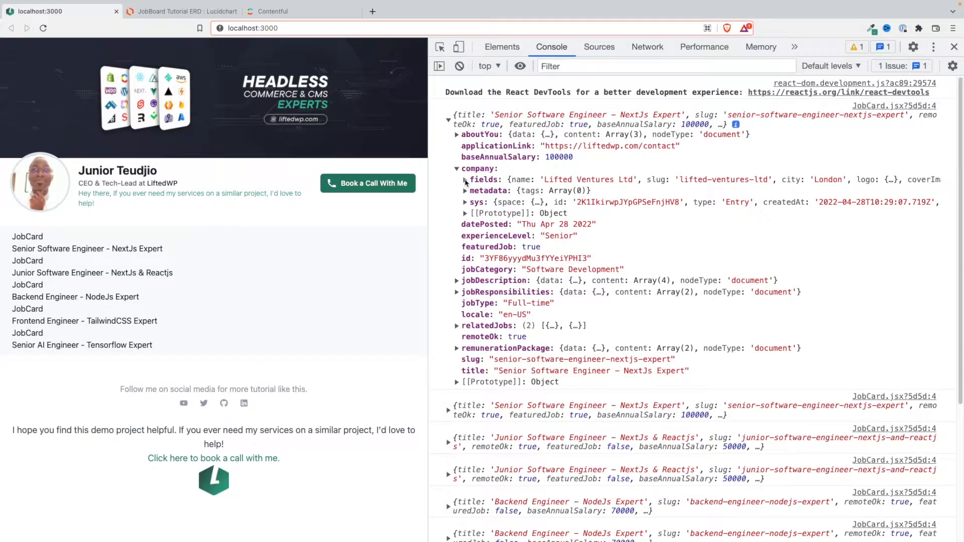
{"action": "left_click", "coordinate": [465, 180]}
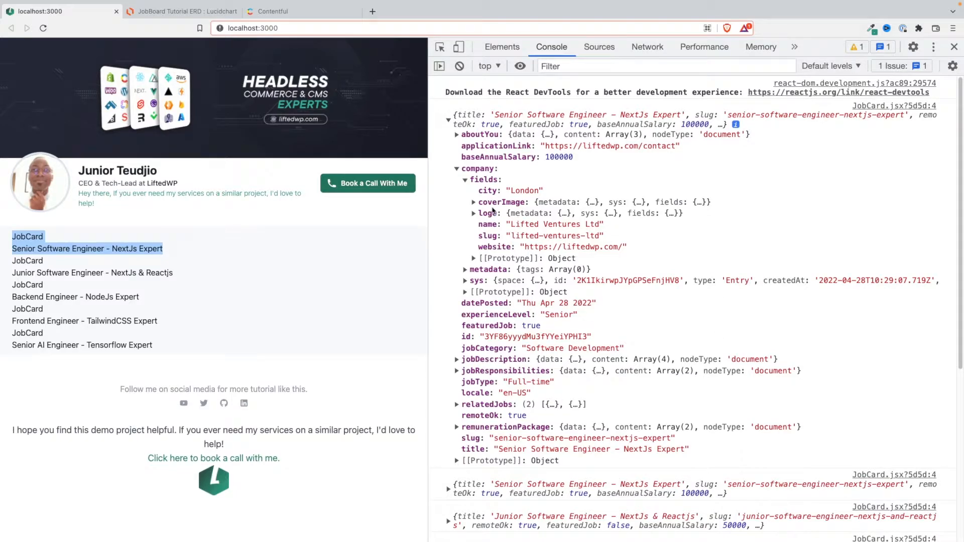
{"action": "left_click", "coordinate": [458, 169]}
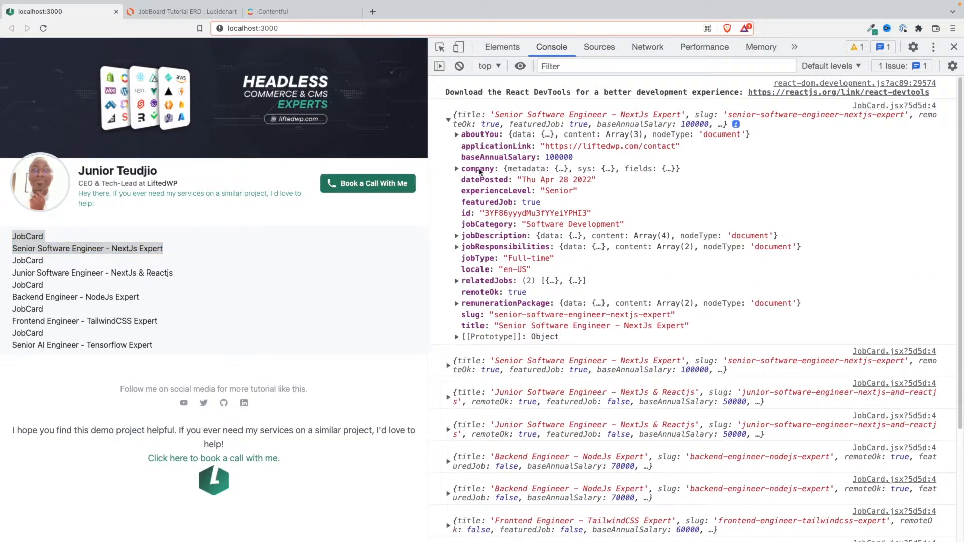
{"action": "left_click", "coordinate": [457, 169]}
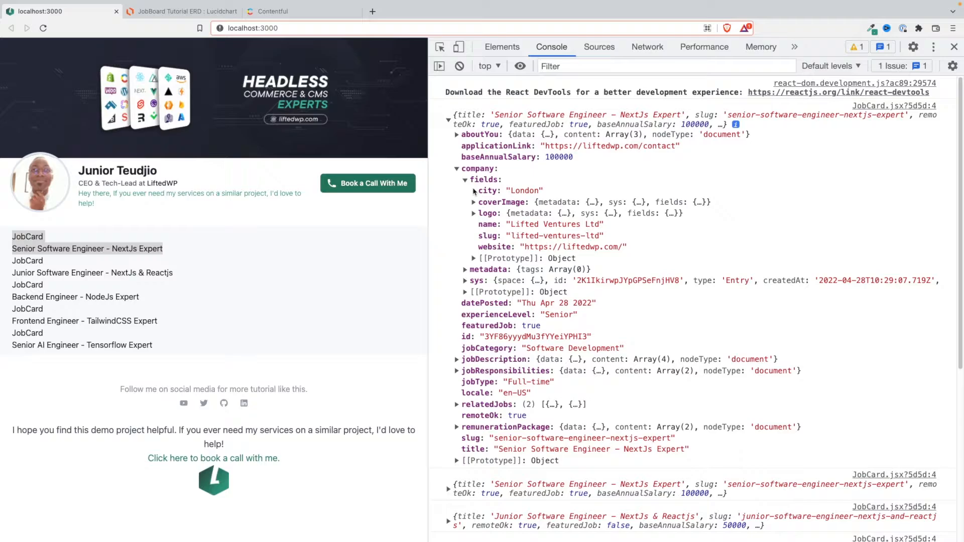
{"action": "left_click", "coordinate": [473, 213]}
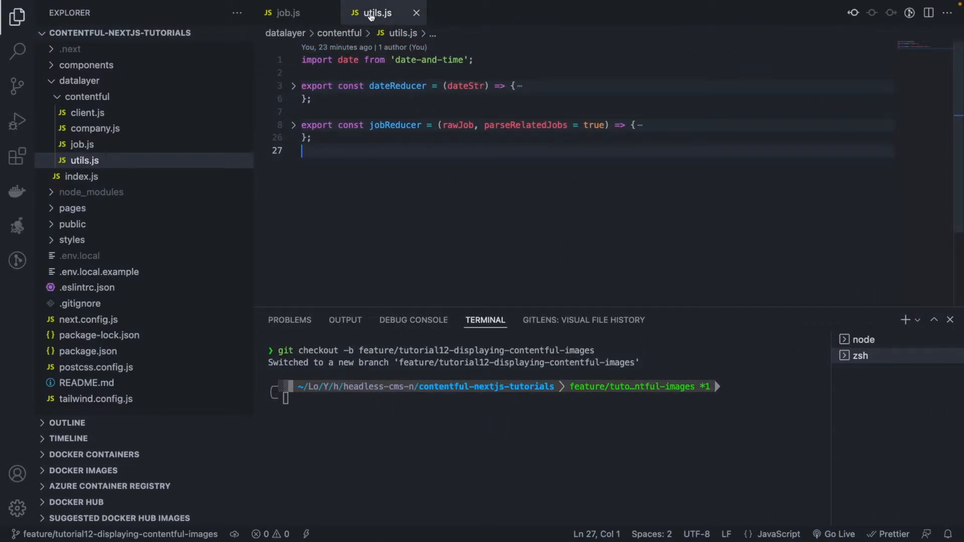
Review jobReducer's dateReducer call, fold jobReducer, and add a blank line above it.
{"action": "left_click", "coordinate": [393, 125]}
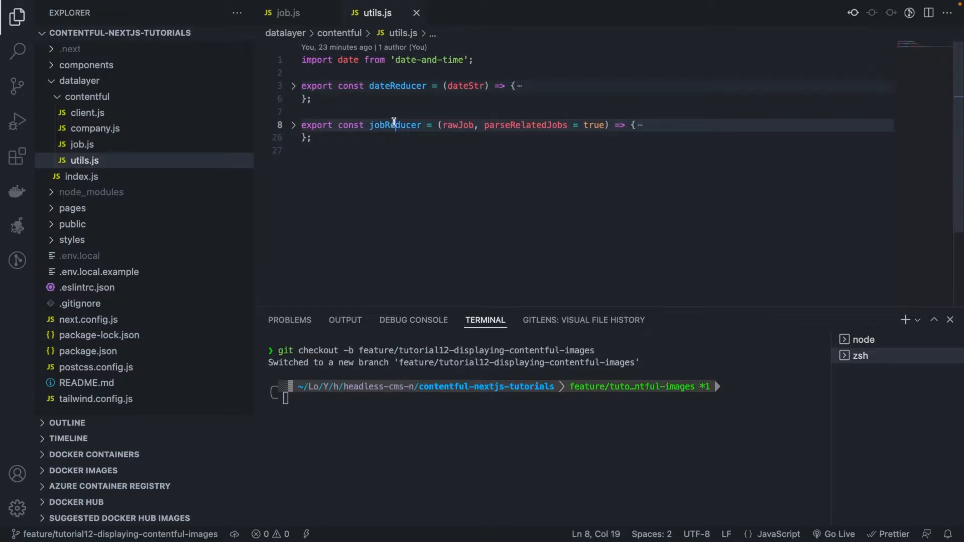
{"action": "double_click", "coordinate": [397, 85]}
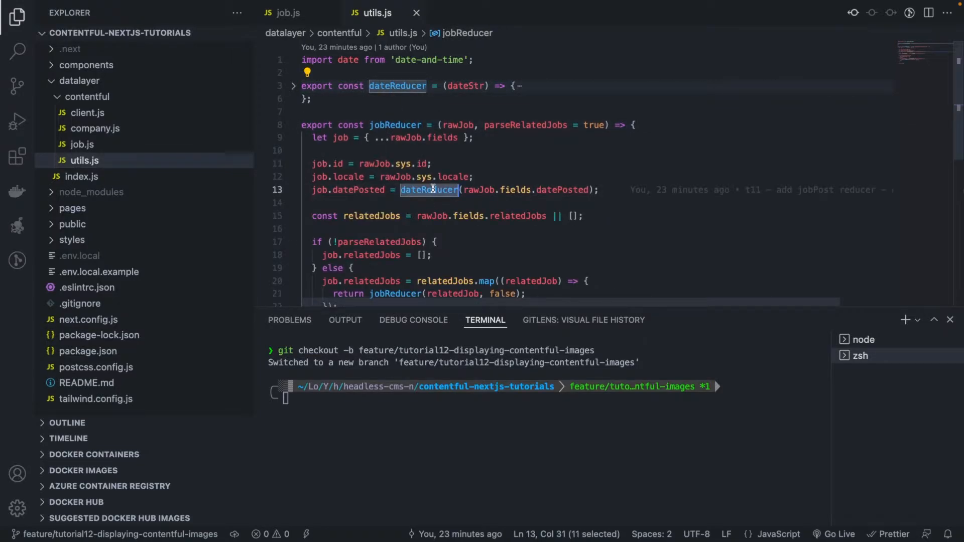
{"action": "mouse_move", "coordinate": [556, 184]}
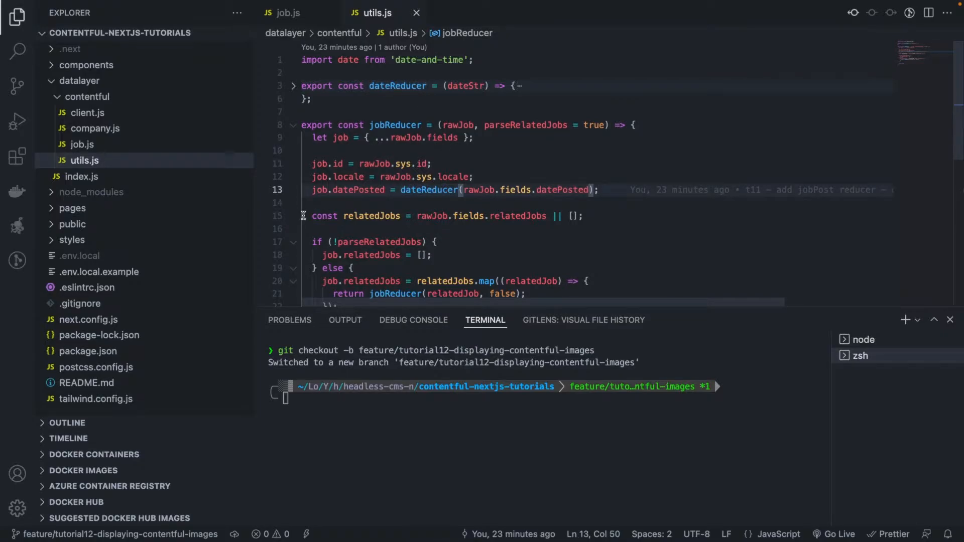
{"action": "left_click", "coordinate": [293, 125]}
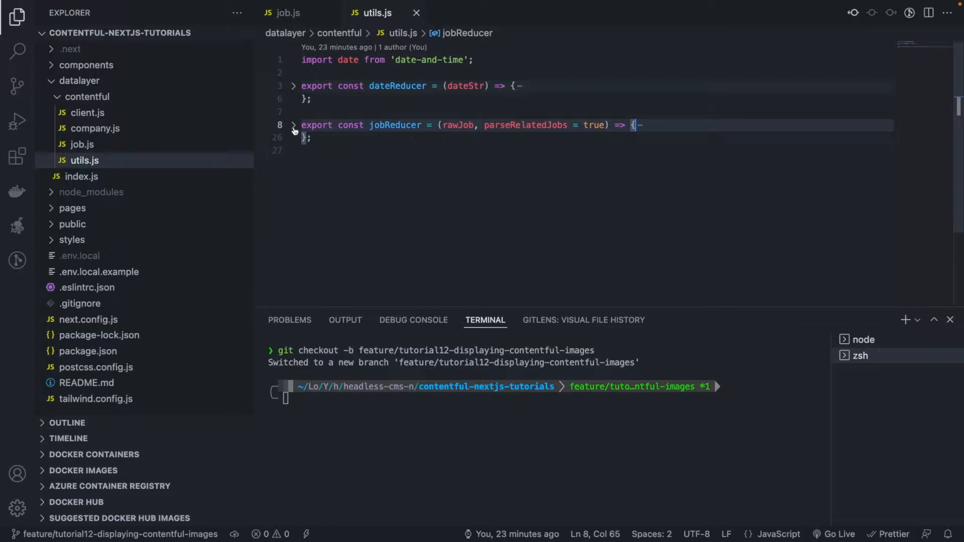
{"action": "key", "text": "Enter"}
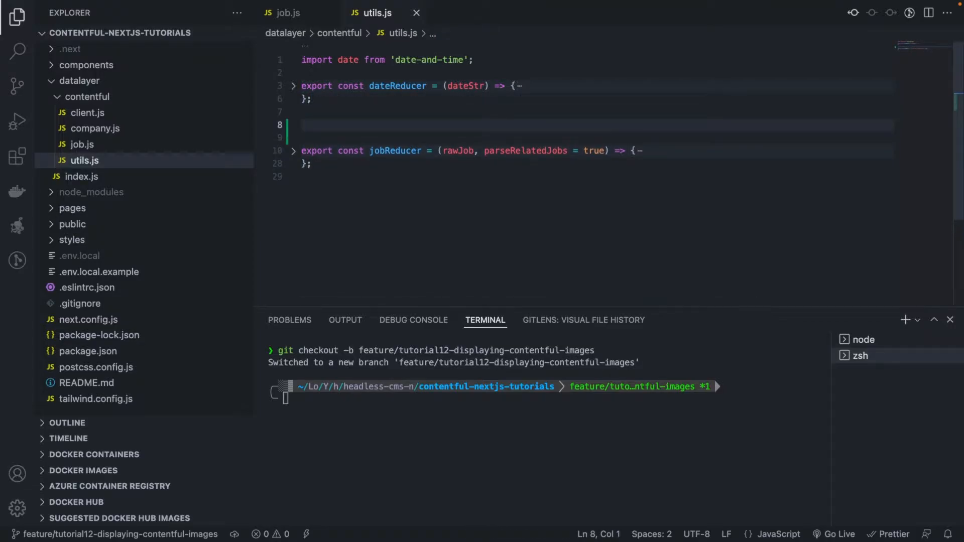
Write export const companyReducer = (rawCompany) with company = {...rawCompany.fields}.
{"action": "type", "text": "export const"}
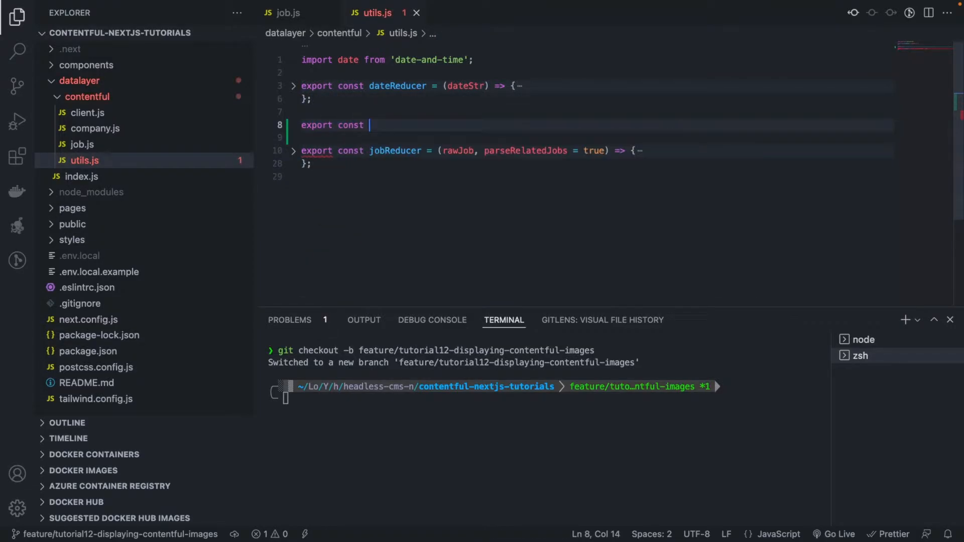
{"action": "type", "text": "comp"}
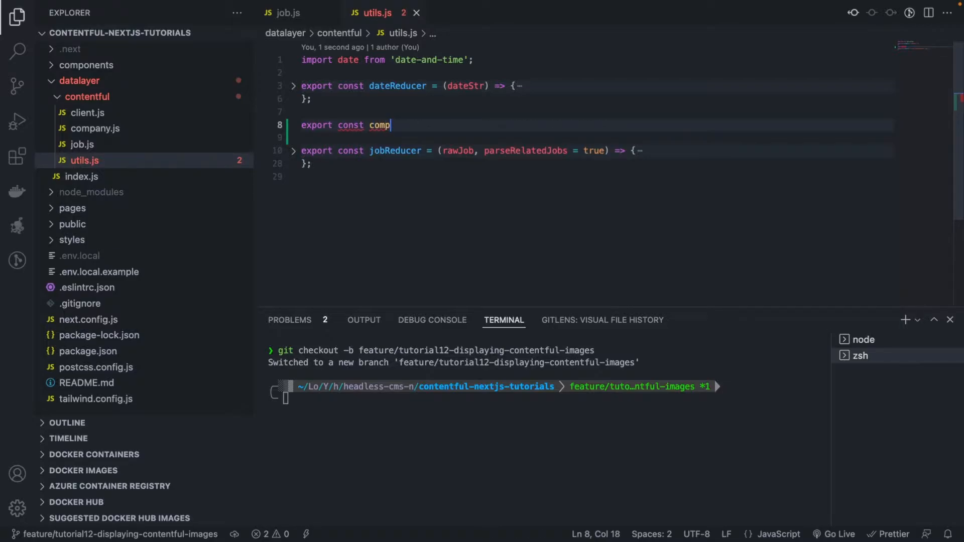
{"action": "type", "text": "anyReducer = (r"}
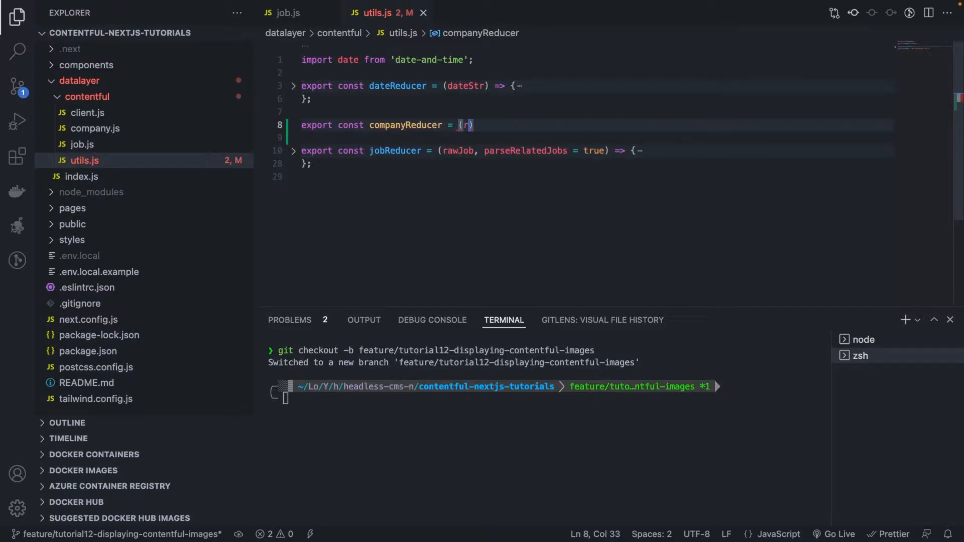
{"action": "type", "text": "awCompany"}
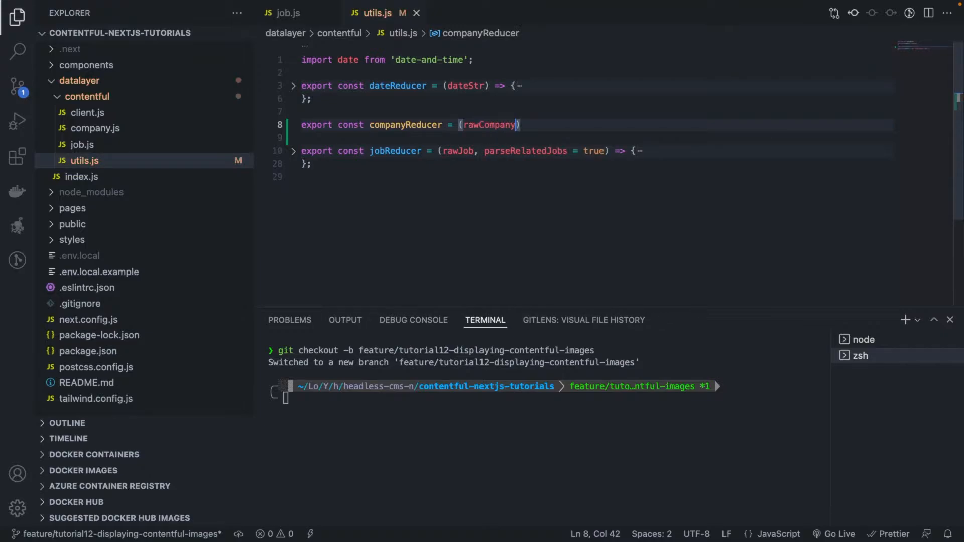
{"action": "type", "text": "=> {"}
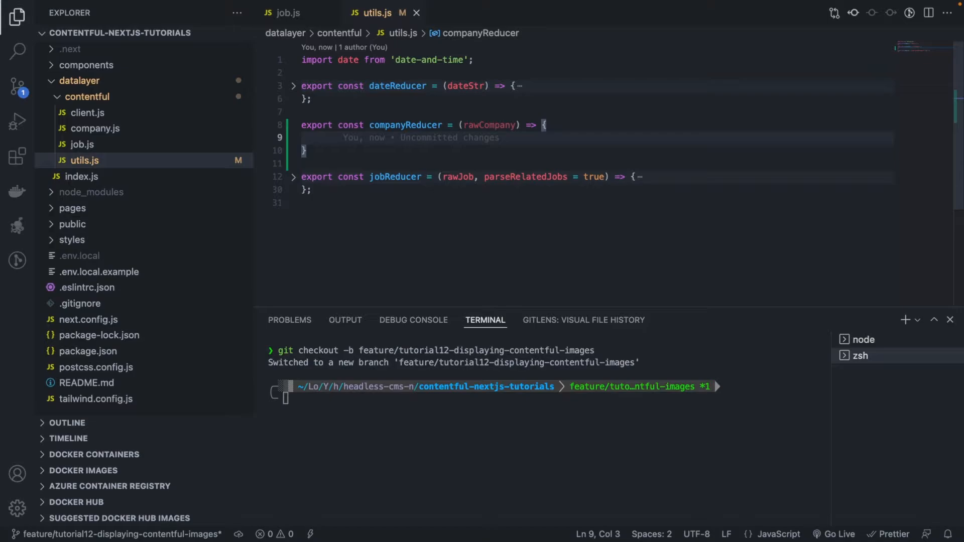
{"action": "type", "text": "co"}
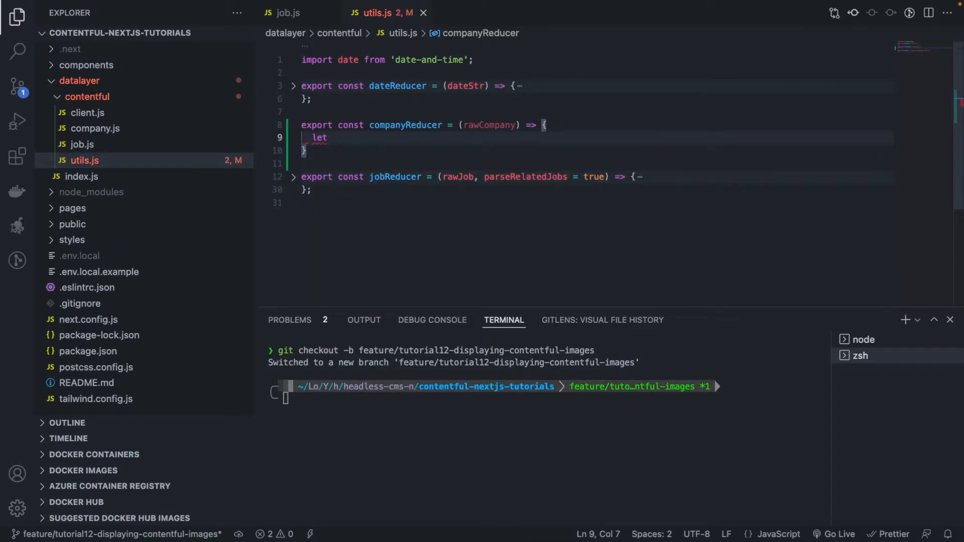
{"action": "type", "text": "company ="}
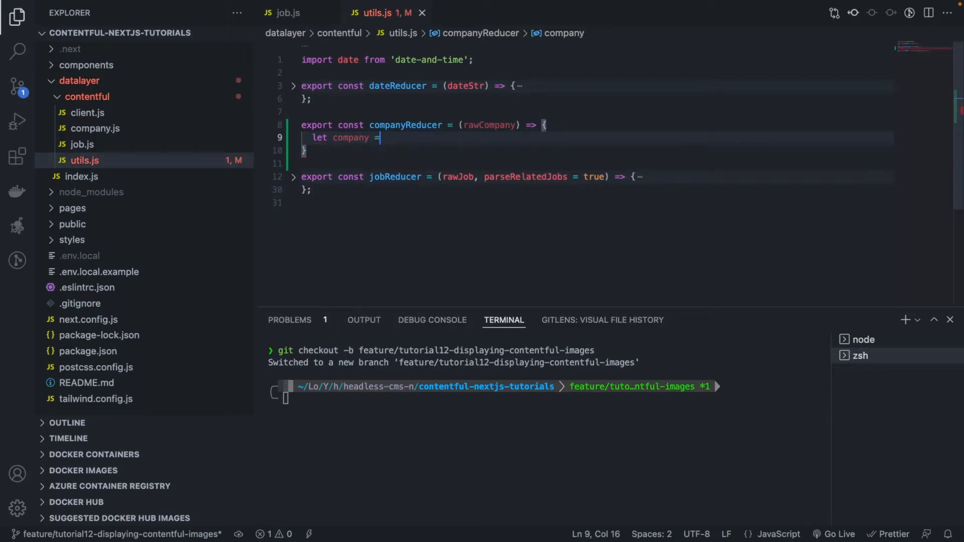
{"action": "type", "text": "{...}"}
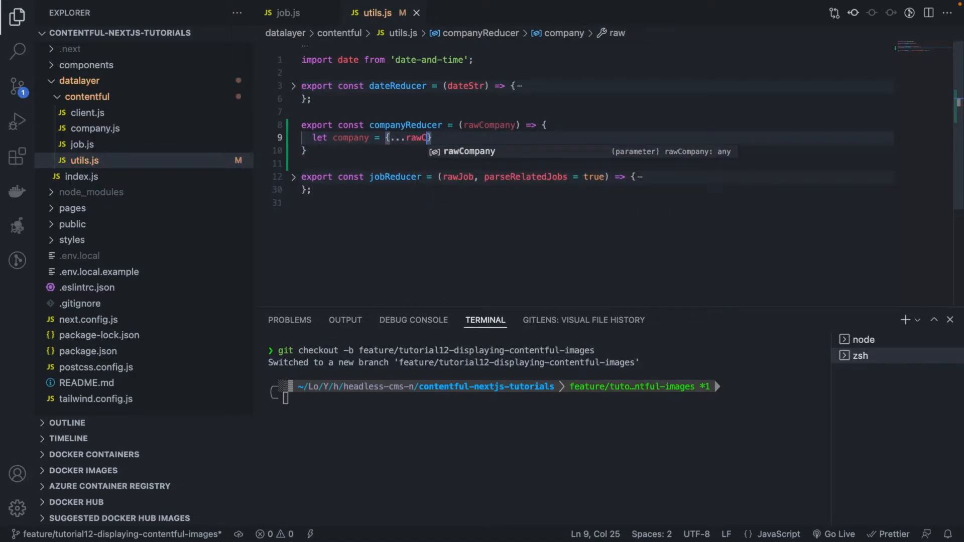
{"action": "type", "text": ".fields"}
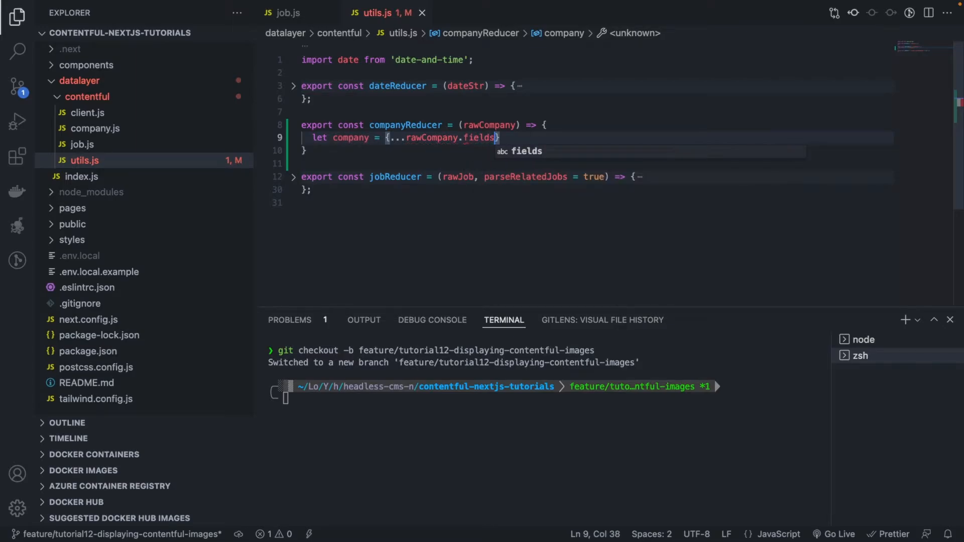
{"action": "key", "text": "Enter"}
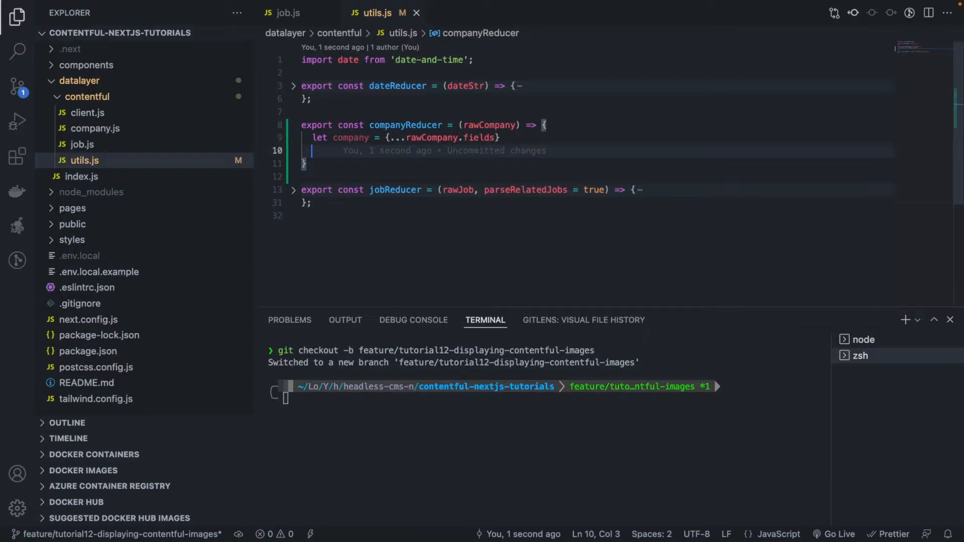
Set company.id = rawCompany.sys.id and begin another company line reading rawCompany.sys.
{"action": "type", "text": "company.id ="}
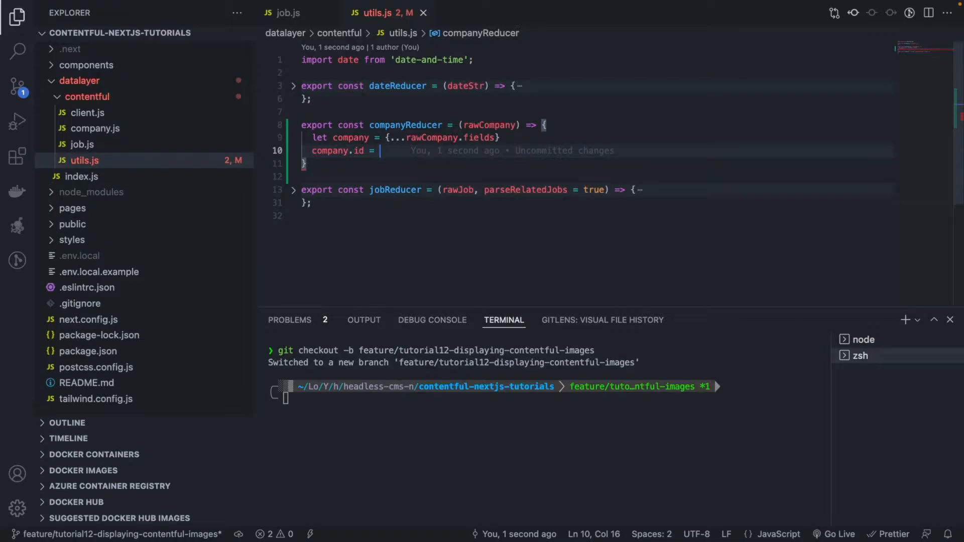
{"action": "type", "text": "rawCompany"}
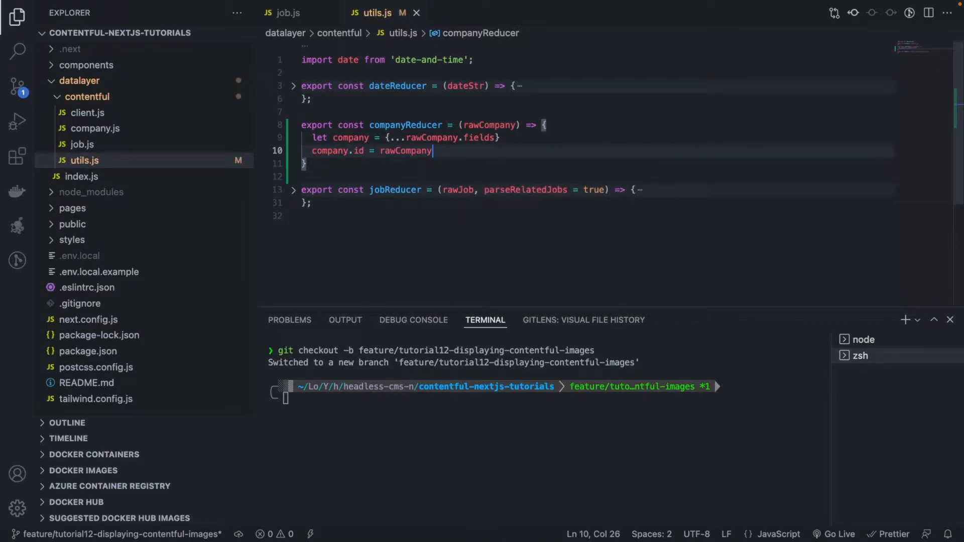
{"action": "type", "text": ".sys.id"}
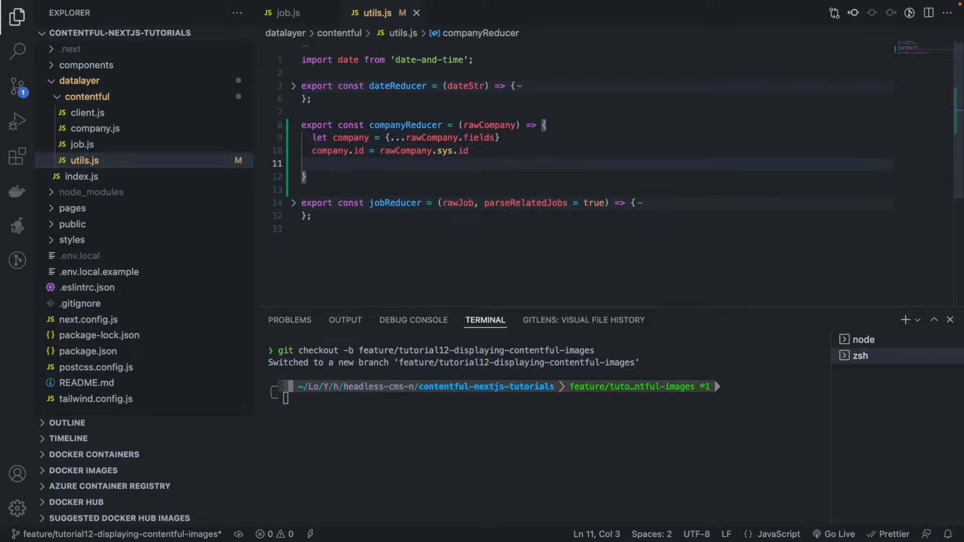
{"action": "type", "text": "company.id ="}
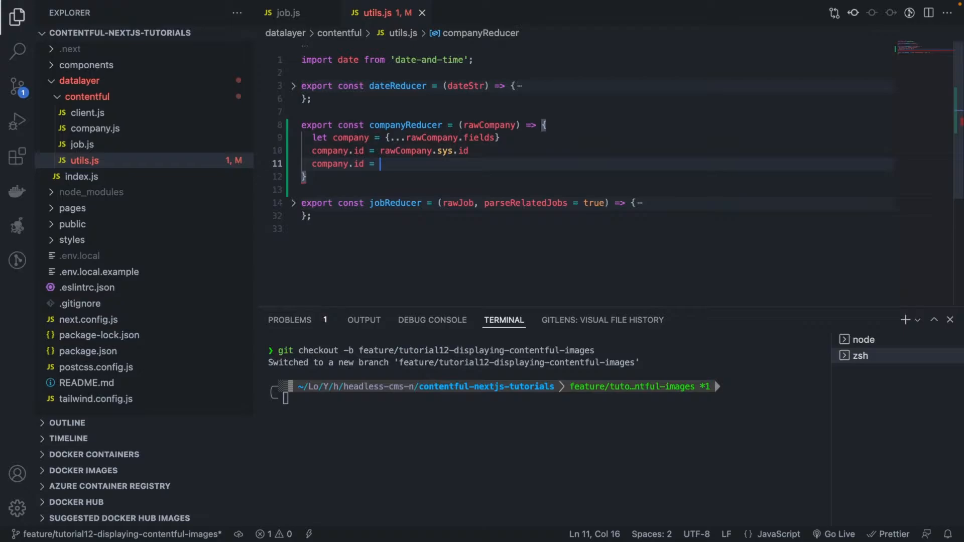
{"action": "type", "text": "rawCompany."}
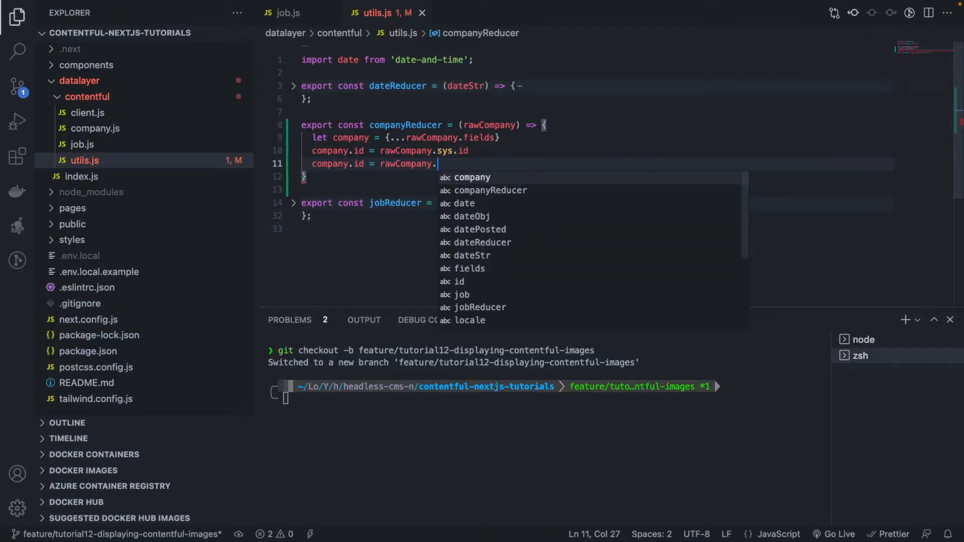
{"action": "type", "text": "sys."}
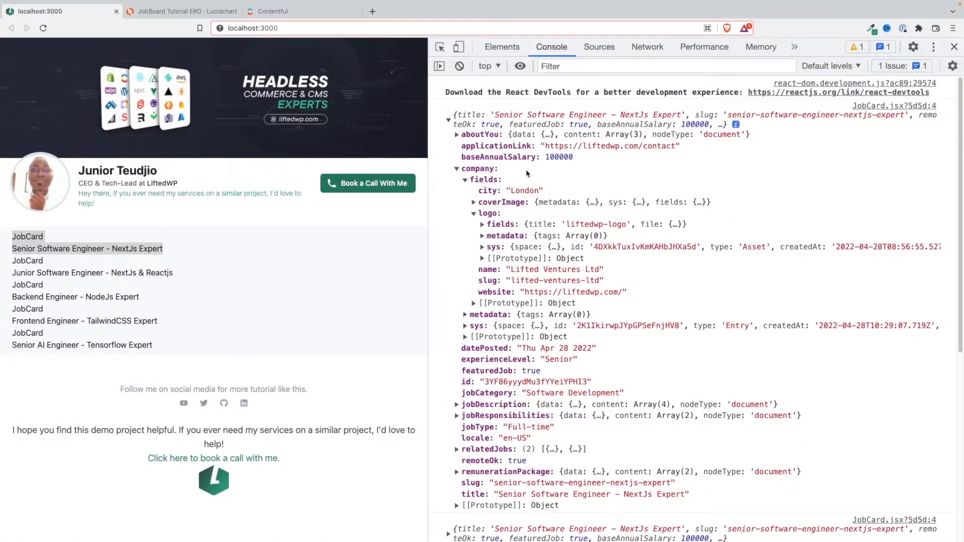
Expand company.sys, then reopen fields and the logo's fields to show its file URL.
{"action": "left_click", "coordinate": [466, 180]}
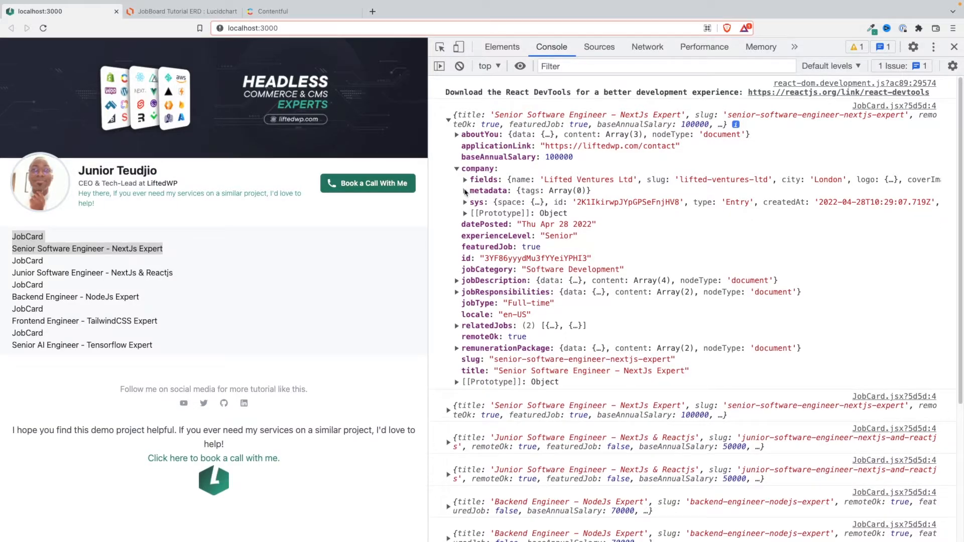
{"action": "left_click", "coordinate": [458, 201]}
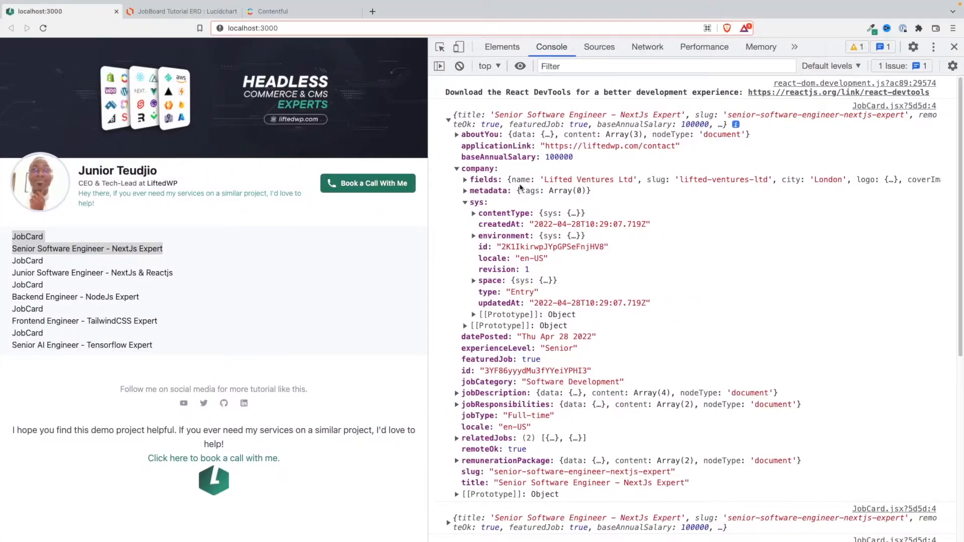
{"action": "left_click", "coordinate": [466, 180]}
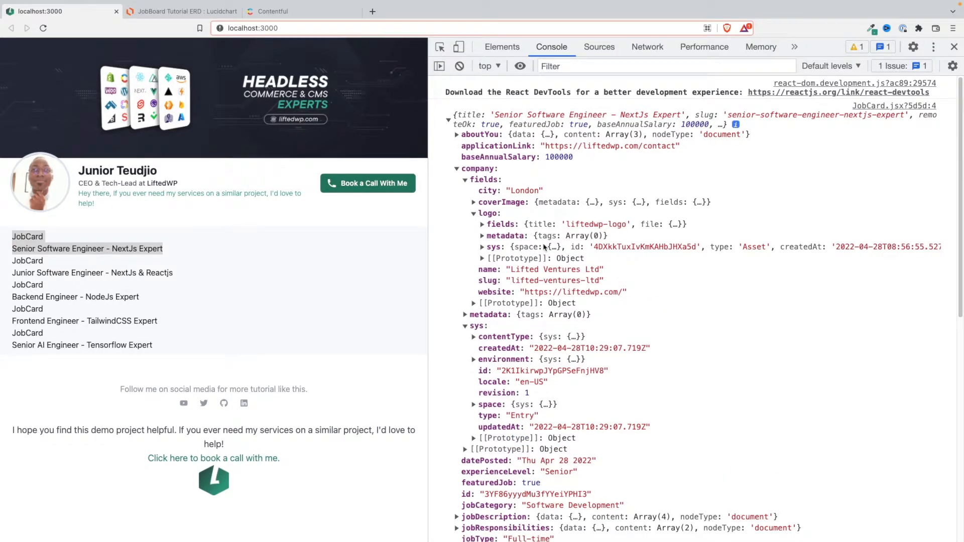
{"action": "left_click", "coordinate": [473, 224]}
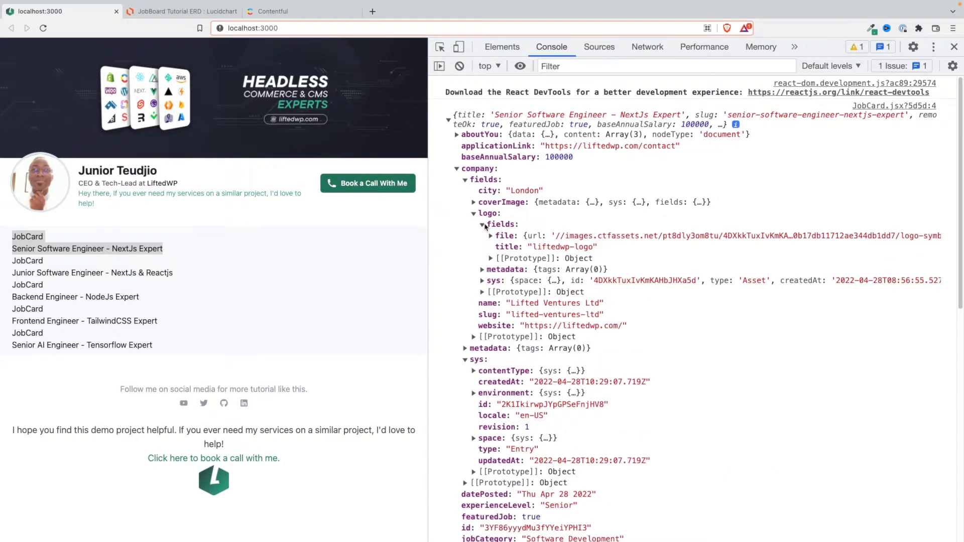
{"action": "left_click", "coordinate": [482, 224]}
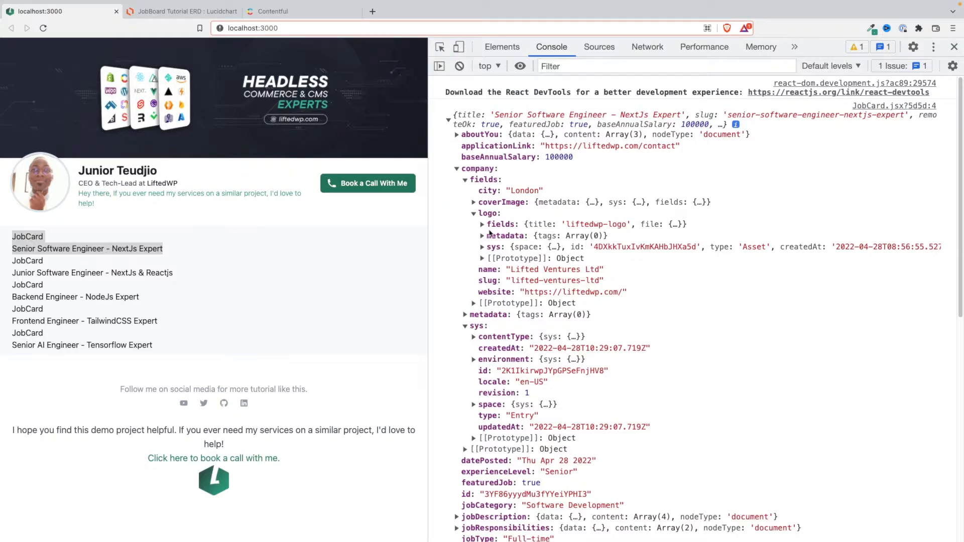
{"action": "left_click", "coordinate": [474, 224]}
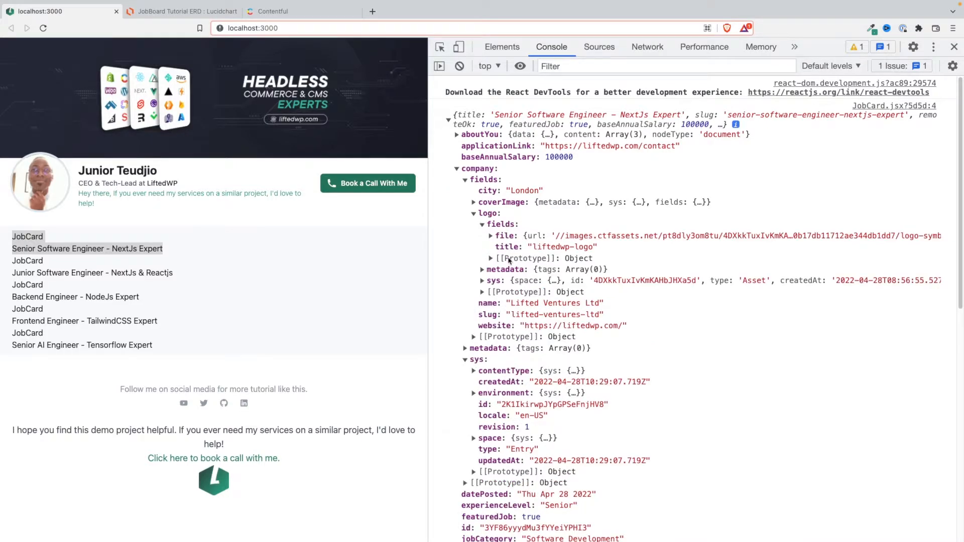
{"action": "mouse_move", "coordinate": [503, 276]}
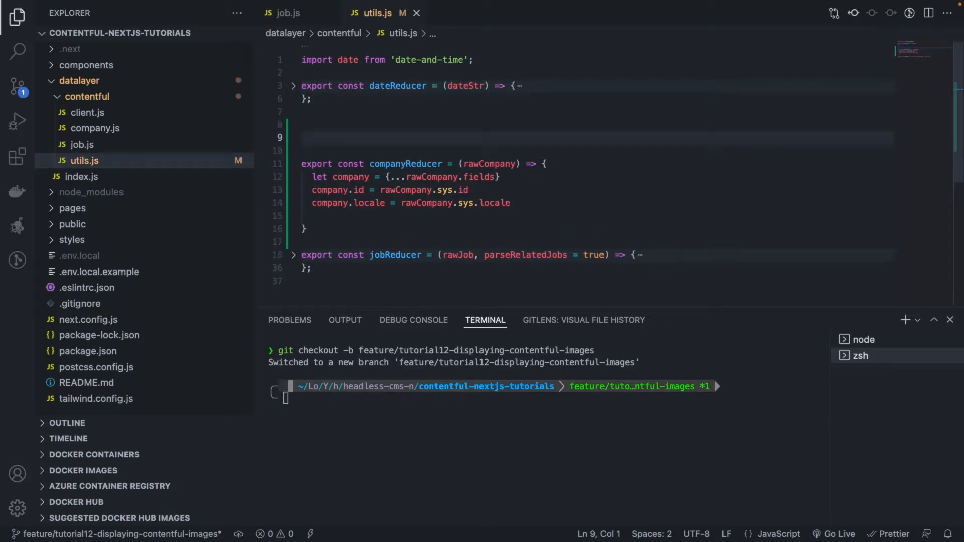
Declare an exported imageReducer arrow function in utils.js with an empty body.
{"action": "type", "text": "export con"}
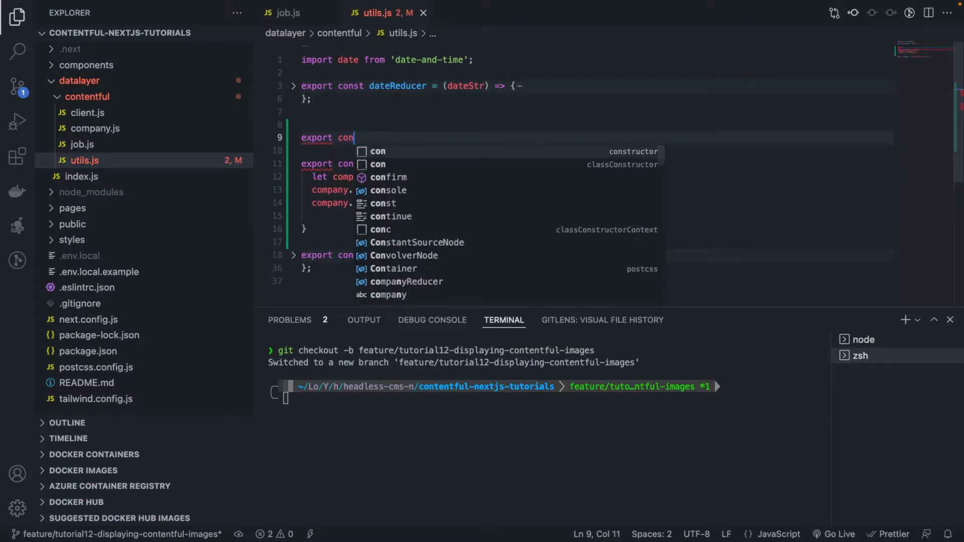
{"action": "type", "text": "st imageRe"}
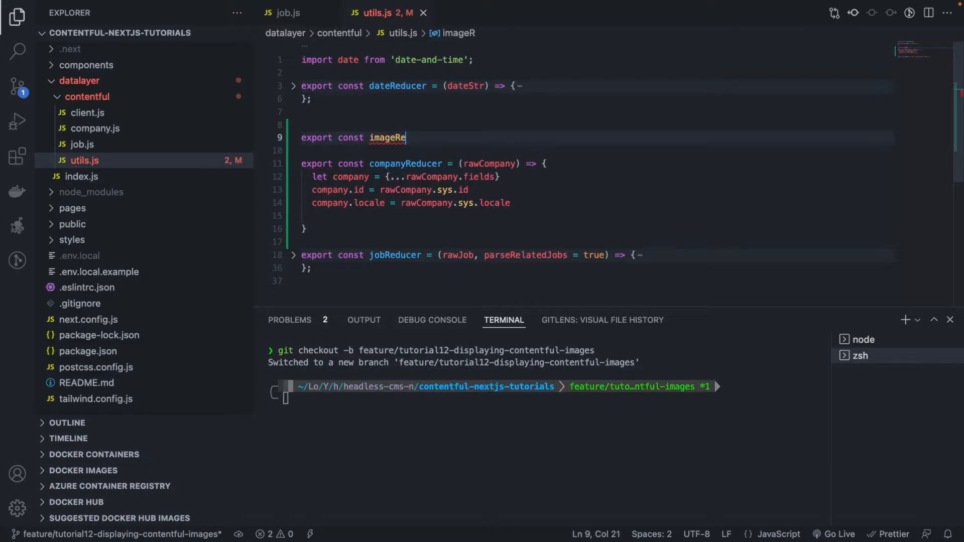
{"action": "type", "text": "ducer"}
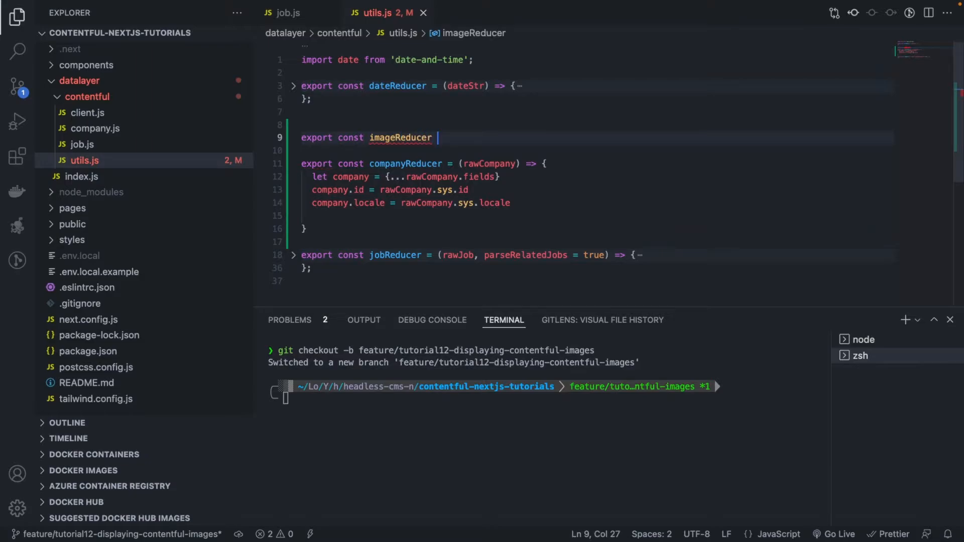
{"action": "type", "text": "= (r"}
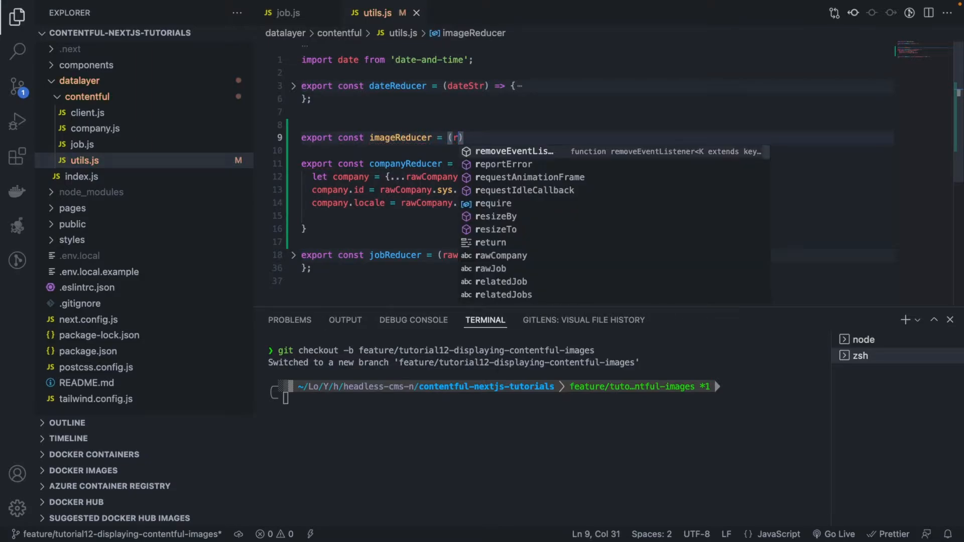
{"action": "type", "text": "awImage"}
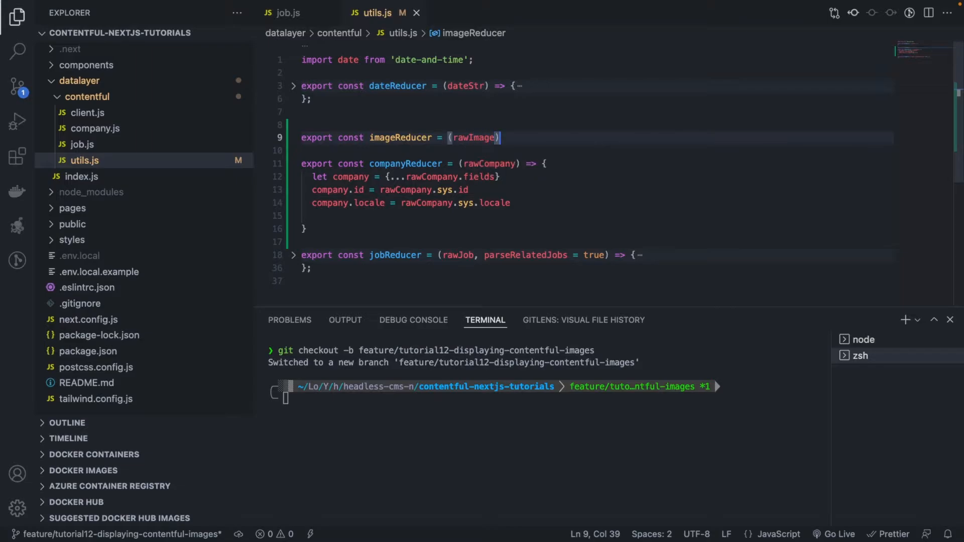
{"action": "type", "text": "=>{}"}
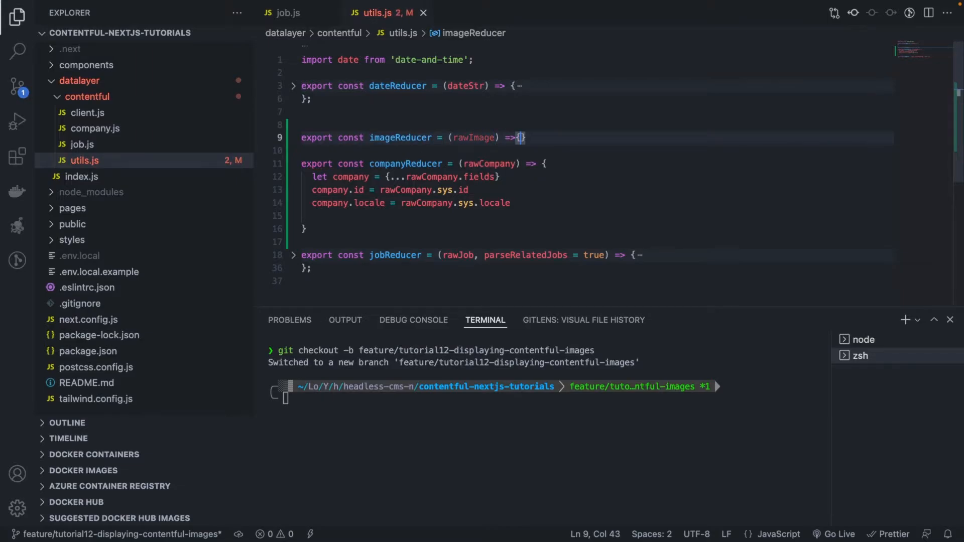
{"action": "key", "text": "Enter"}
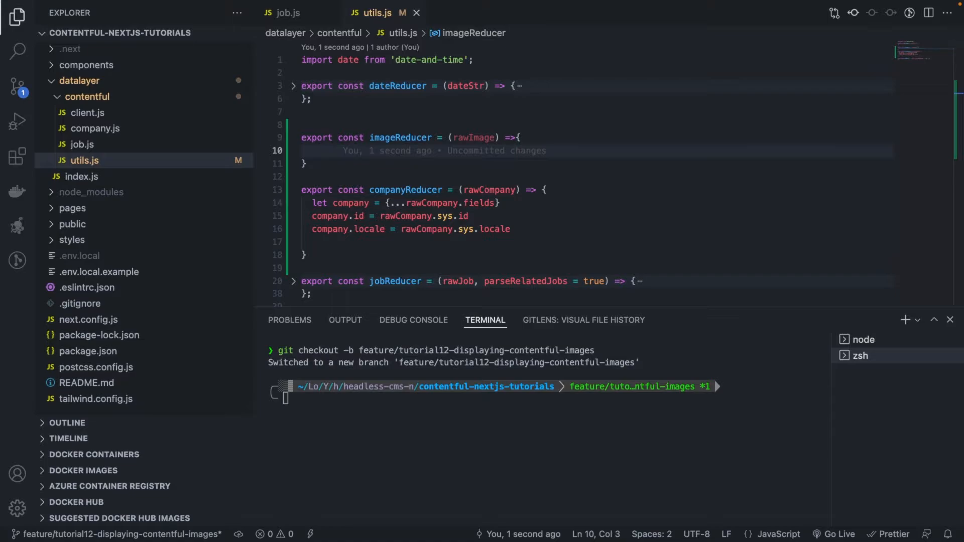
{"action": "mouse_move", "coordinate": [466, 142]}
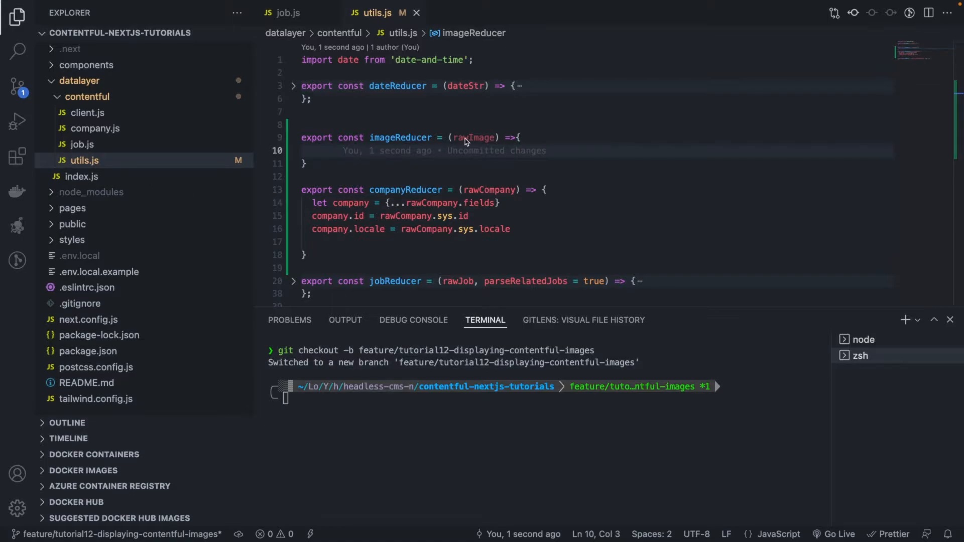
Name the imageReducer parameter imageField and return to the function body.
{"action": "type", "text": "imageF"}
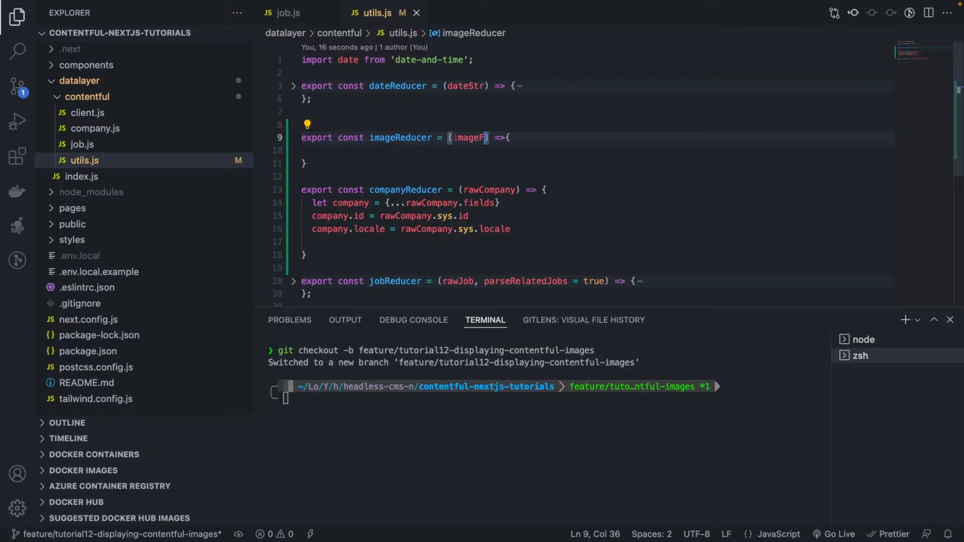
{"action": "type", "text": "ield"}
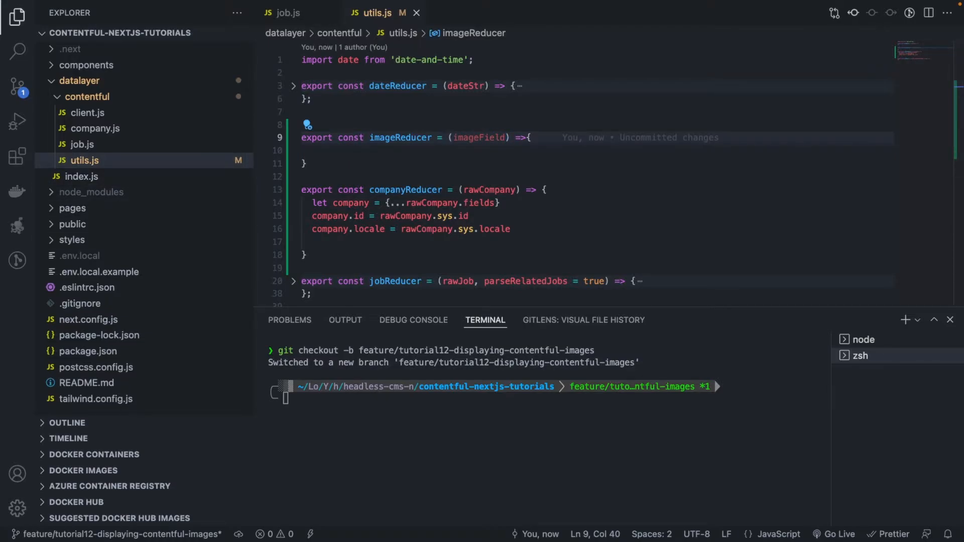
{"action": "left_click", "coordinate": [310, 151]}
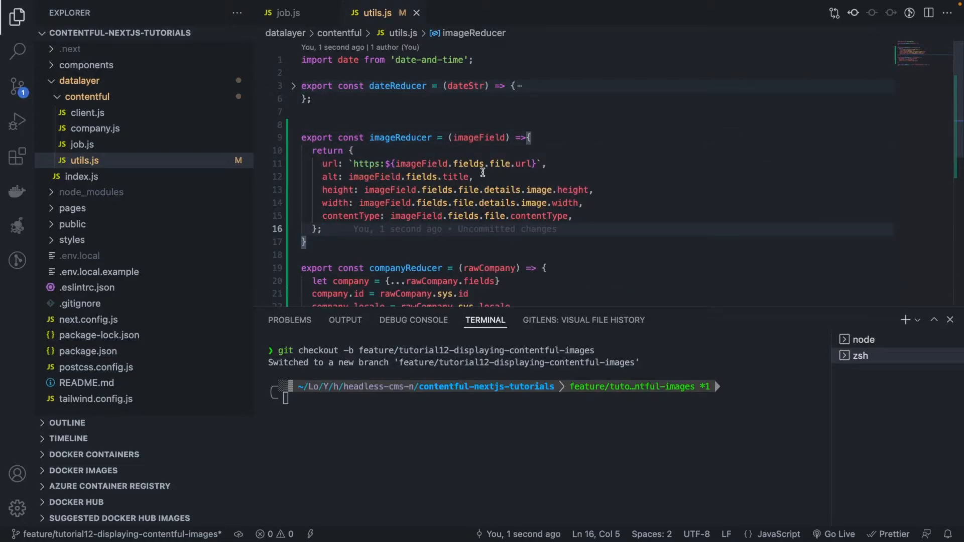
{"action": "mouse_move", "coordinate": [540, 151]}
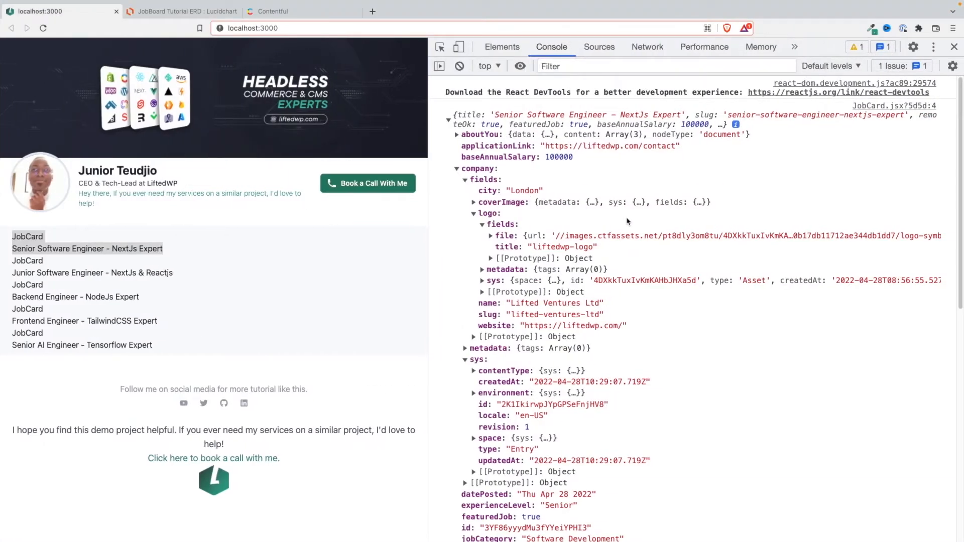
Expand logo > fields > file and its details, showing image/png and 512×578 dimensions.
{"action": "left_click", "coordinate": [473, 225]}
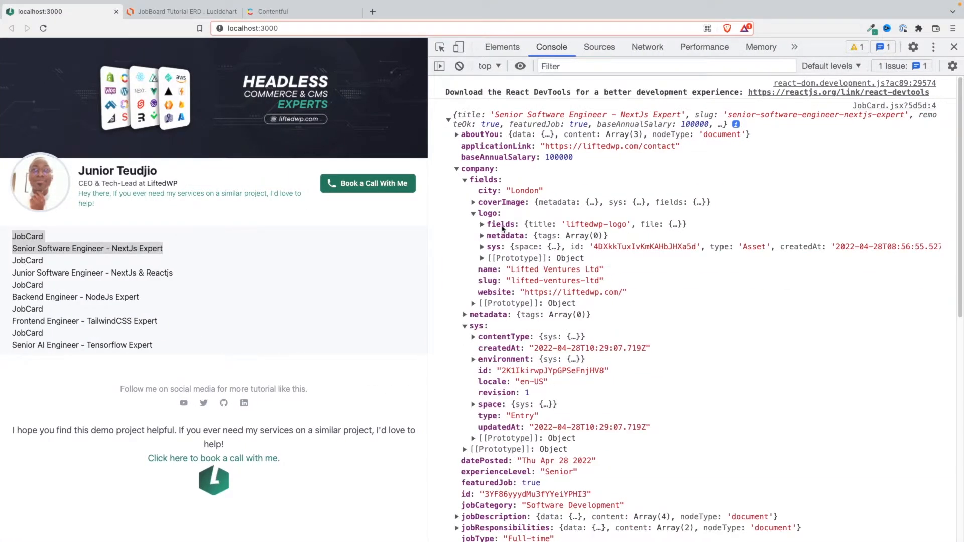
{"action": "left_click", "coordinate": [474, 224]}
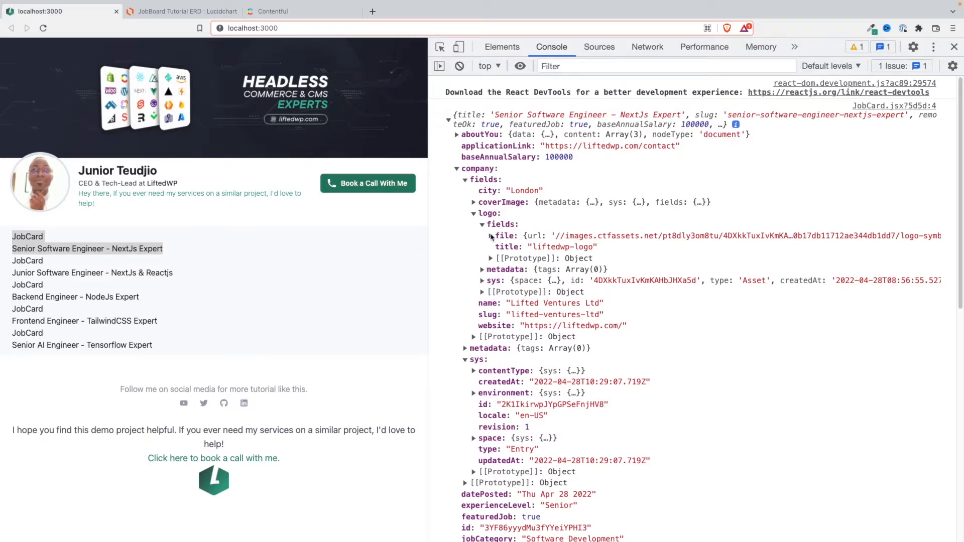
{"action": "left_click", "coordinate": [486, 235]}
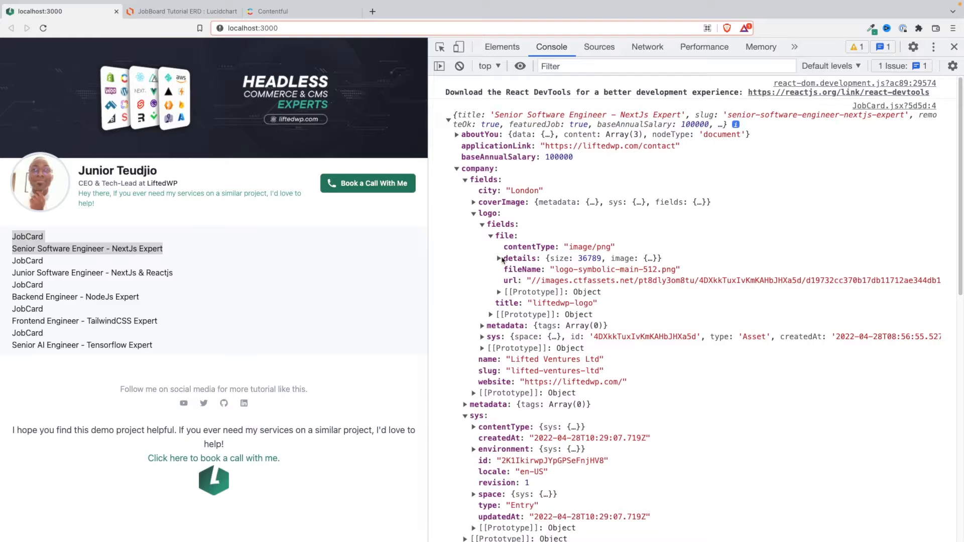
{"action": "left_click", "coordinate": [502, 258]}
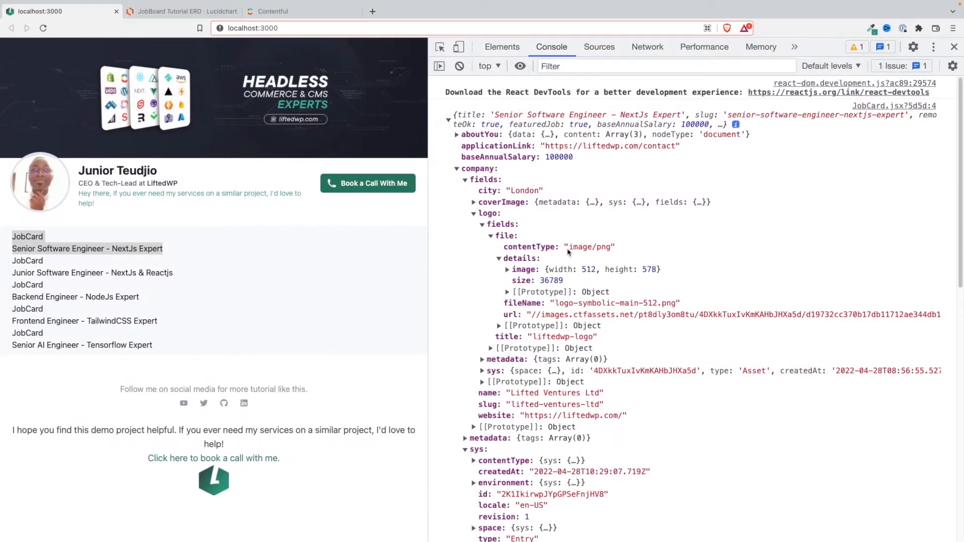
{"action": "mouse_move", "coordinate": [534, 314]}
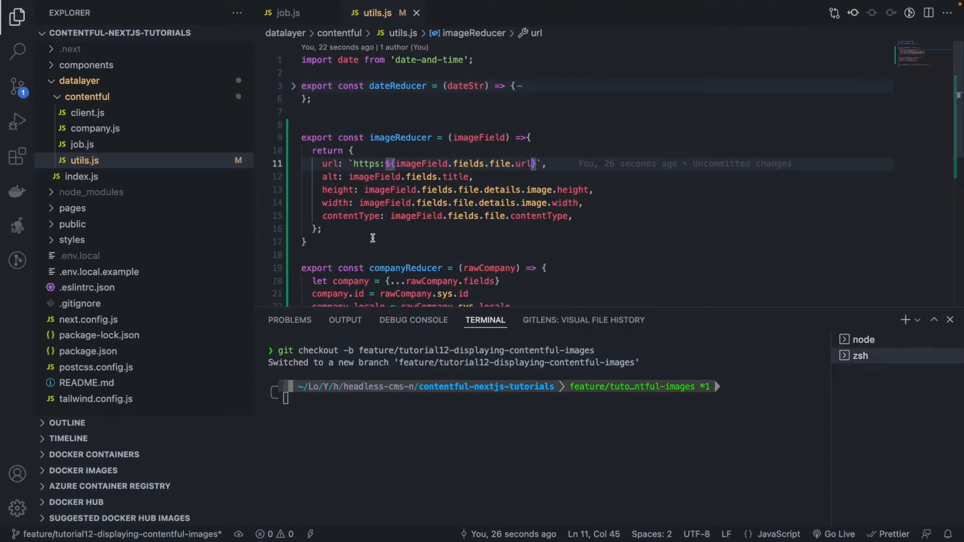
{"action": "mouse_move", "coordinate": [365, 177]}
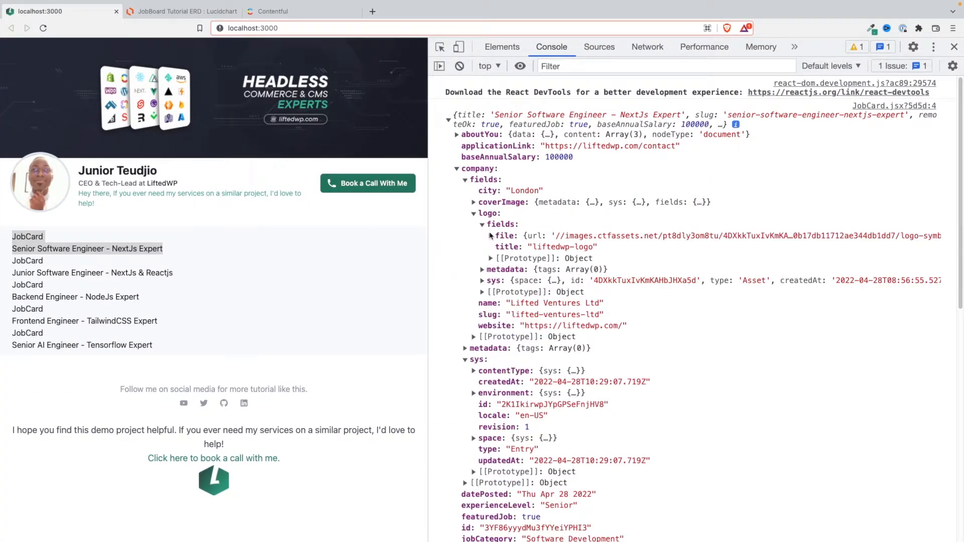
Re-expand the logo file details, showing size 36789 and width 512, height 578.
{"action": "left_click", "coordinate": [474, 236]}
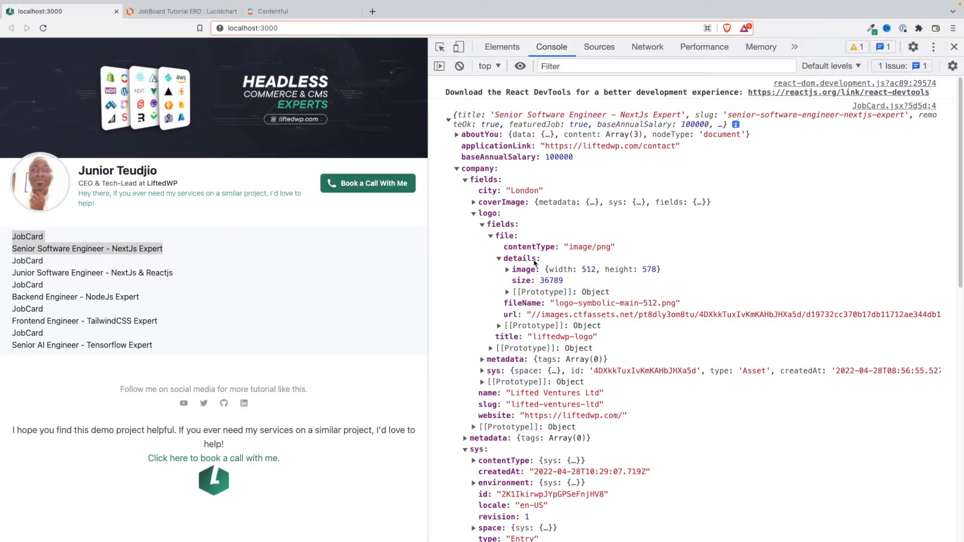
{"action": "mouse_move", "coordinate": [540, 232]}
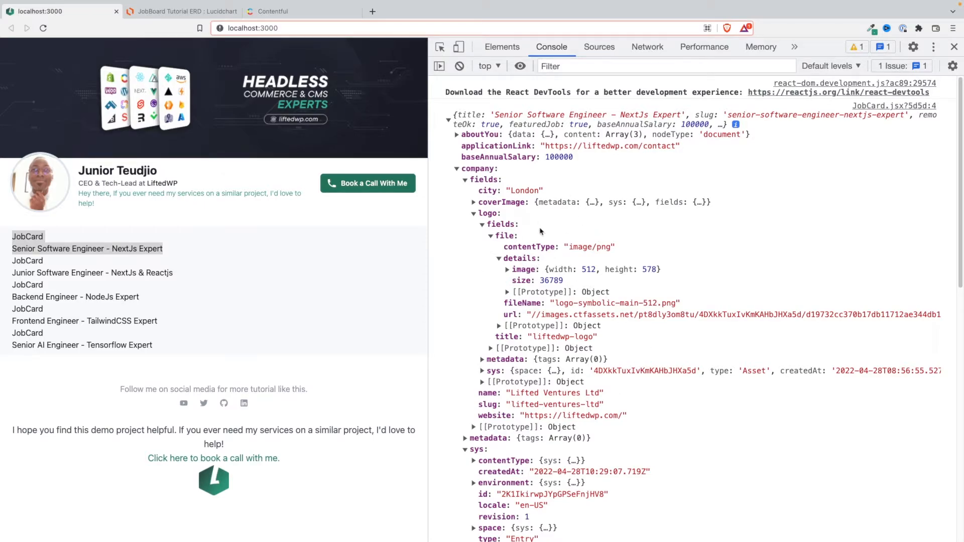
{"action": "mouse_move", "coordinate": [550, 275]}
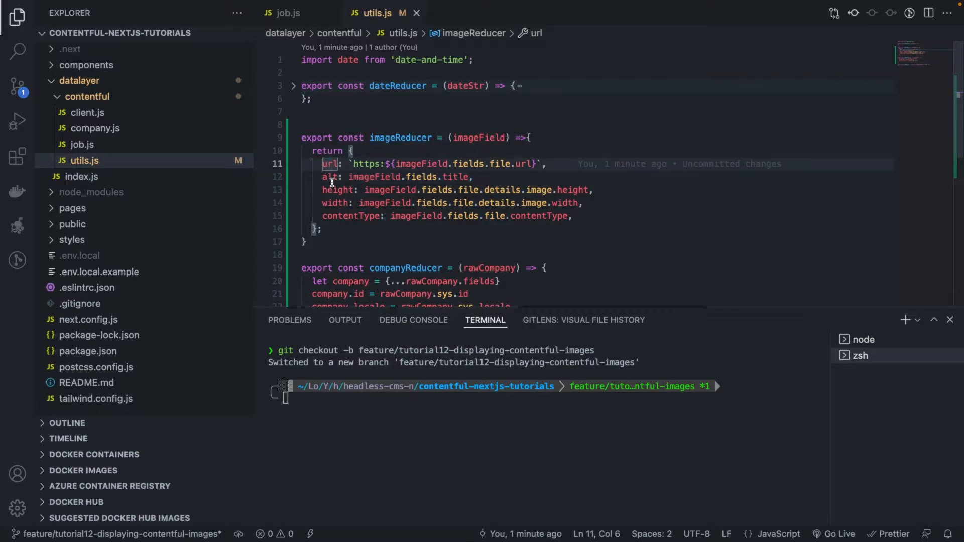
{"action": "left_click", "coordinate": [336, 203]}
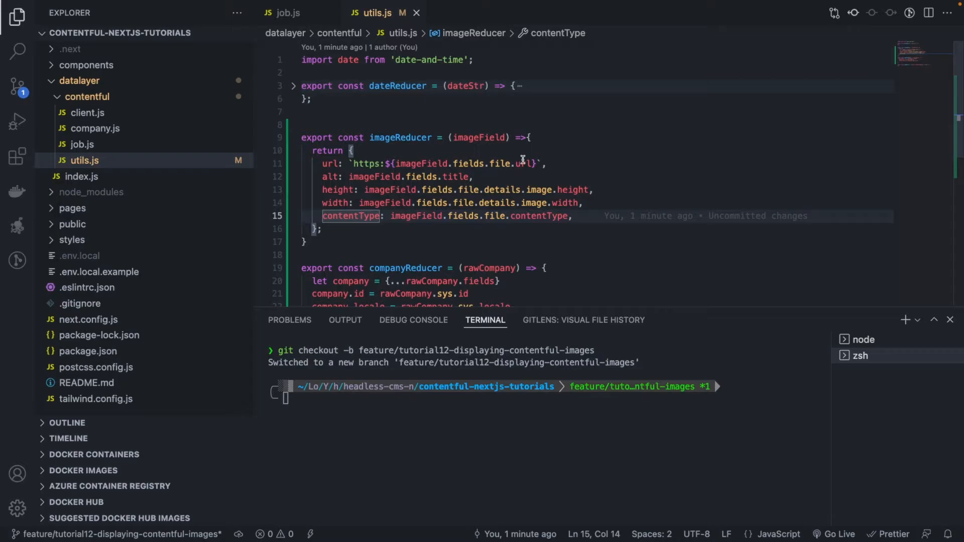
{"action": "mouse_move", "coordinate": [405, 183]}
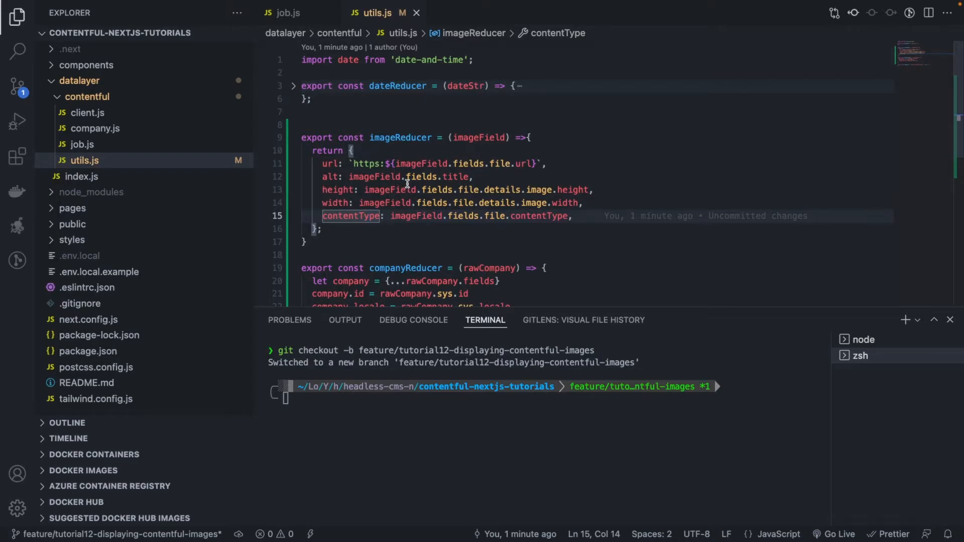
{"action": "mouse_move", "coordinate": [421, 164]}
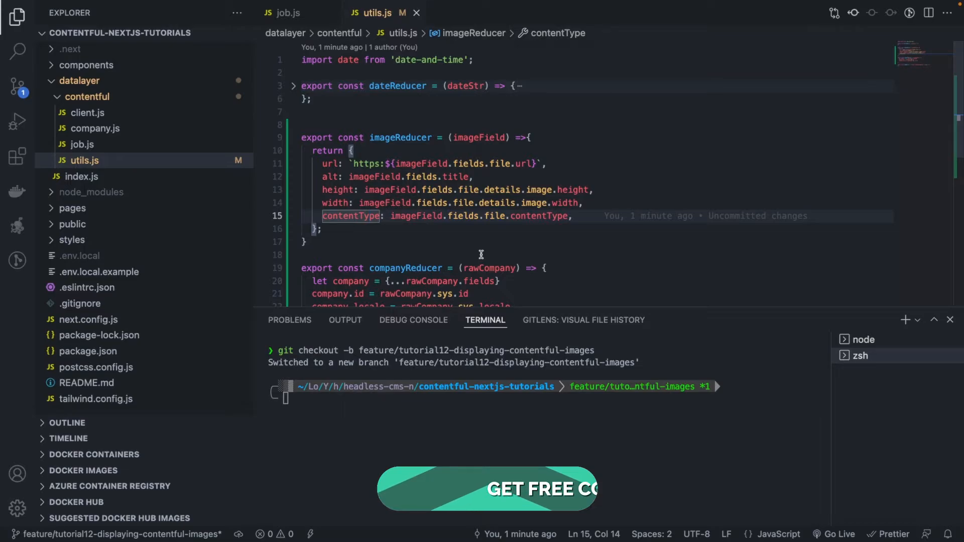
{"action": "left_click", "coordinate": [349, 151]}
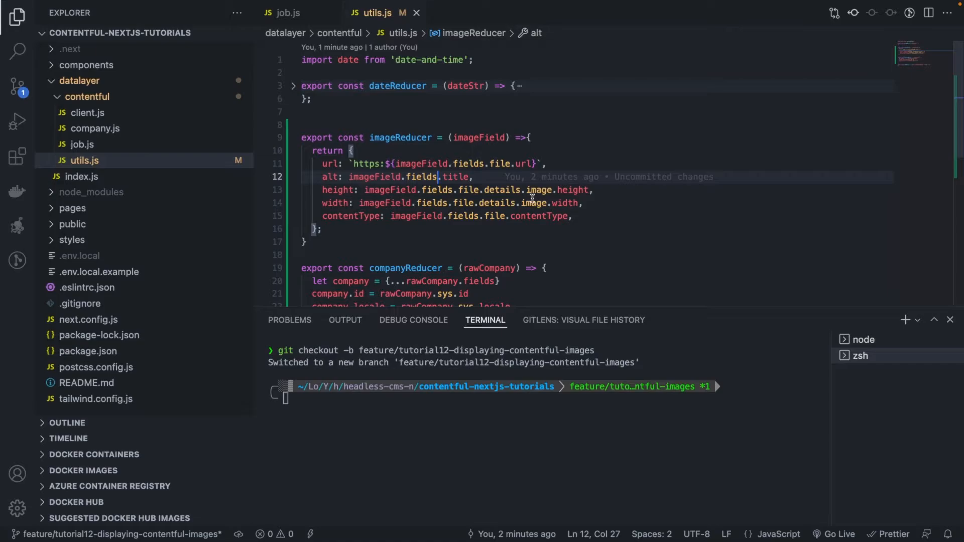
{"action": "mouse_move", "coordinate": [347, 166]}
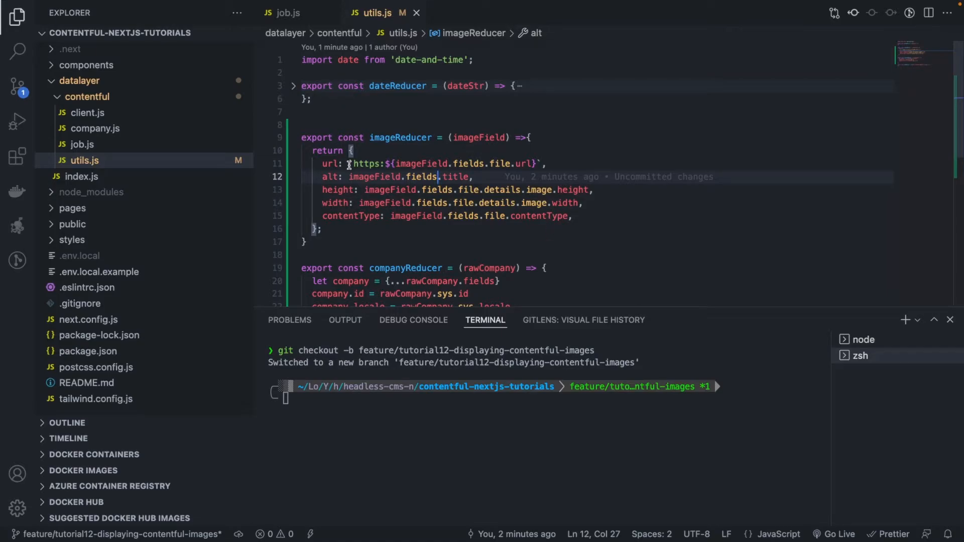
{"action": "mouse_move", "coordinate": [387, 137]}
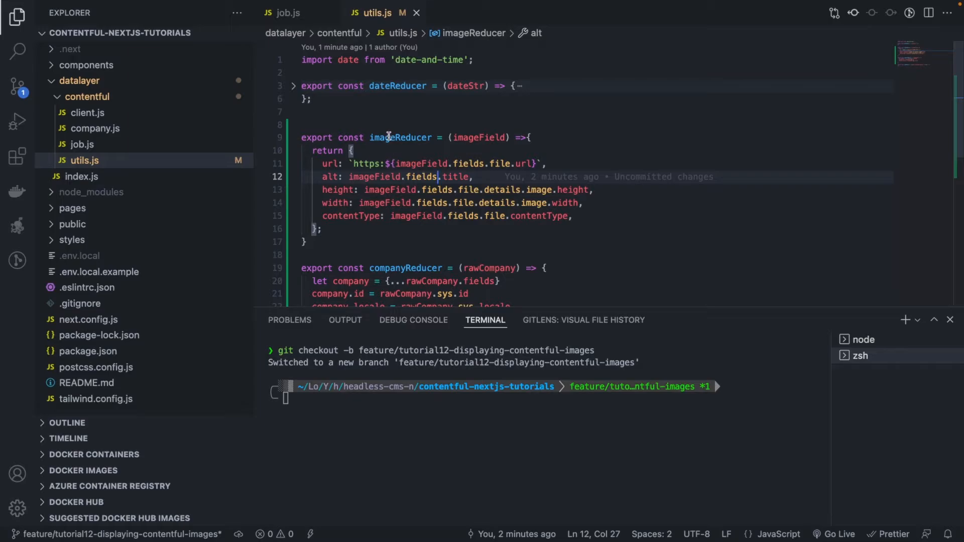
{"action": "scroll", "scroll_direction": "down", "scroll_amount": 3}
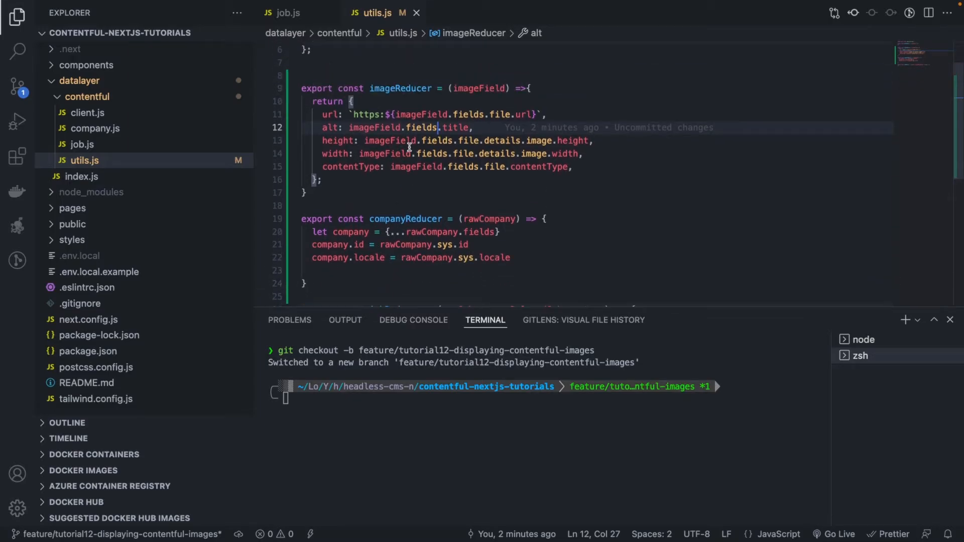
{"action": "double_click", "coordinate": [400, 101]}
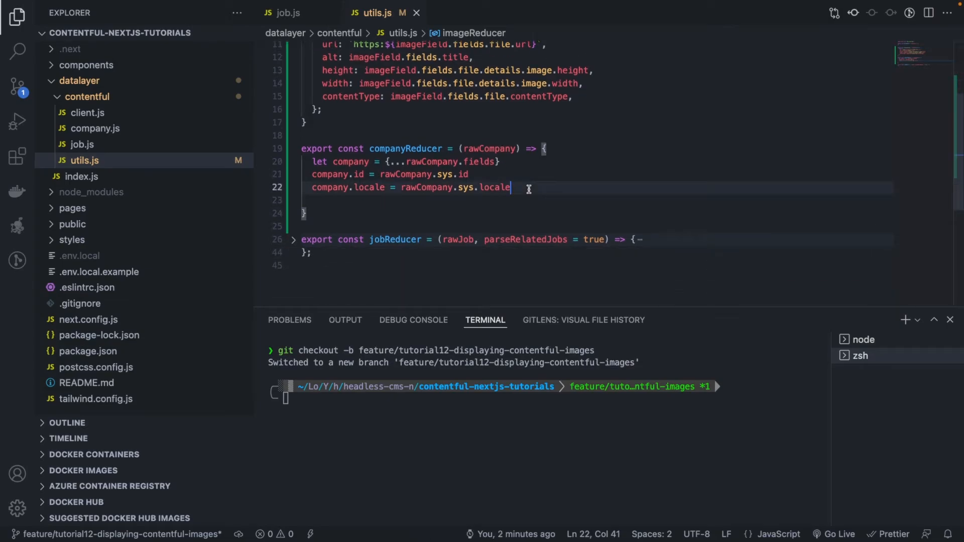
Set company.logo and company.coverImage using imageReducer on rawCompany.fields.logo and coverImage.
{"action": "type", "text": "company.logo"}
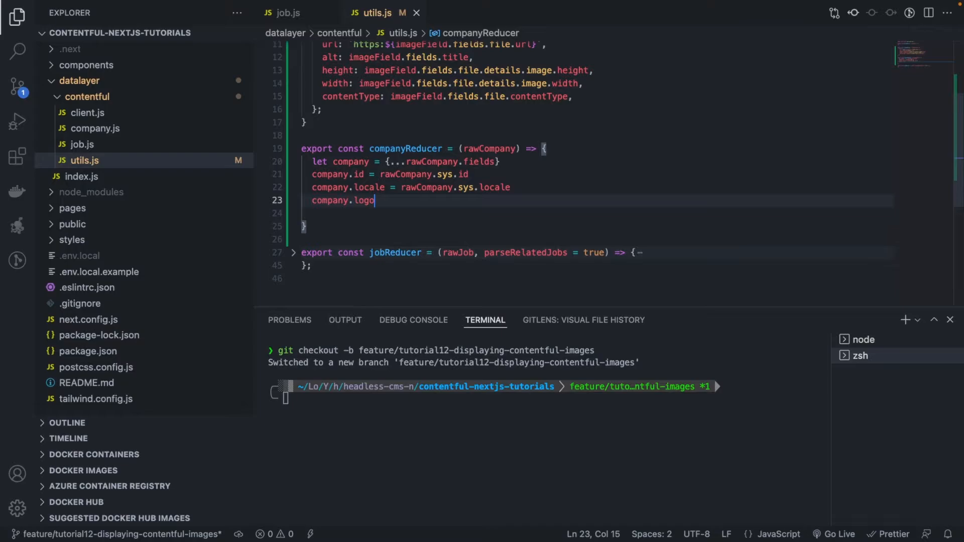
{"action": "type", "text": "= rawCompany"}
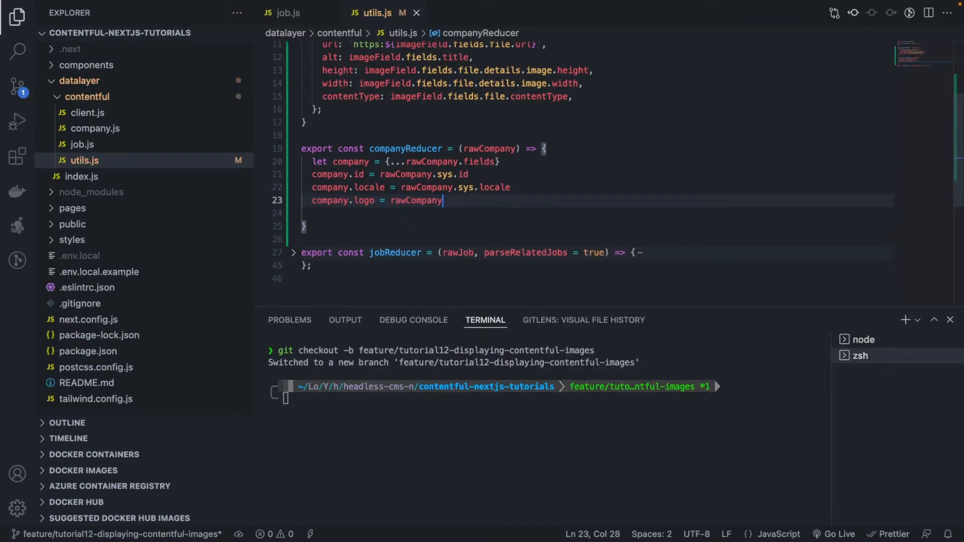
{"action": "type", "text": ".fields"}
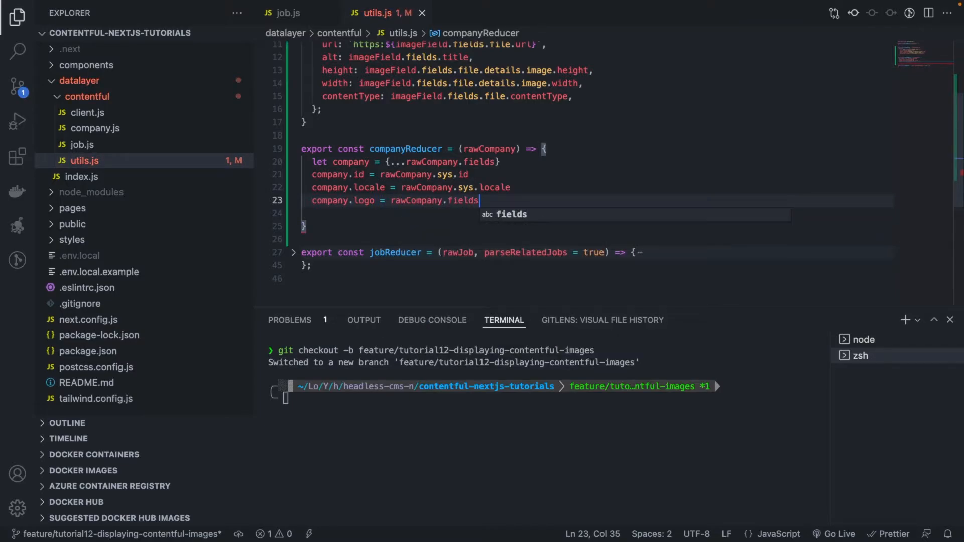
{"action": "type", "text": ".logo"}
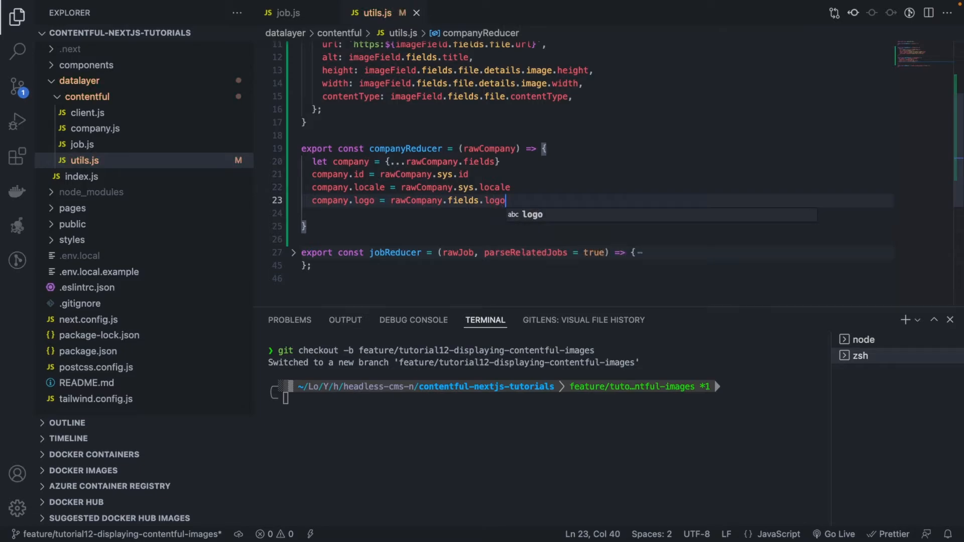
{"action": "type", "text": "imageReducer"}
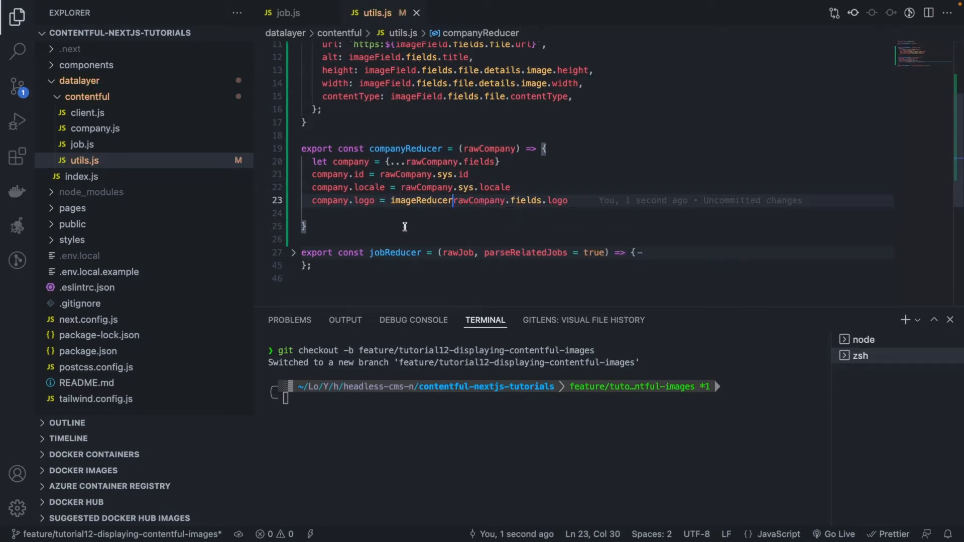
{"action": "type", "text": "("}
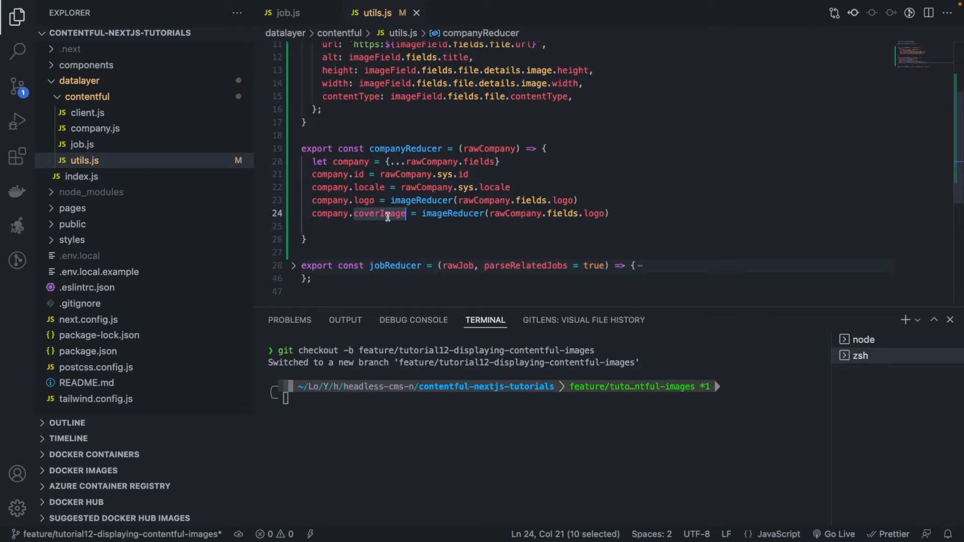
{"action": "type", "text": "coverImage"}
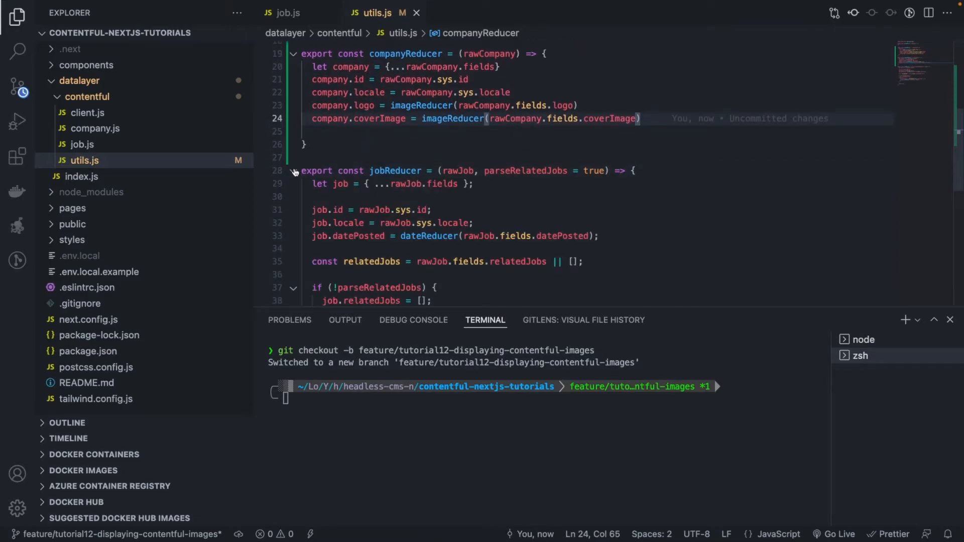
{"action": "scroll", "scroll_direction": "down", "scroll_amount": 3}
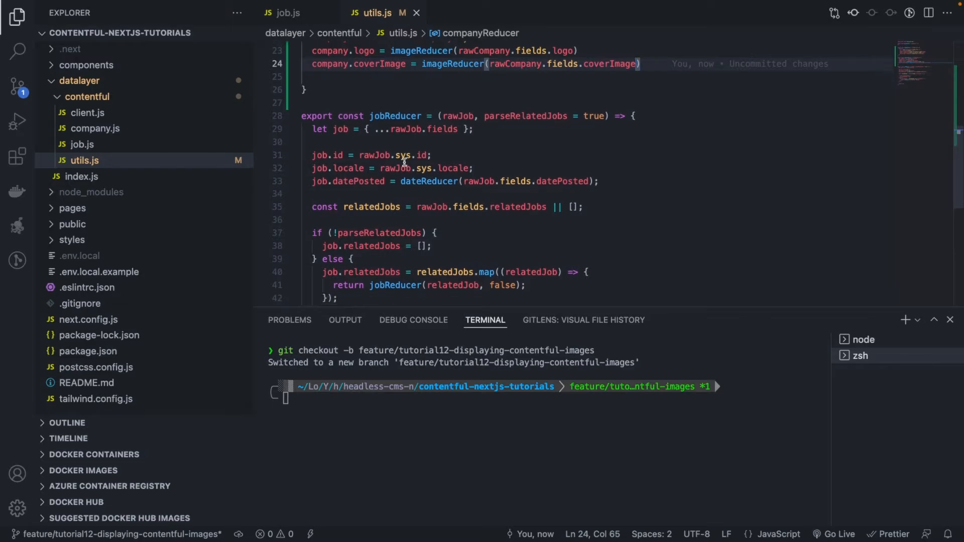
{"action": "scroll", "scroll_direction": "up", "scroll_amount": 3}
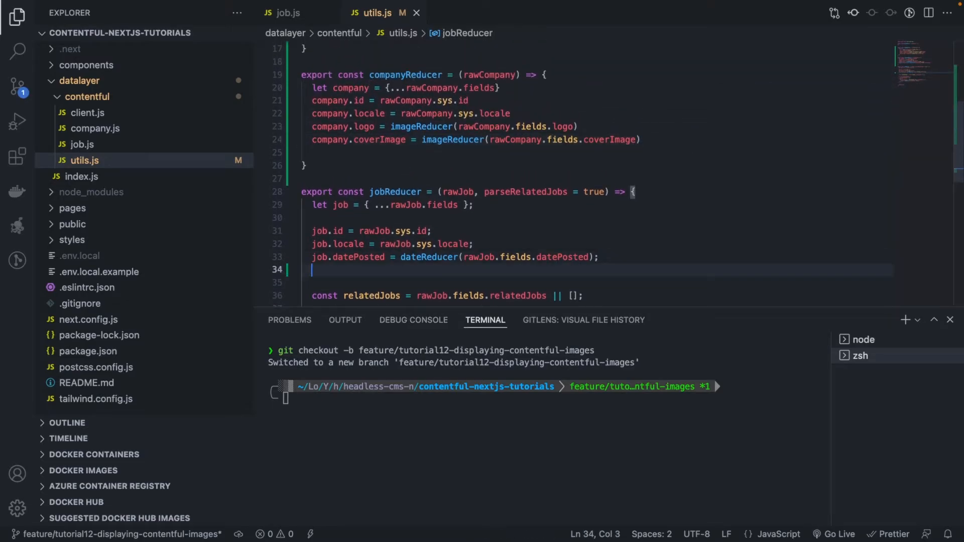
Add job.company = companyReducer(rawJob.fields.company) to jobReducer.
{"action": "type", "text": "job.company ="}
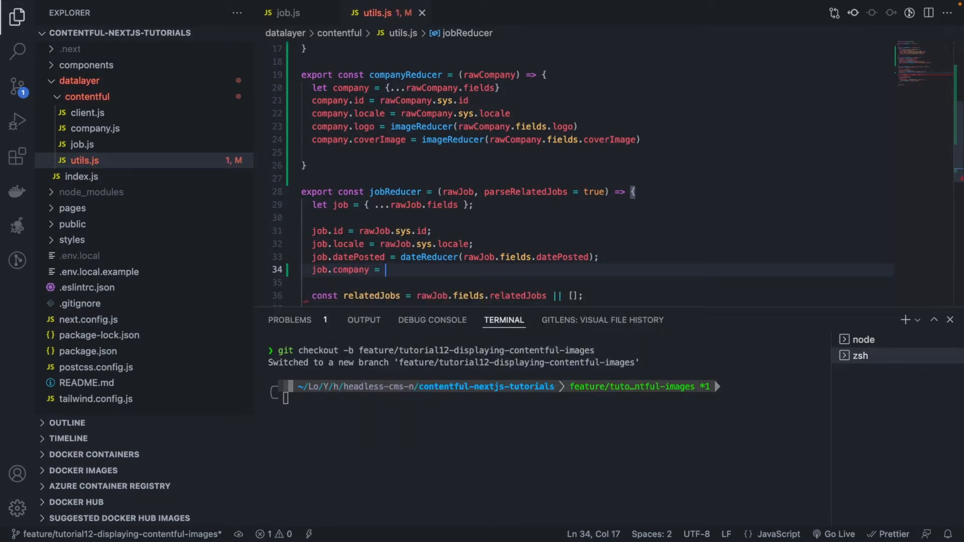
{"action": "type", "text": "c"}
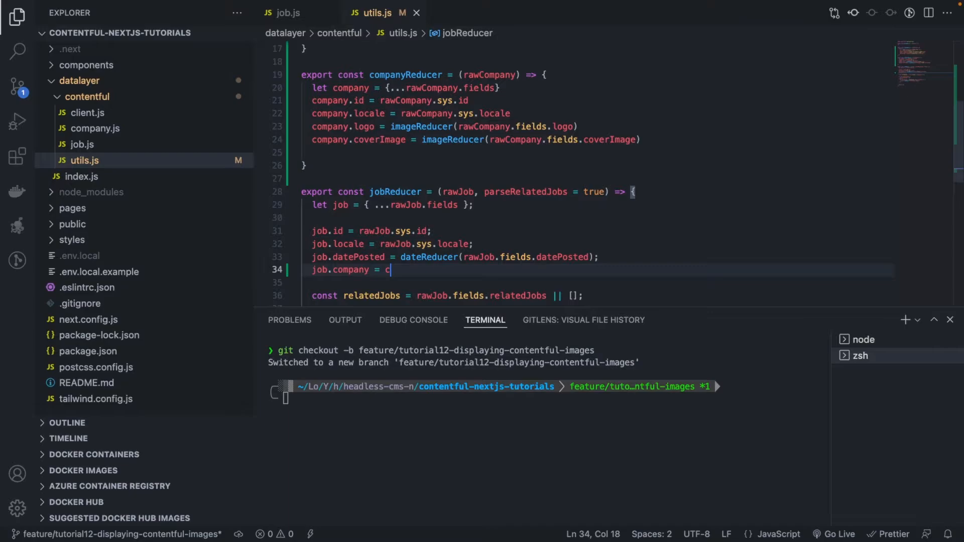
{"action": "type", "text": "ompanyReducer"}
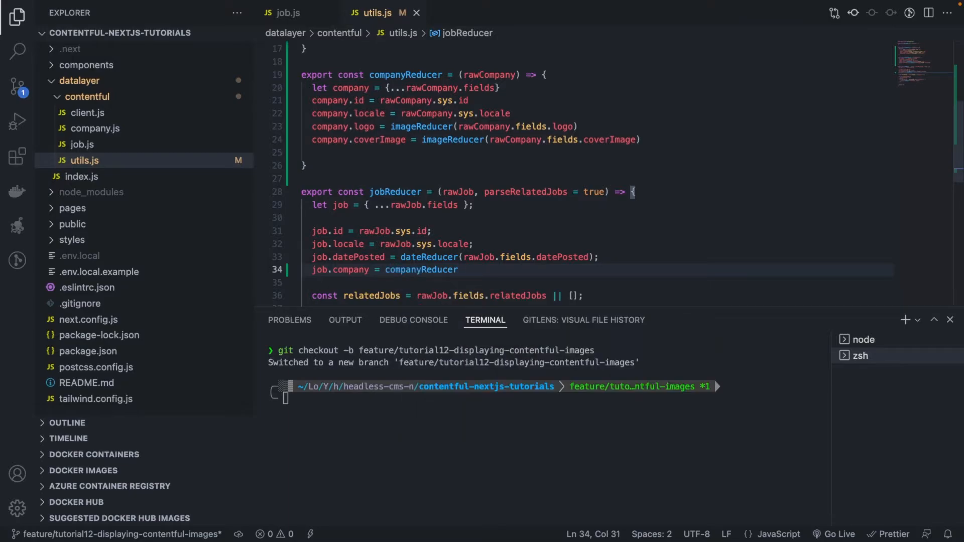
{"action": "type", "text": "(job."}
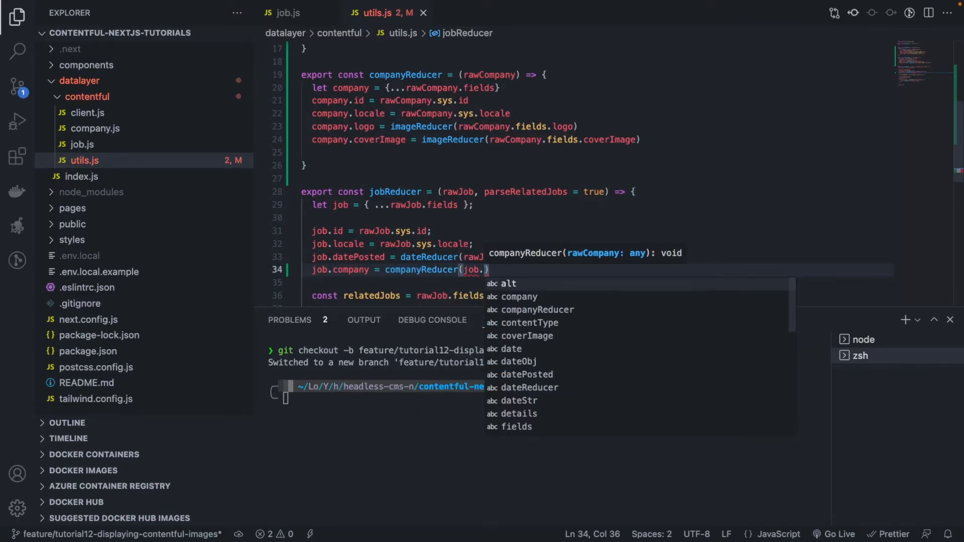
{"action": "type", "text": "rawJ"}
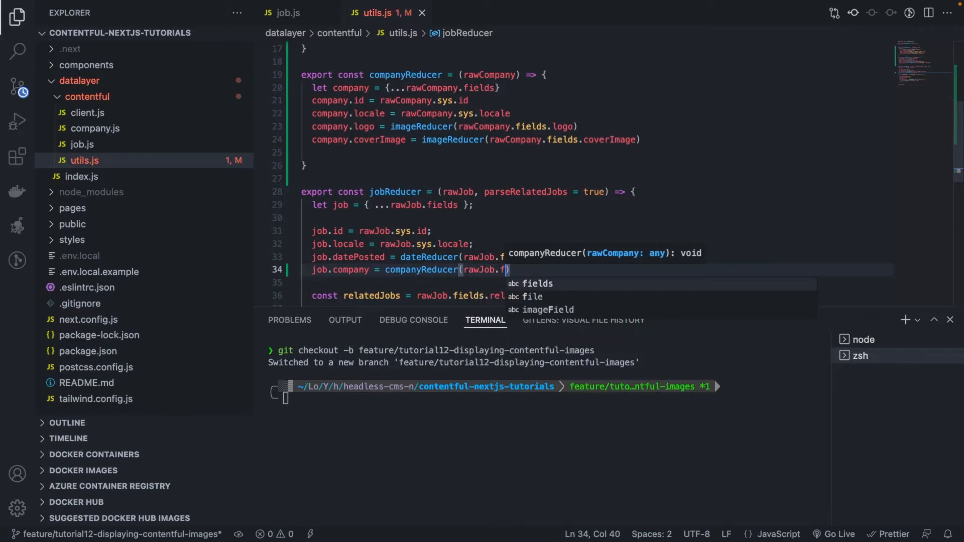
{"action": "type", "text": "ields."}
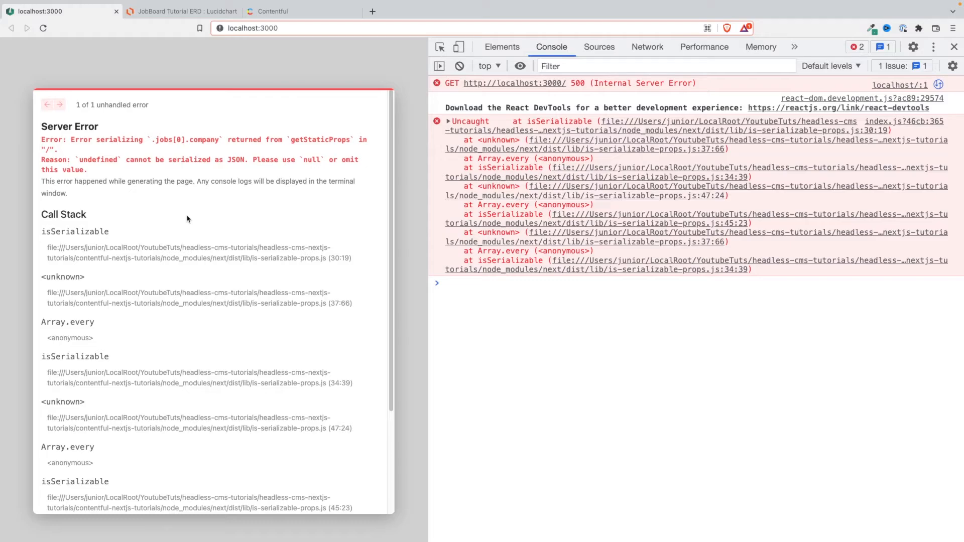
{"action": "mouse_move", "coordinate": [244, 189]}
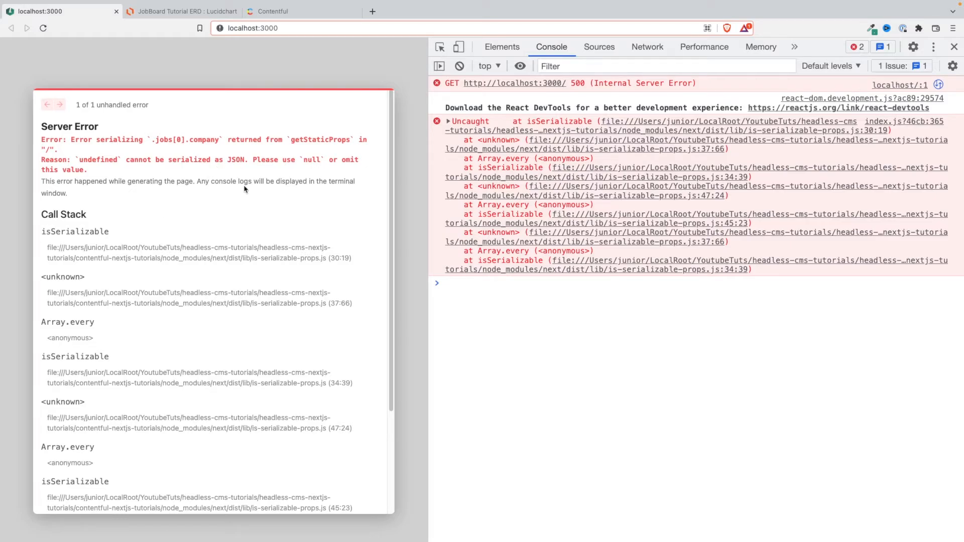
{"action": "mouse_move", "coordinate": [204, 196]}
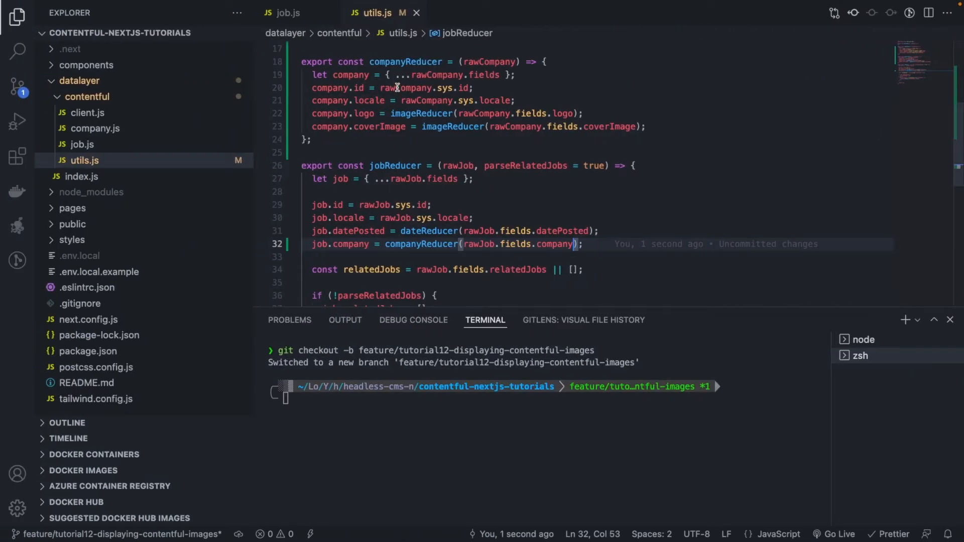
Select the company variable in companyReducer and begin typing a return statement.
{"action": "double_click", "coordinate": [350, 75]}
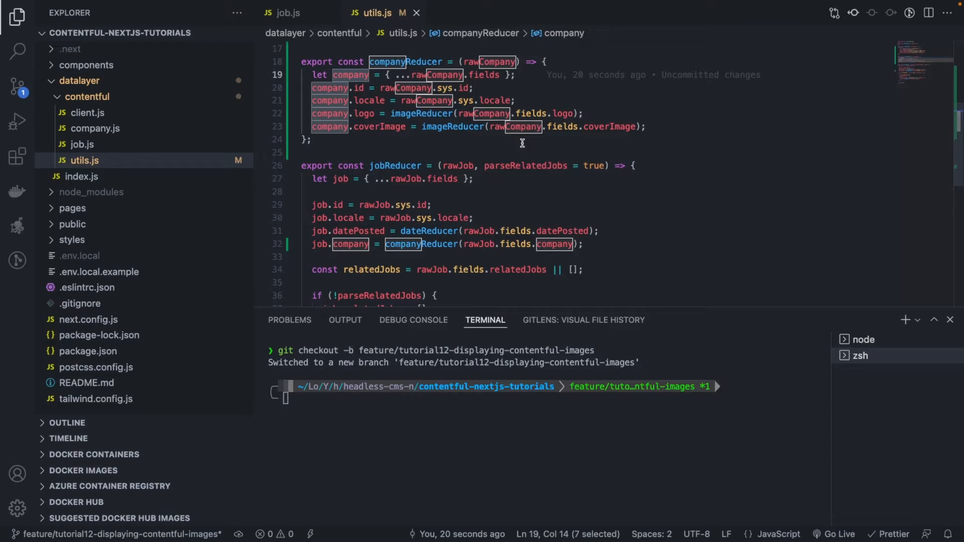
{"action": "type", "text": "re"}
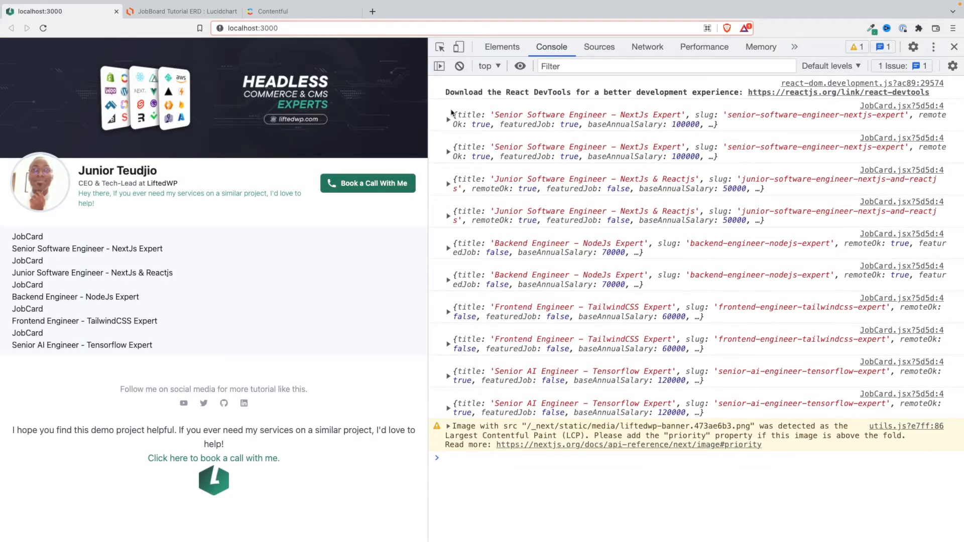
Expand the first logged job object, then its company and coverImage details in the Console.
{"action": "left_click", "coordinate": [449, 119]}
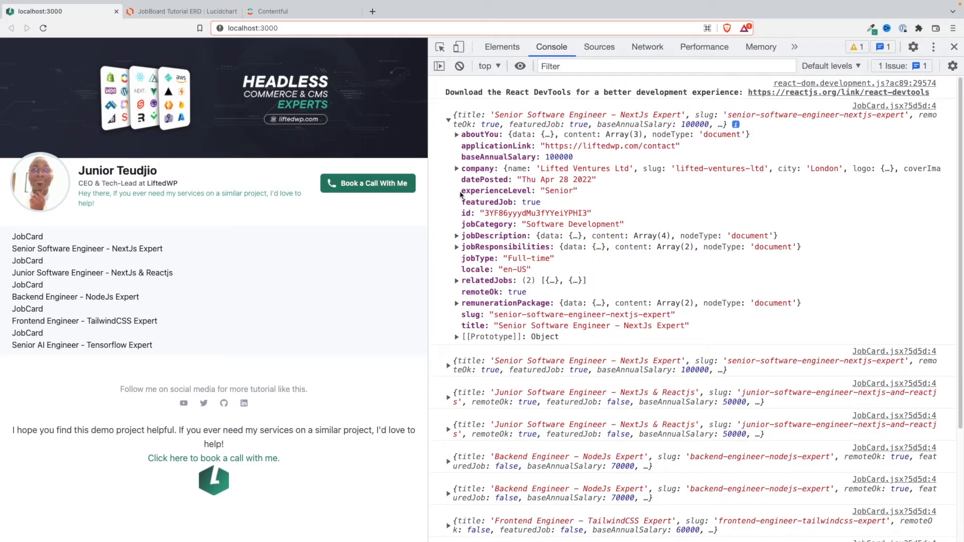
{"action": "left_click", "coordinate": [456, 169]}
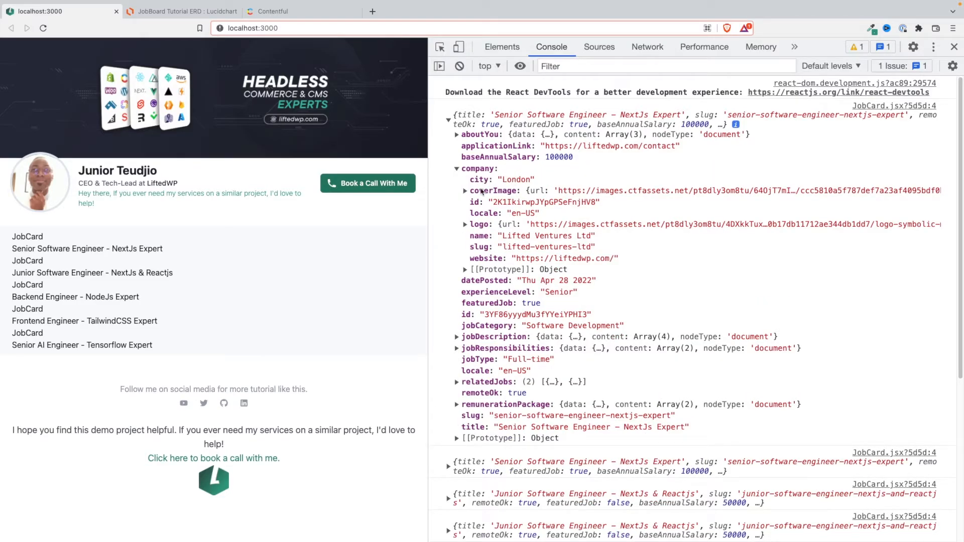
{"action": "left_click", "coordinate": [466, 191]}
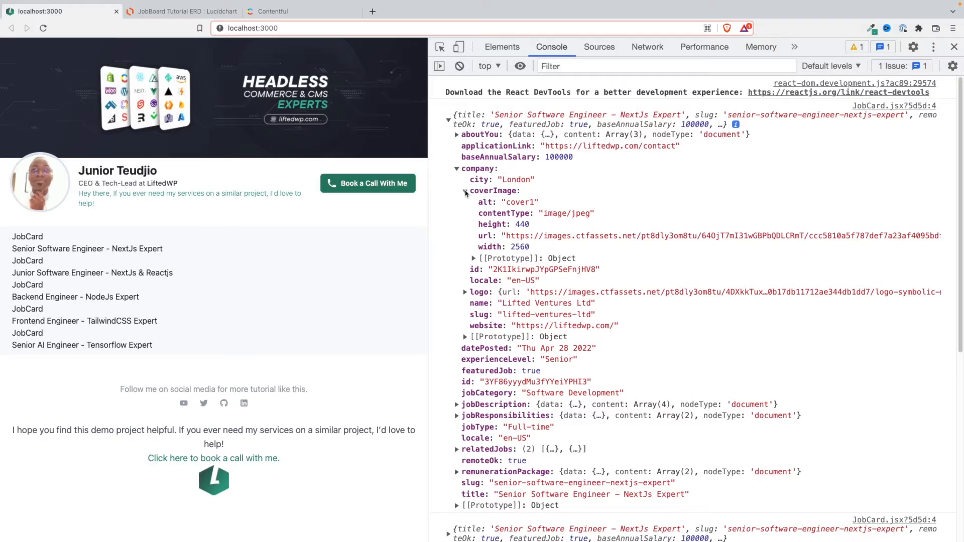
{"action": "left_click", "coordinate": [466, 292]}
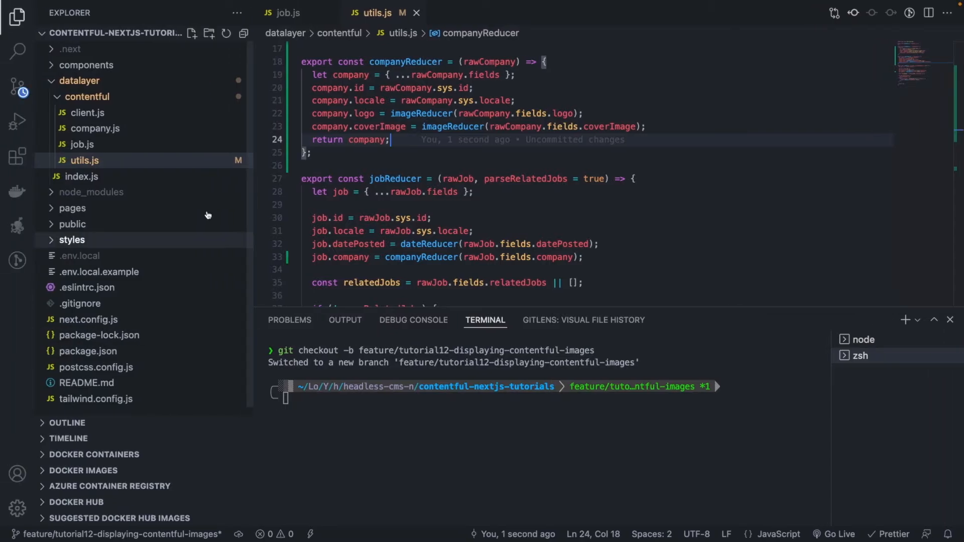
Collapse the datalayer folder and expand the components folder in the Explorer.
{"action": "left_click", "coordinate": [79, 80]}
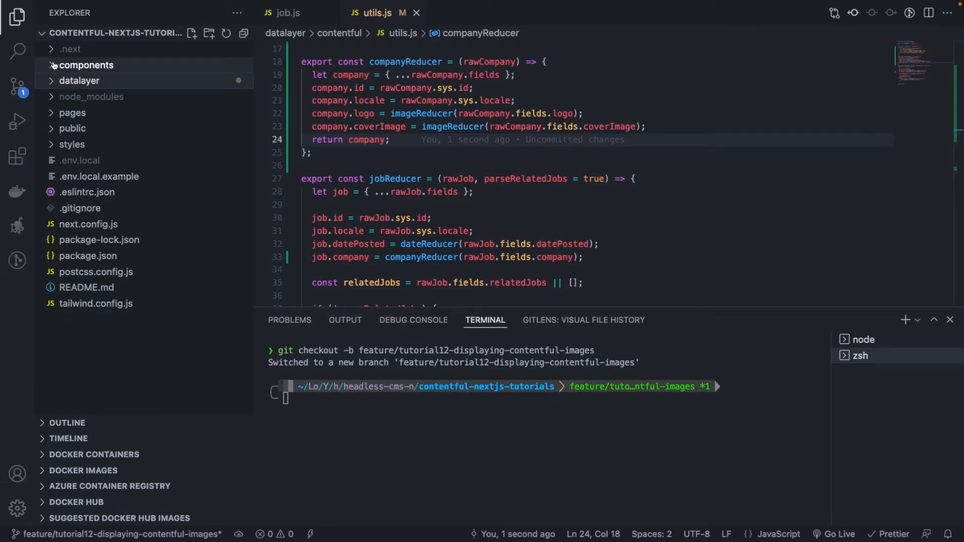
{"action": "left_click", "coordinate": [86, 64]}
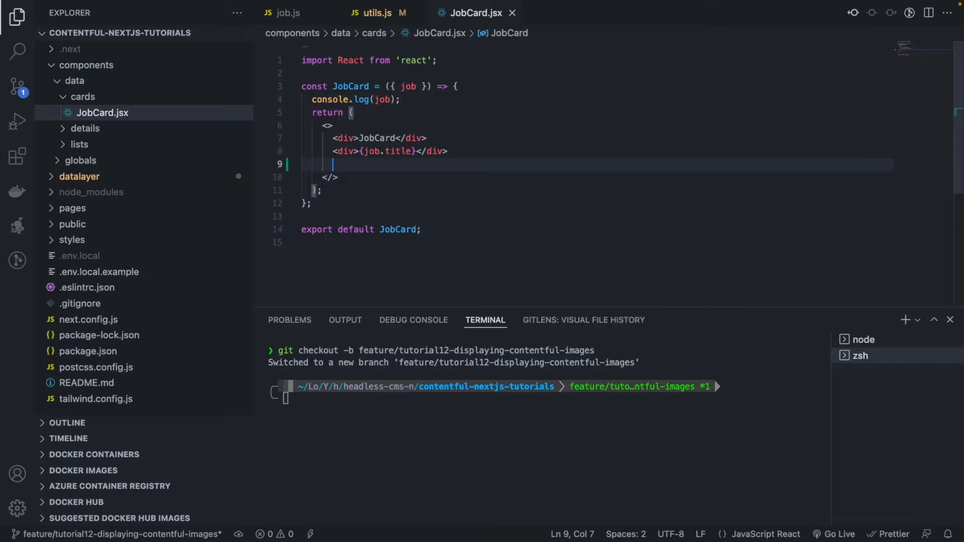
Import Image from next/image and add an <Image> with src={job.company.logo.url}.
{"action": "type", "text": "<IU"}
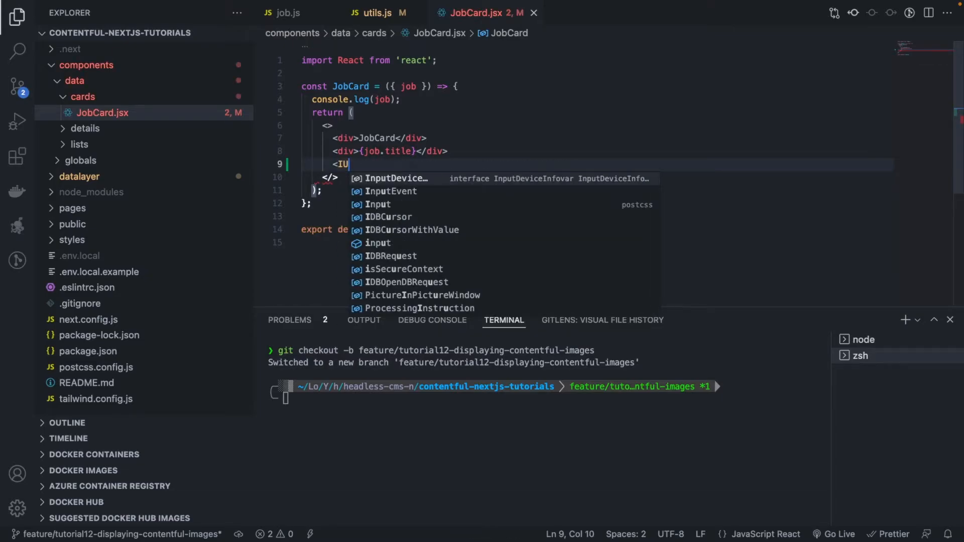
{"action": "type", "text": "mage"}
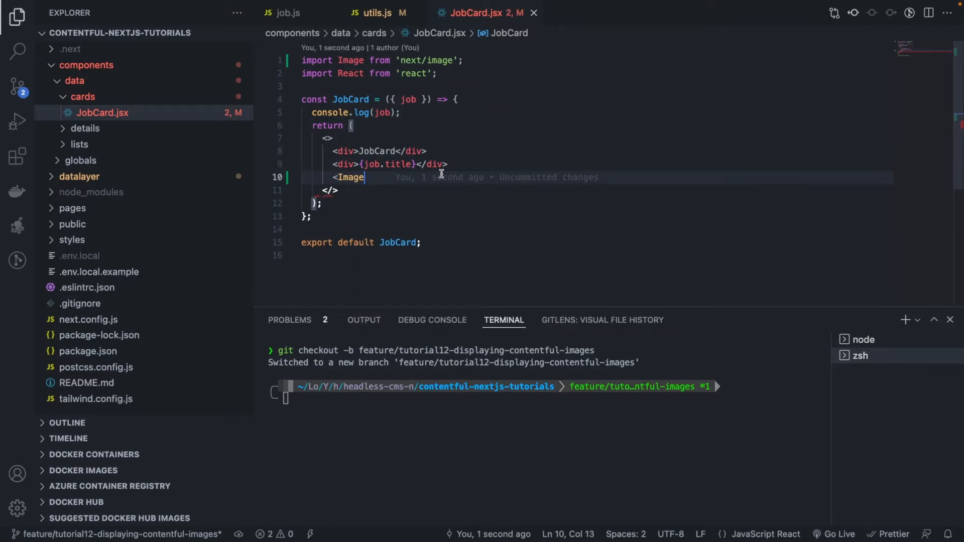
{"action": "type", "text": "src={"}
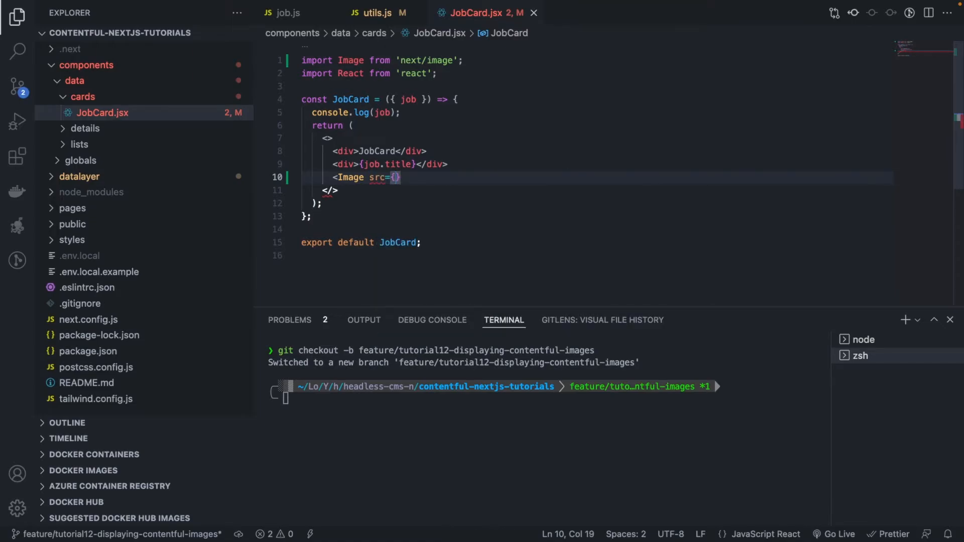
{"action": "type", "text": "job."}
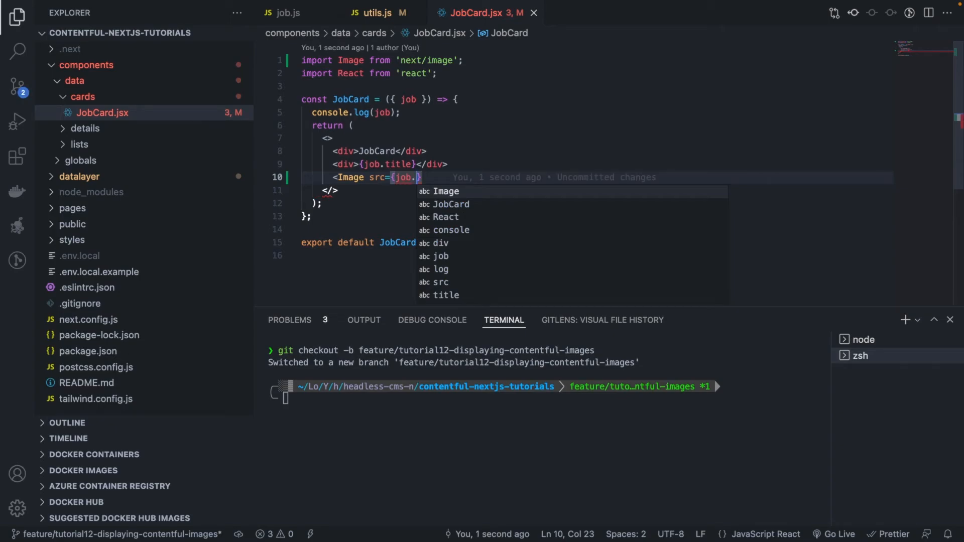
{"action": "type", "text": "company.,"}
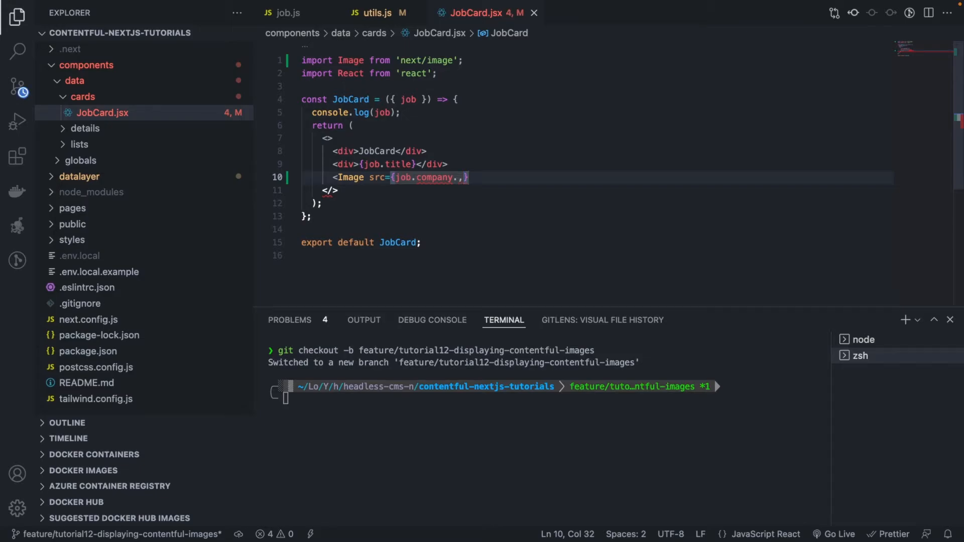
{"action": "type", "text": "logo"}
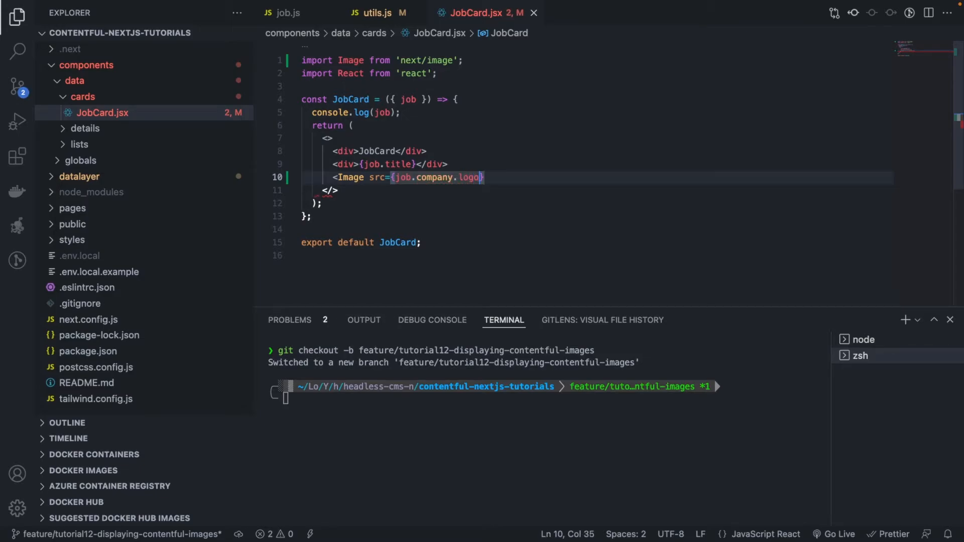
{"action": "type", "text": "."}
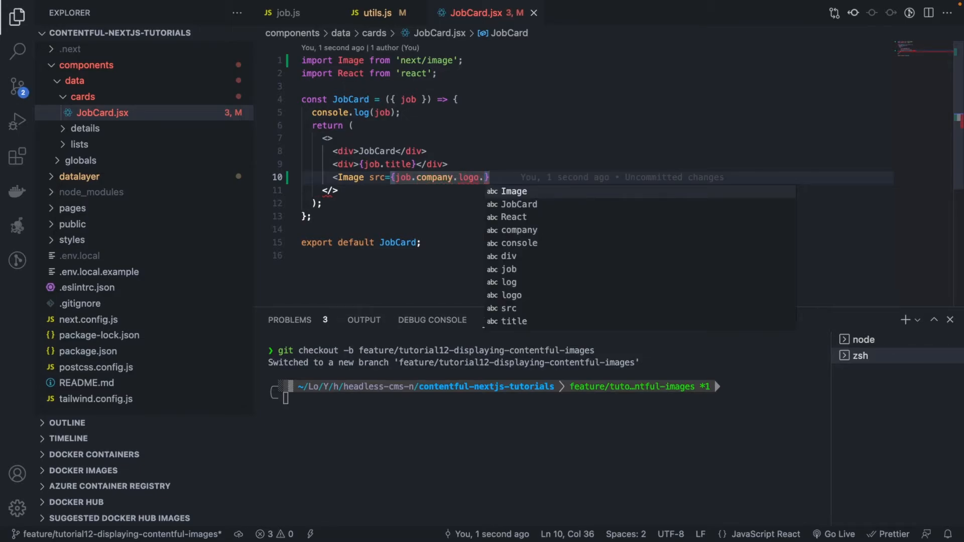
{"action": "type", "text": "url"}
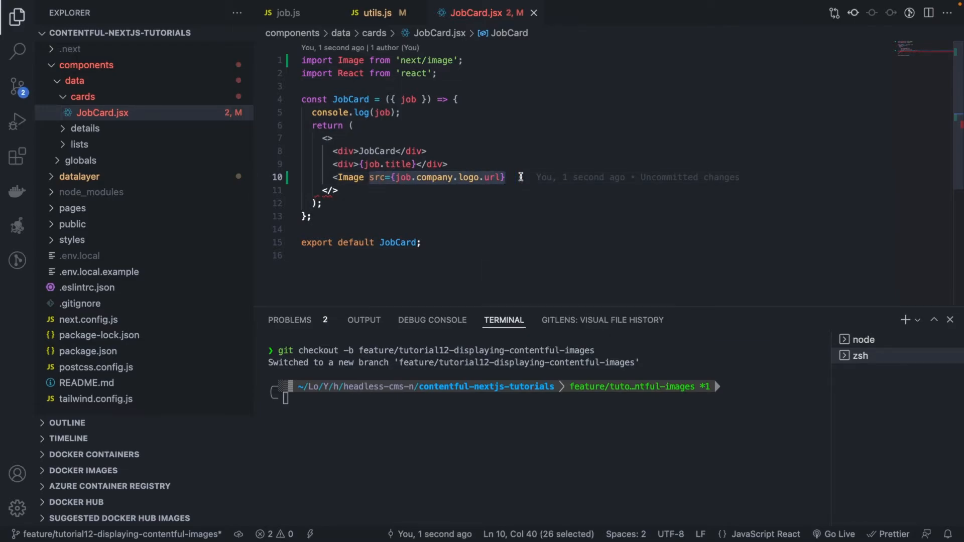
{"action": "type", "text": "src={job.company.logo.url}"}
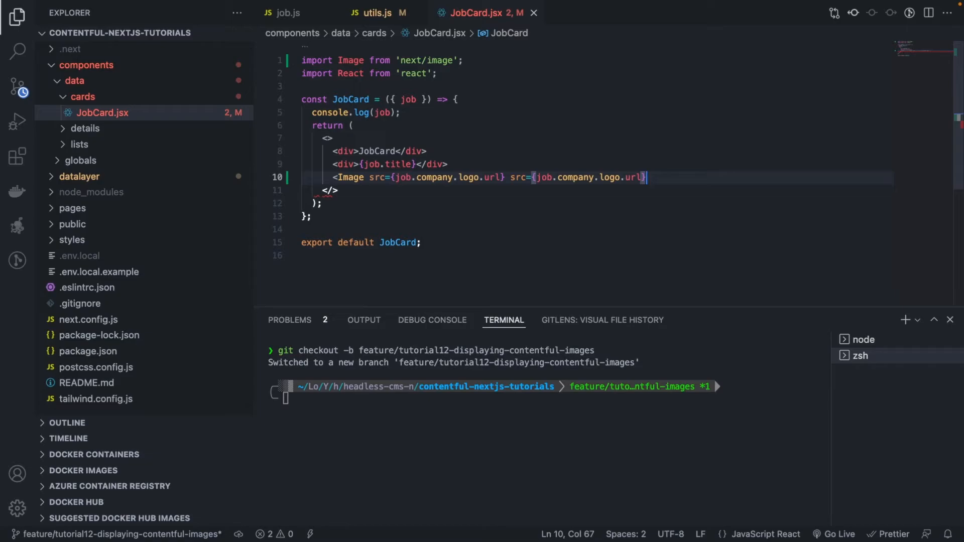
{"action": "type", "text": "src={job.company.logo.url}"}
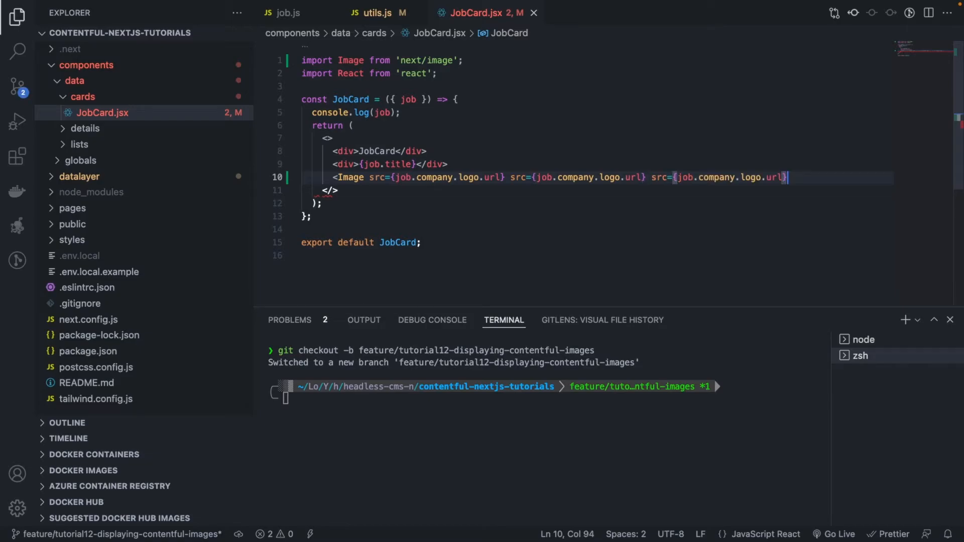
Add width, height and alt props from the logo data and close the Image tag.
{"action": "type", "text": "widt"}
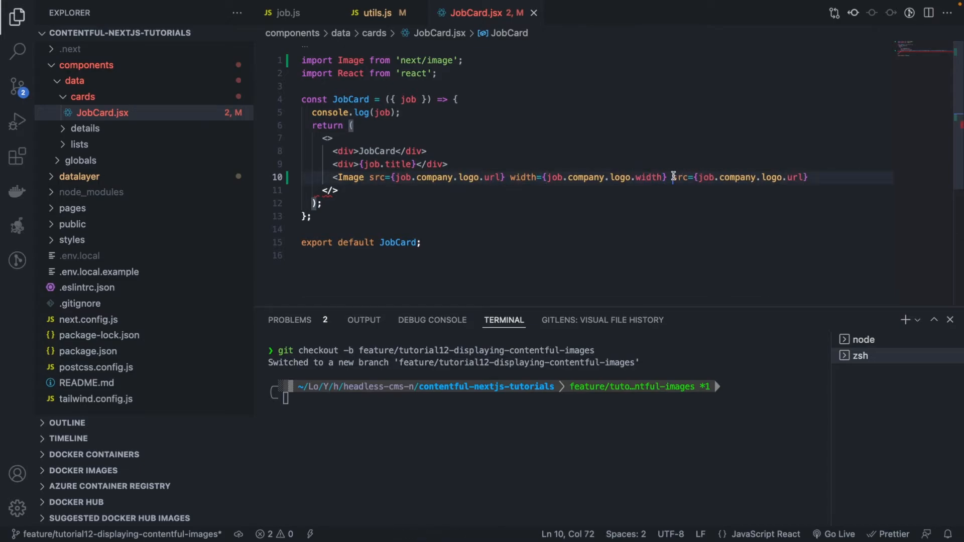
{"action": "type", "text": "height"}
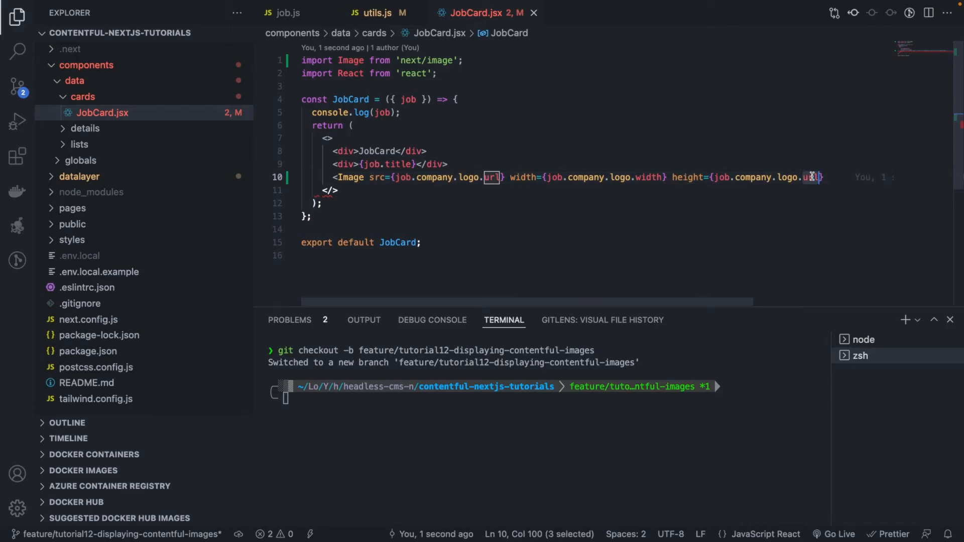
{"action": "type", "text": "height"}
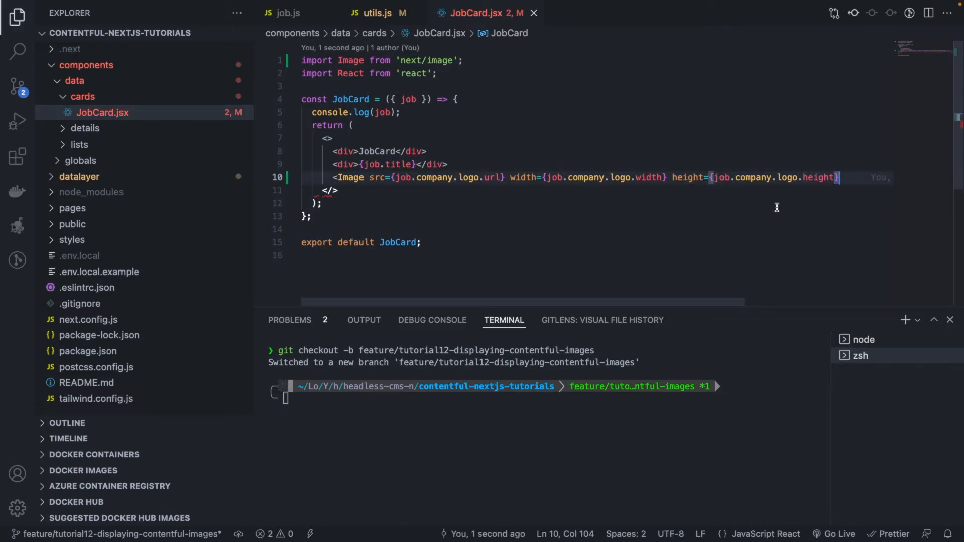
{"action": "type", "text": "/>"}
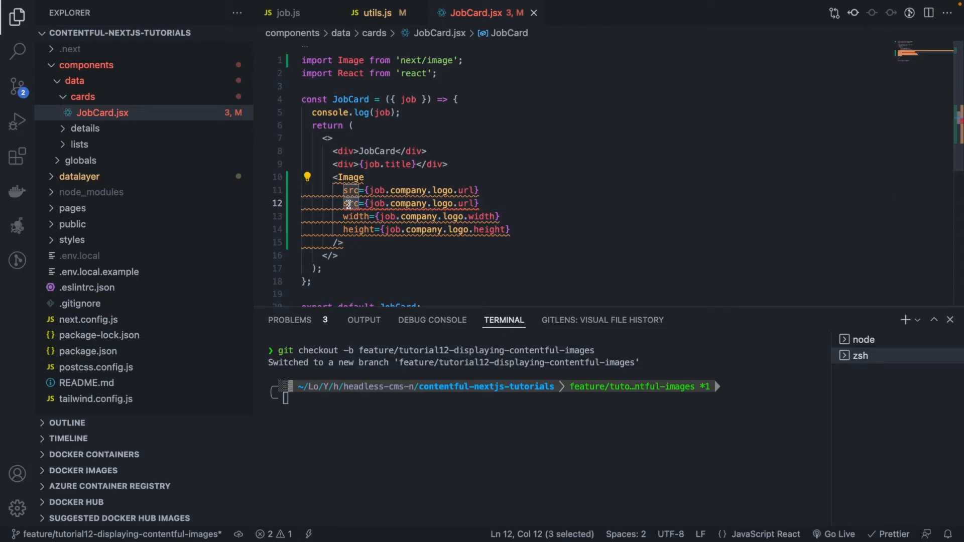
{"action": "type", "text": "alt"}
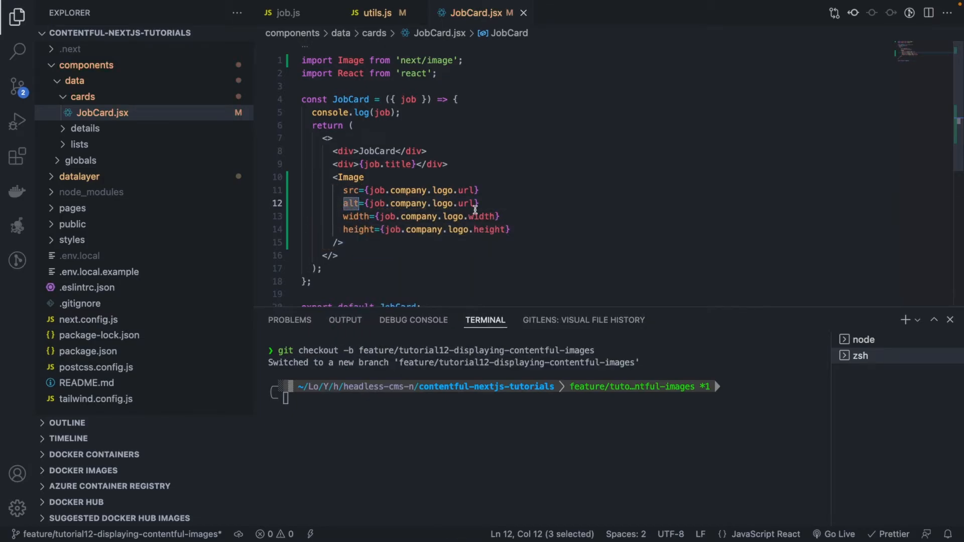
{"action": "type", "text": "alt"}
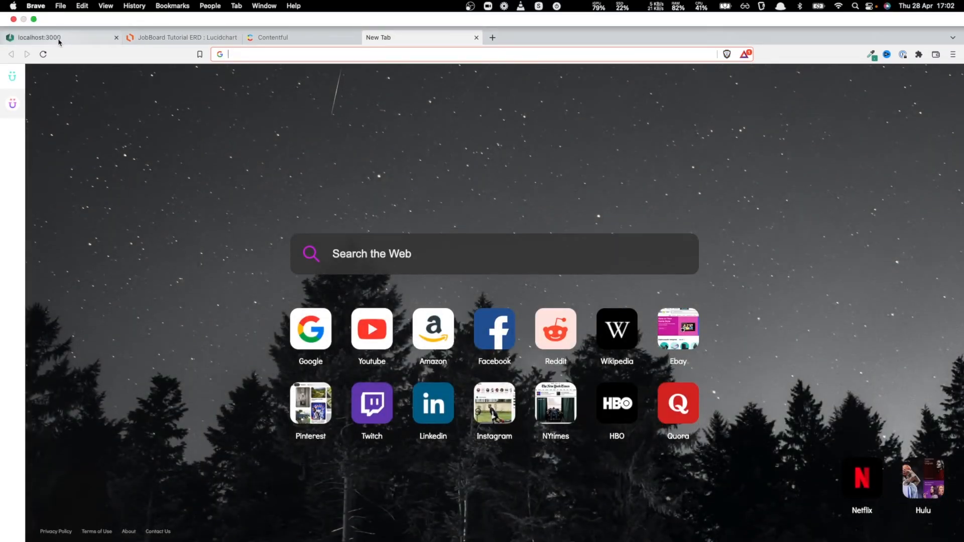
On localhost:3000, select the images.ctfassets.net hostname in the Server Error message.
{"action": "left_click", "coordinate": [40, 37]}
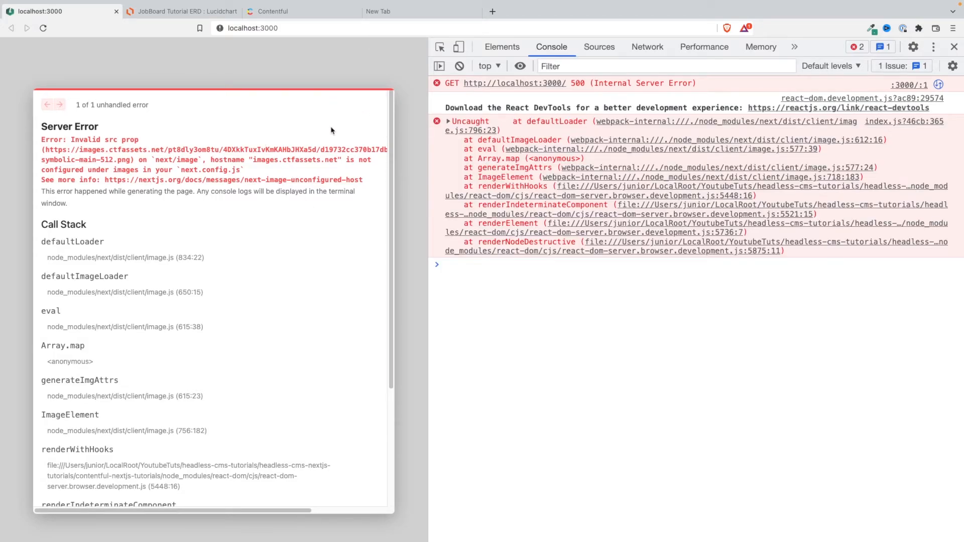
{"action": "mouse_move", "coordinate": [256, 172]}
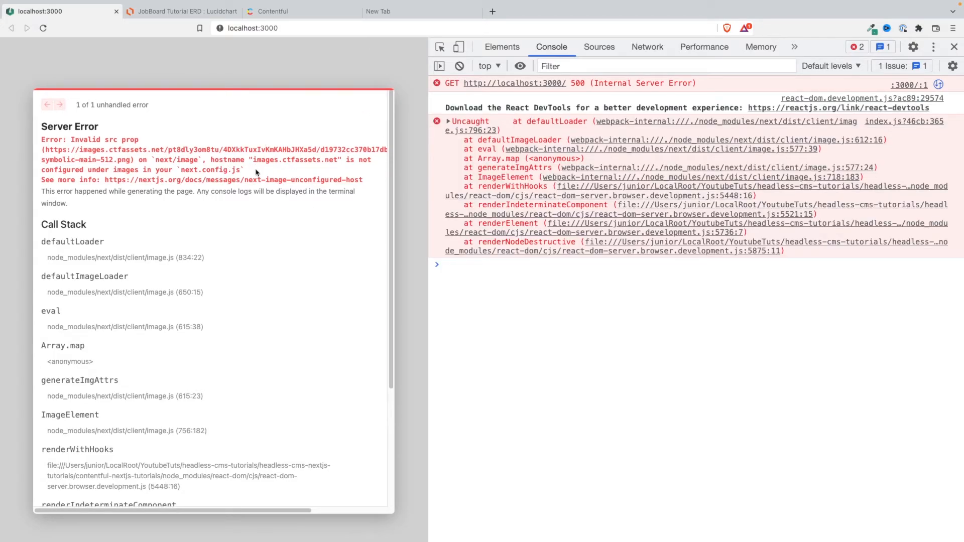
{"action": "double_click", "coordinate": [282, 160]}
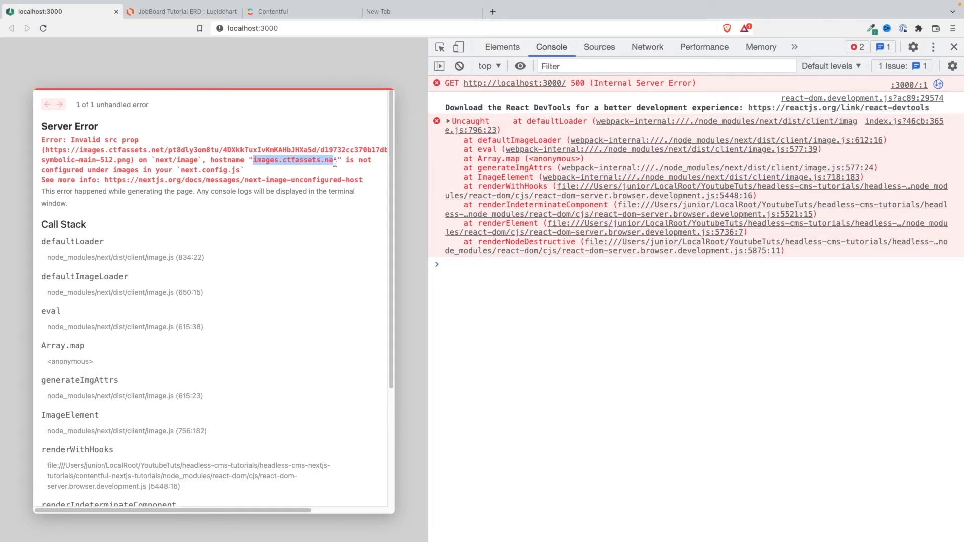
{"action": "mouse_move", "coordinate": [328, 171]}
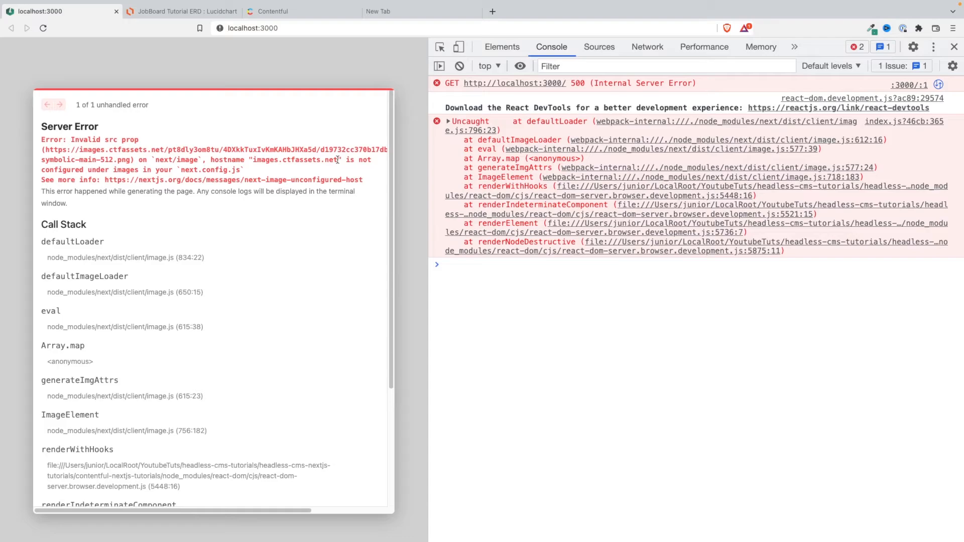
{"action": "double_click", "coordinate": [294, 159]}
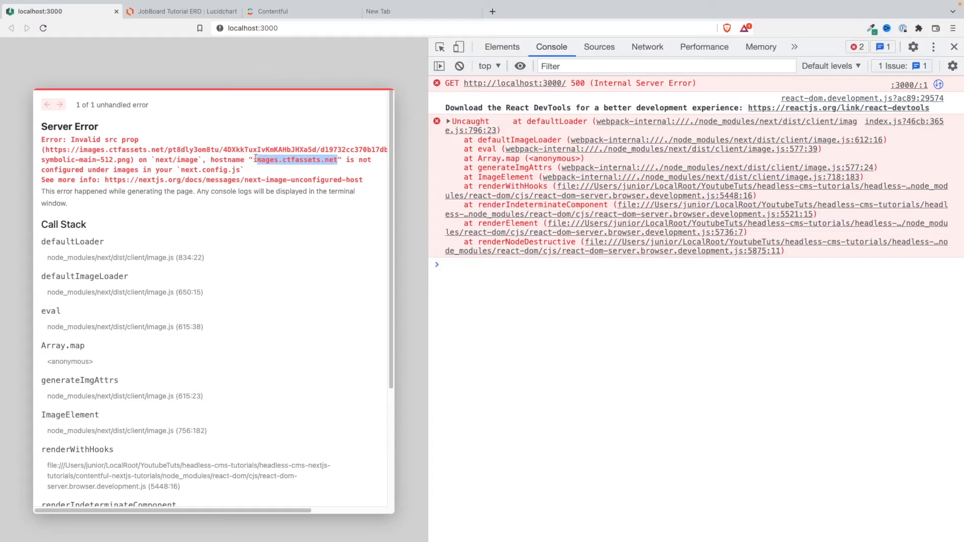
{"action": "mouse_move", "coordinate": [298, 216]}
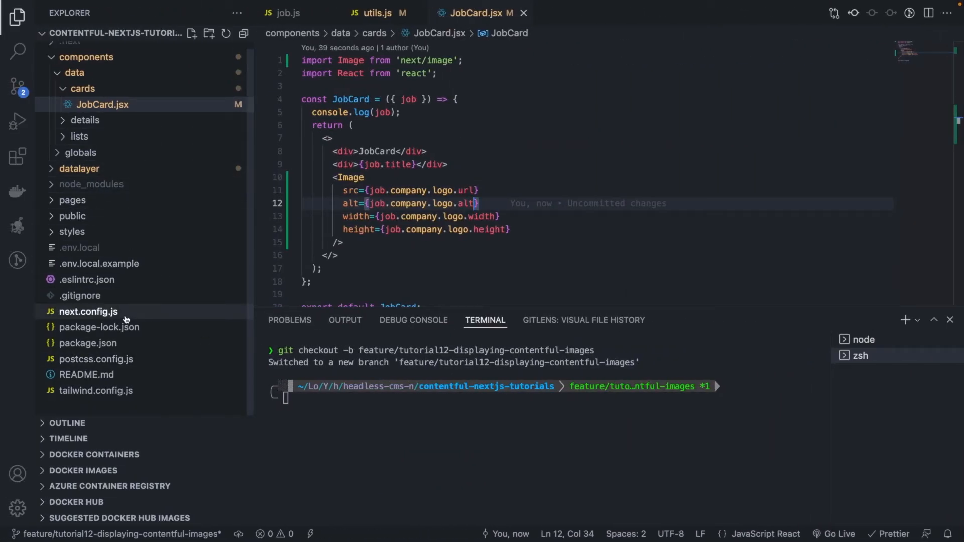
In next.config.js, add images: { domains: ['images.ctfassets.net'] } after reactStrictMode.
{"action": "left_click", "coordinate": [87, 311]}
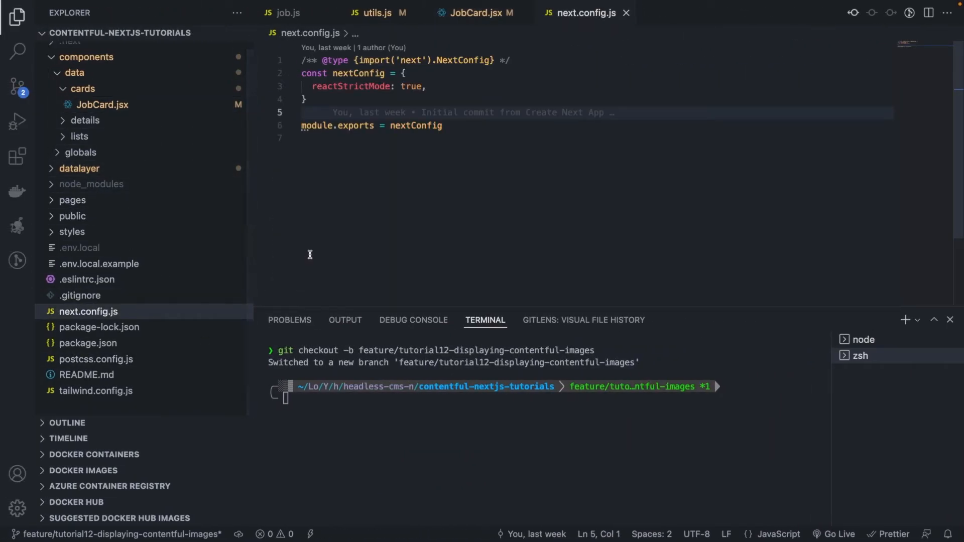
{"action": "mouse_move", "coordinate": [405, 145]}
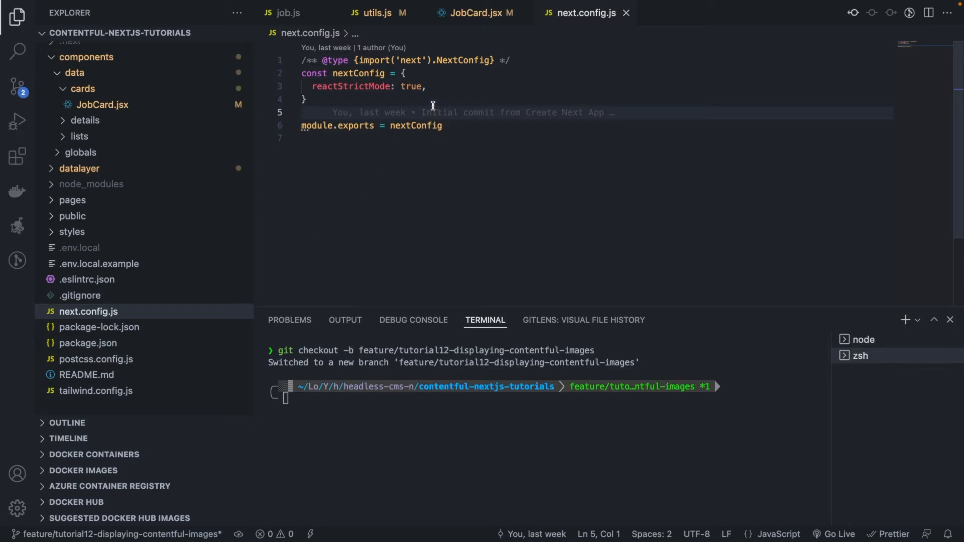
{"action": "left_click", "coordinate": [424, 86]}
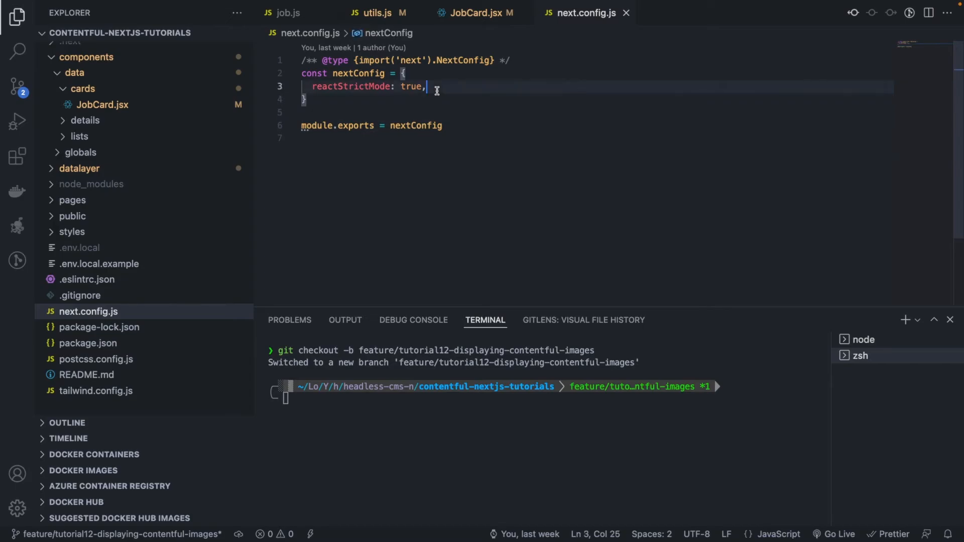
{"action": "key", "text": "Enter"}
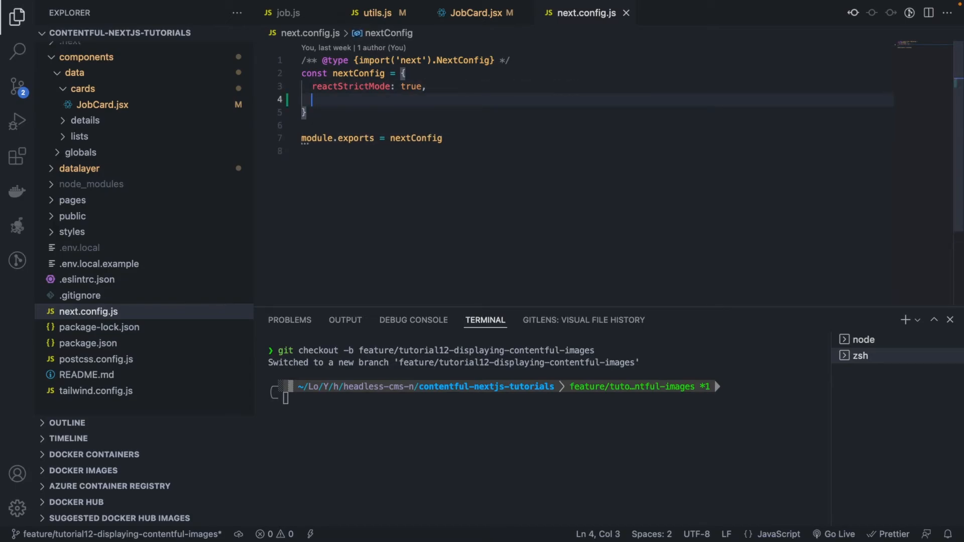
{"action": "type", "text": "images: {"}
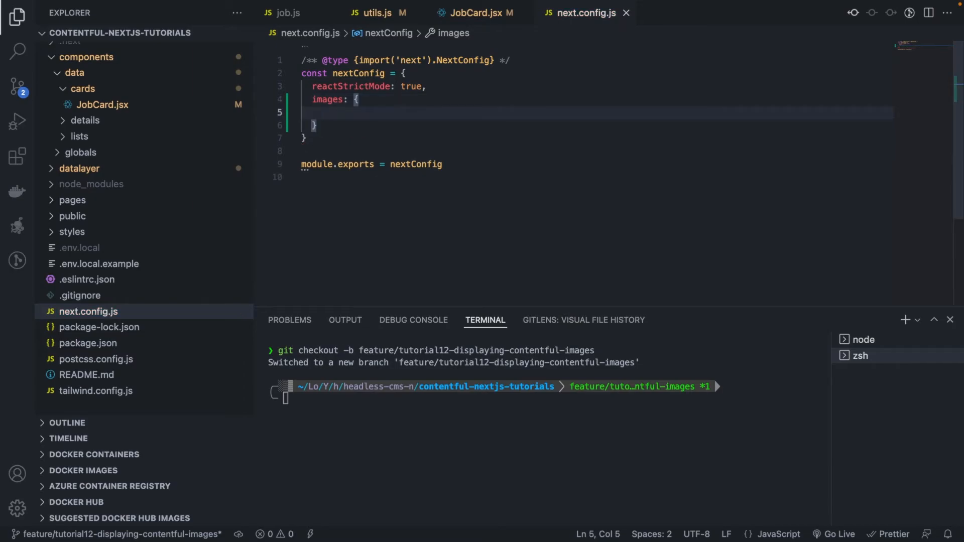
{"action": "type", "text": "domains:"}
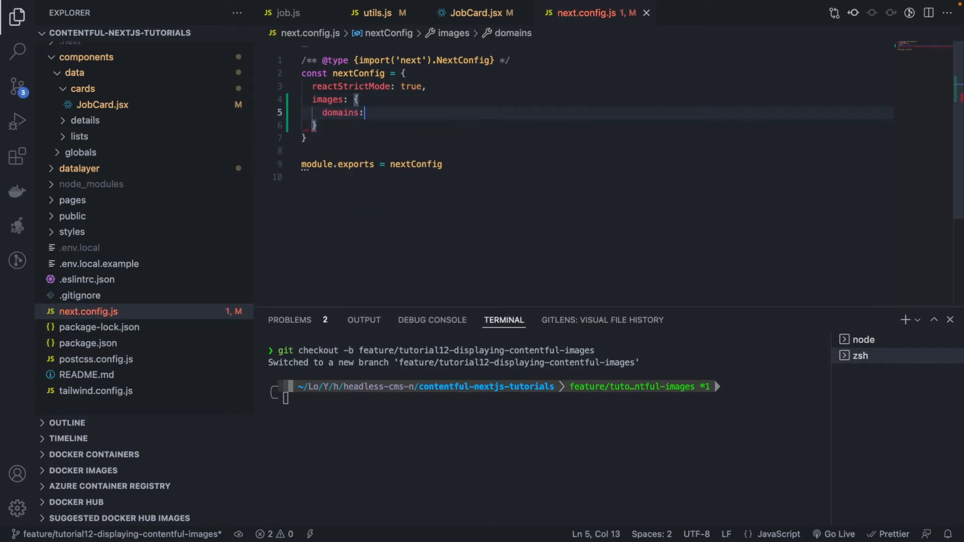
{"action": "type", "text": "[]"}
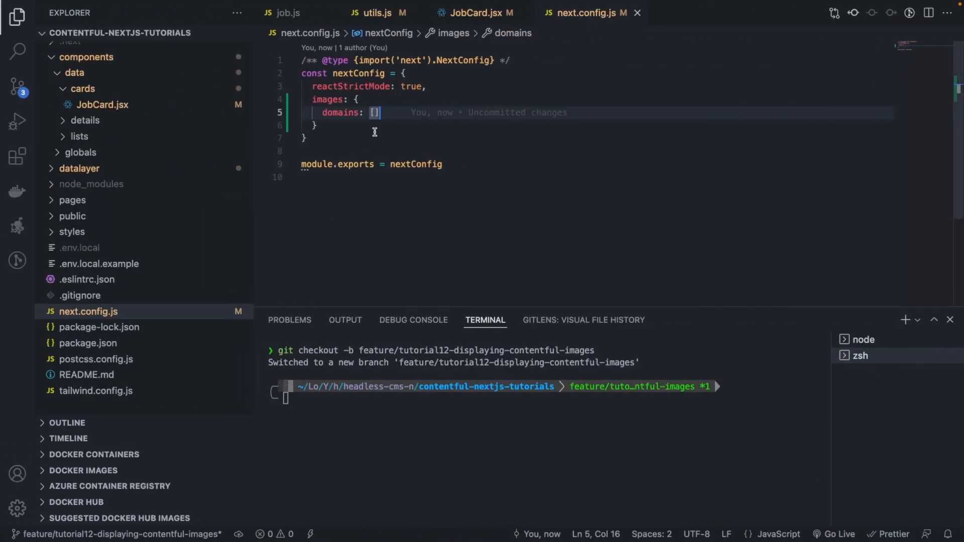
{"action": "type", "text": "'"}
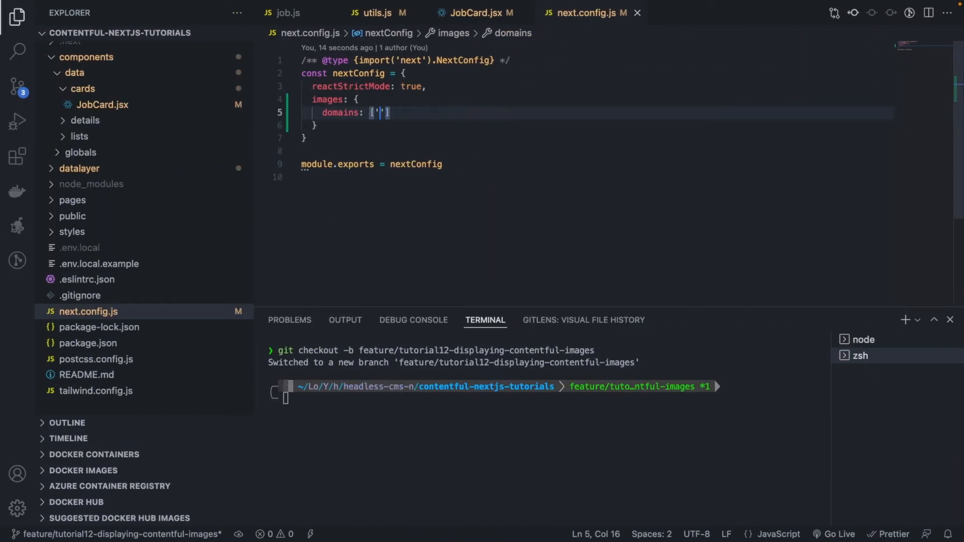
{"action": "type", "text": "images.ctfassets.net"}
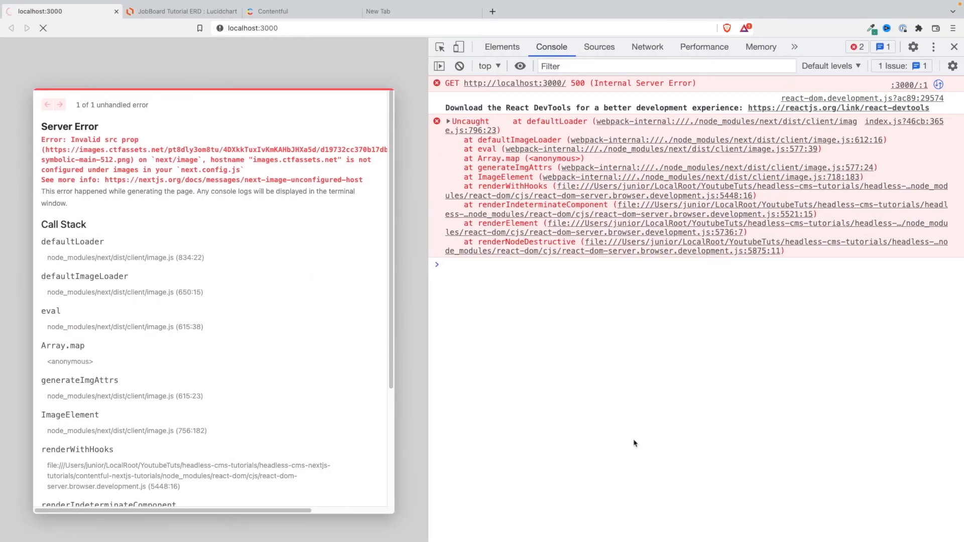
Reload localhost:3000, close DevTools, and scroll through the job cards to check their logos.
{"action": "left_click", "coordinate": [42, 27]}
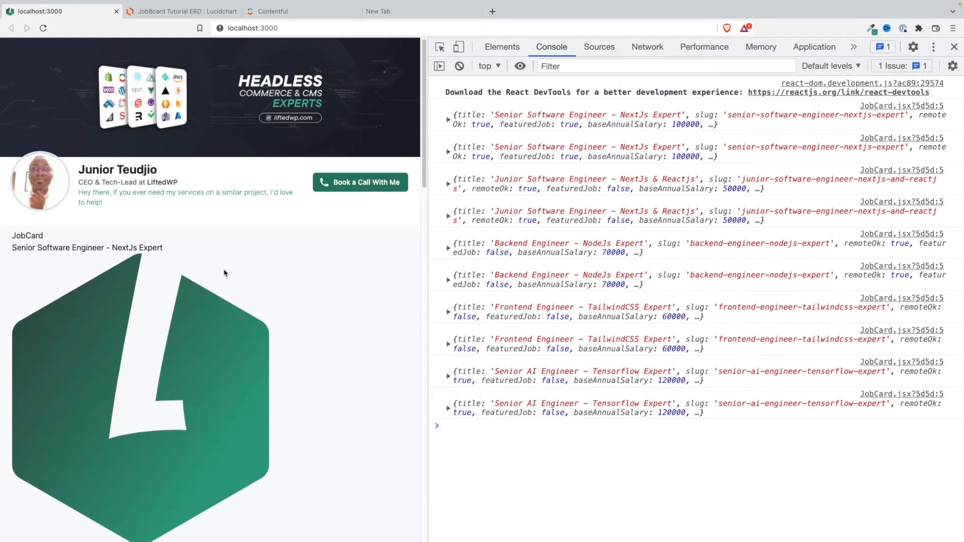
{"action": "scroll", "scroll_direction": "down", "scroll_amount": 3}
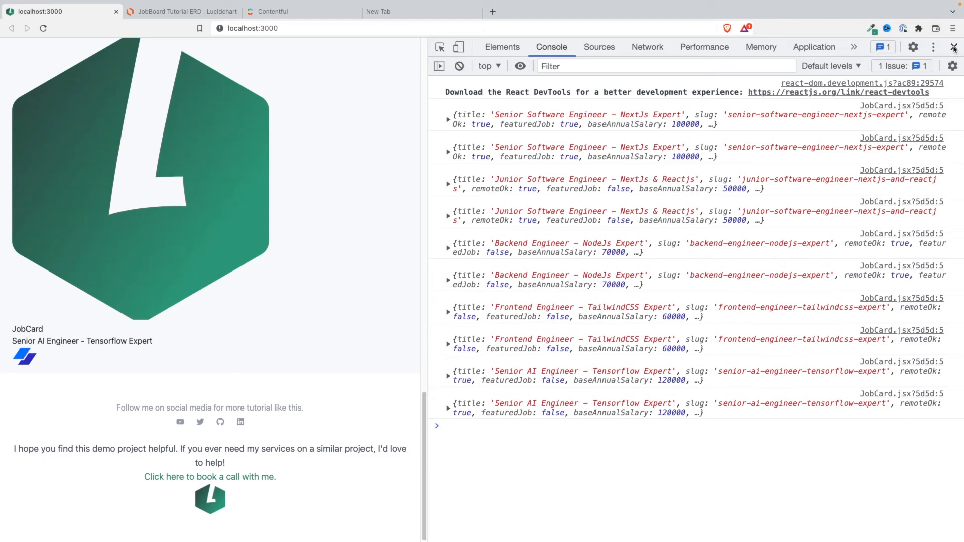
{"action": "left_click", "coordinate": [953, 47]}
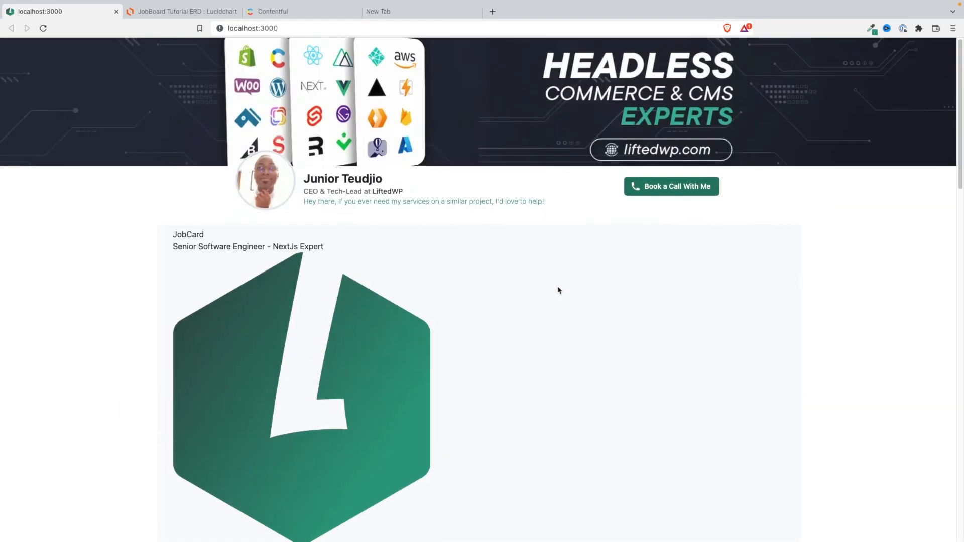
{"action": "scroll", "scroll_direction": "down", "scroll_amount": 3}
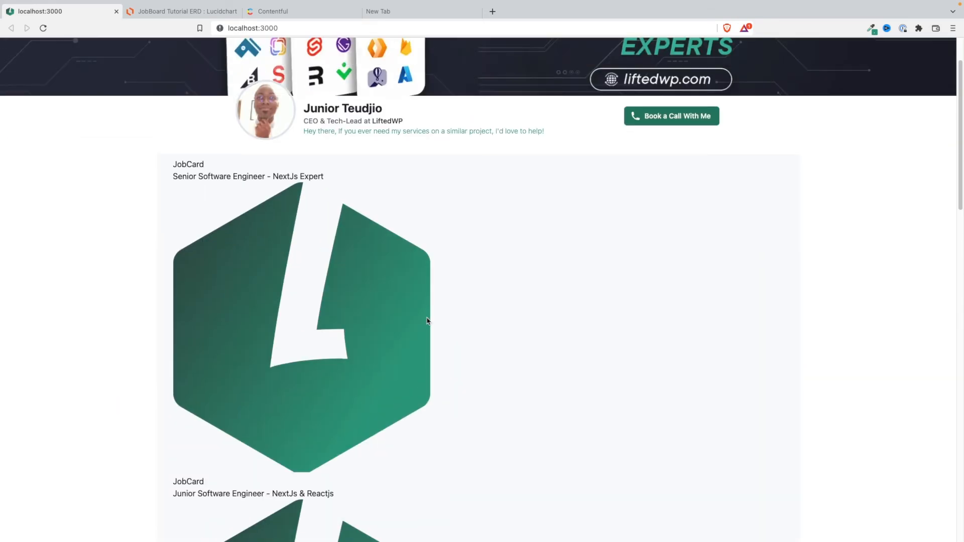
{"action": "scroll", "scroll_direction": "down", "scroll_amount": 3}
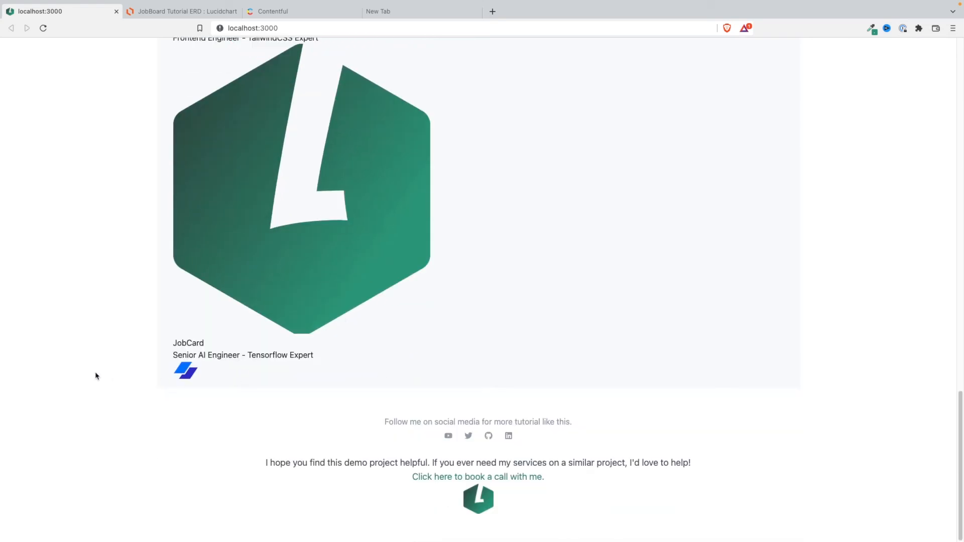
{"action": "mouse_move", "coordinate": [396, 273]}
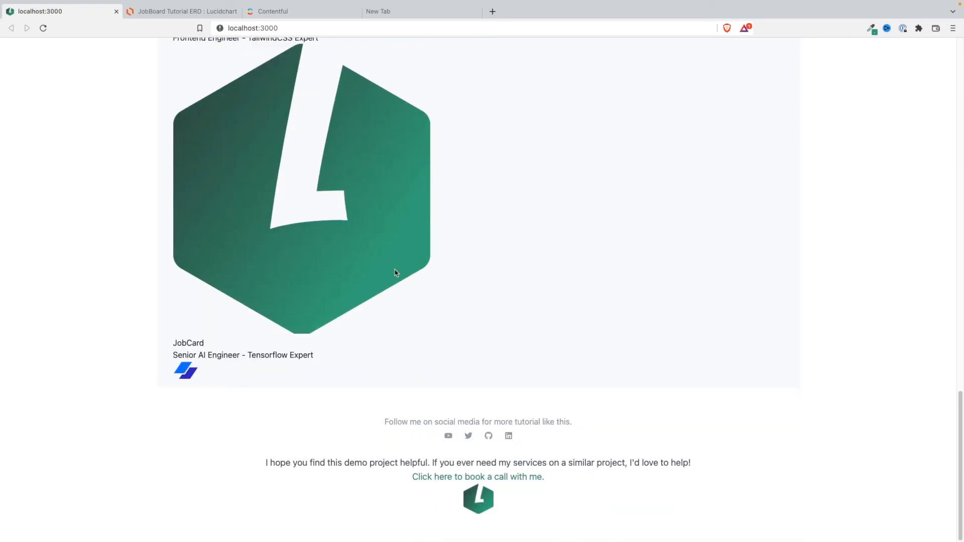
{"action": "scroll", "scroll_direction": "up", "scroll_amount": 3}
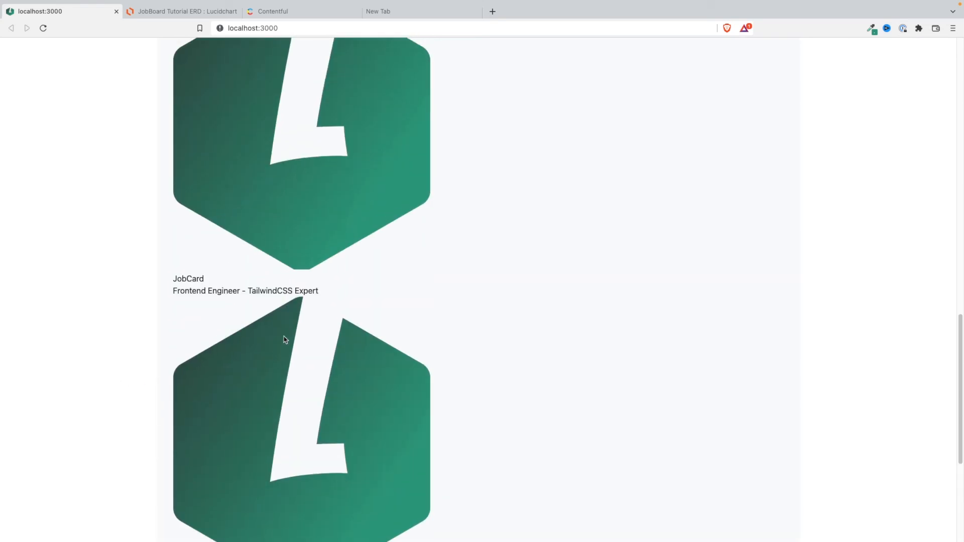
{"action": "scroll", "scroll_direction": "down", "scroll_amount": 3}
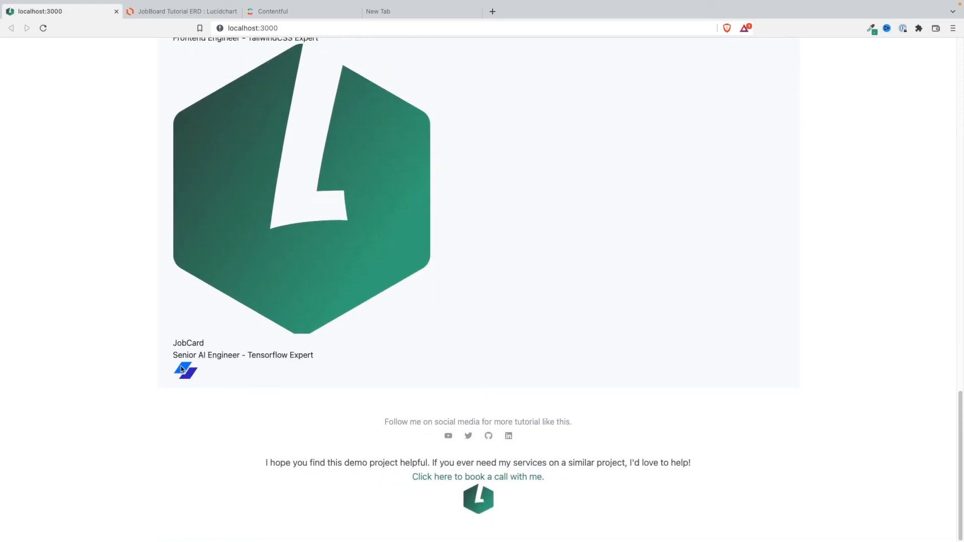
{"action": "mouse_move", "coordinate": [192, 380]}
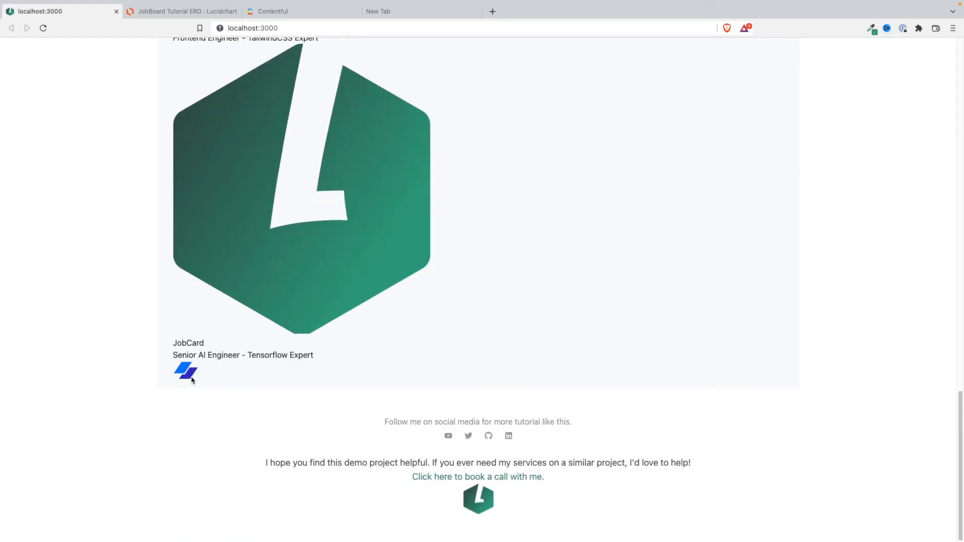
{"action": "mouse_move", "coordinate": [189, 355]}
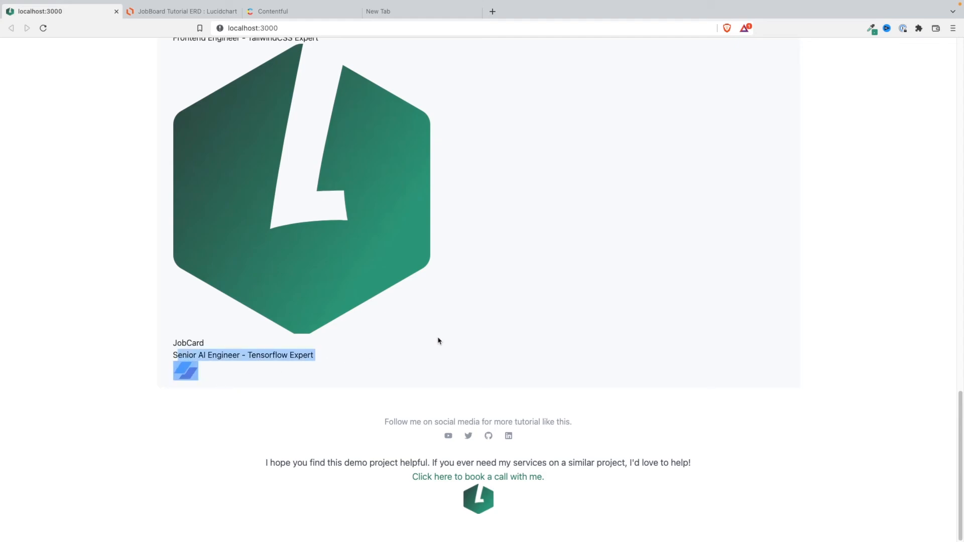
{"action": "scroll", "scroll_direction": "up", "scroll_amount": 3}
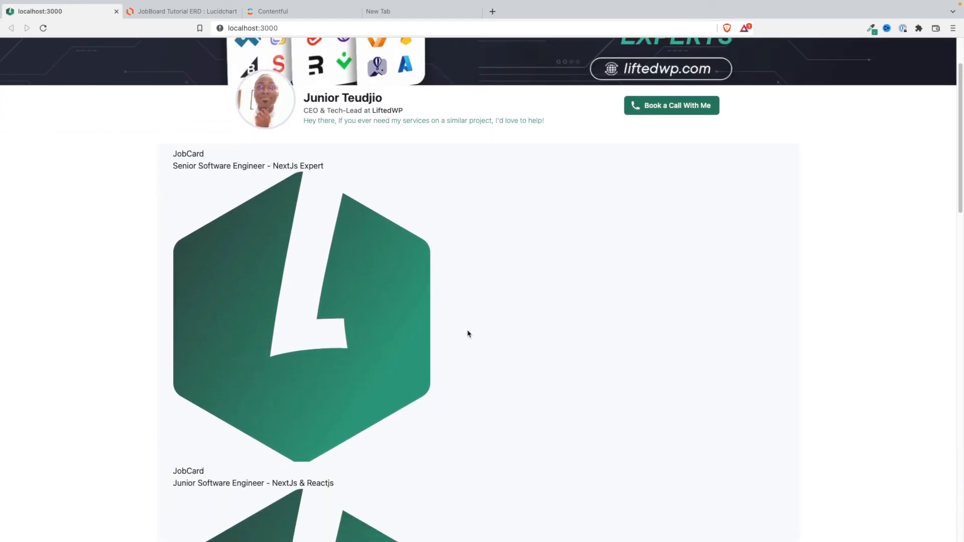
{"action": "mouse_move", "coordinate": [426, 337]}
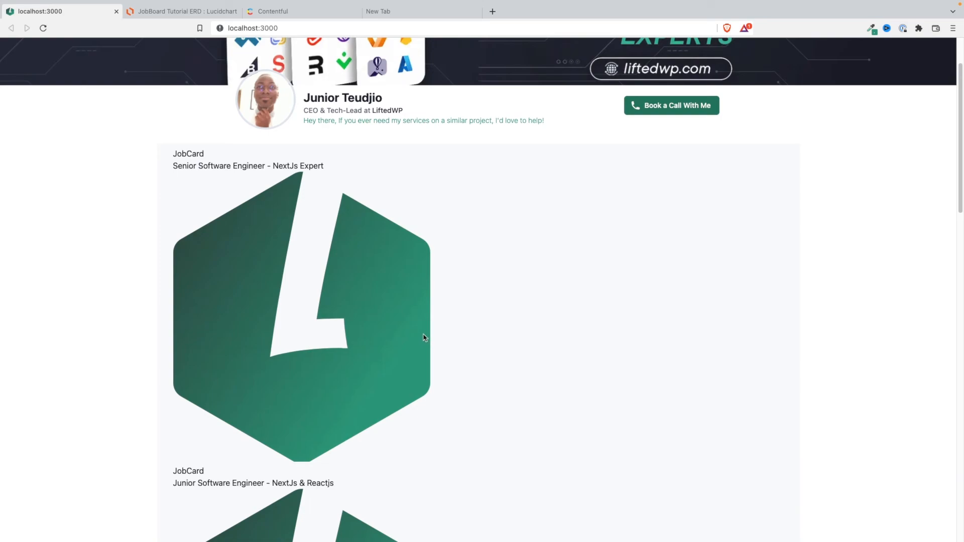
{"action": "mouse_move", "coordinate": [199, 161]}
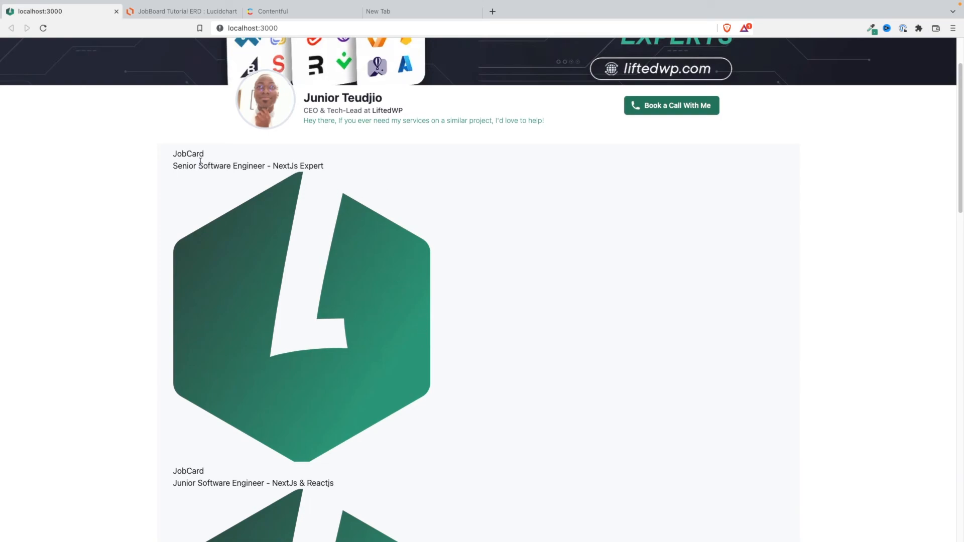
{"action": "mouse_move", "coordinate": [361, 318]}
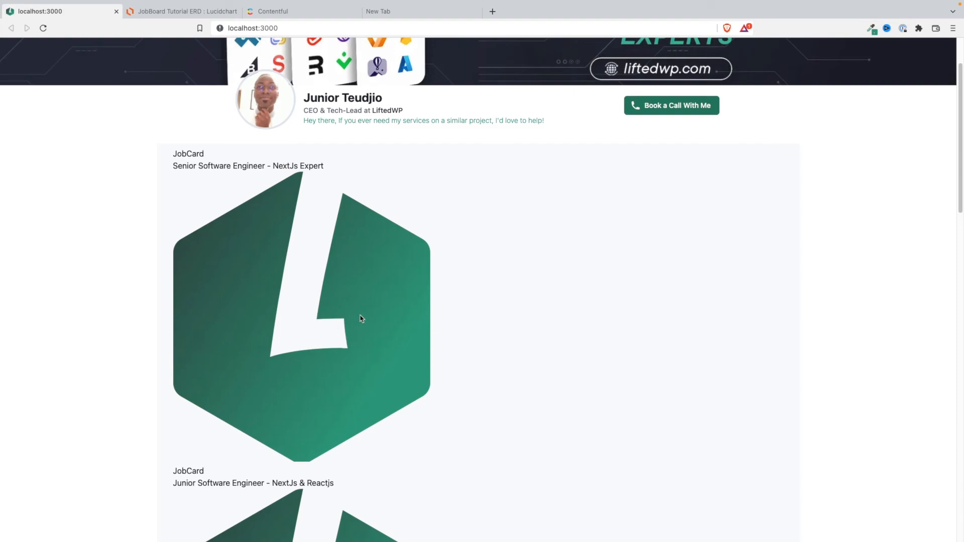
{"action": "mouse_move", "coordinate": [388, 315]}
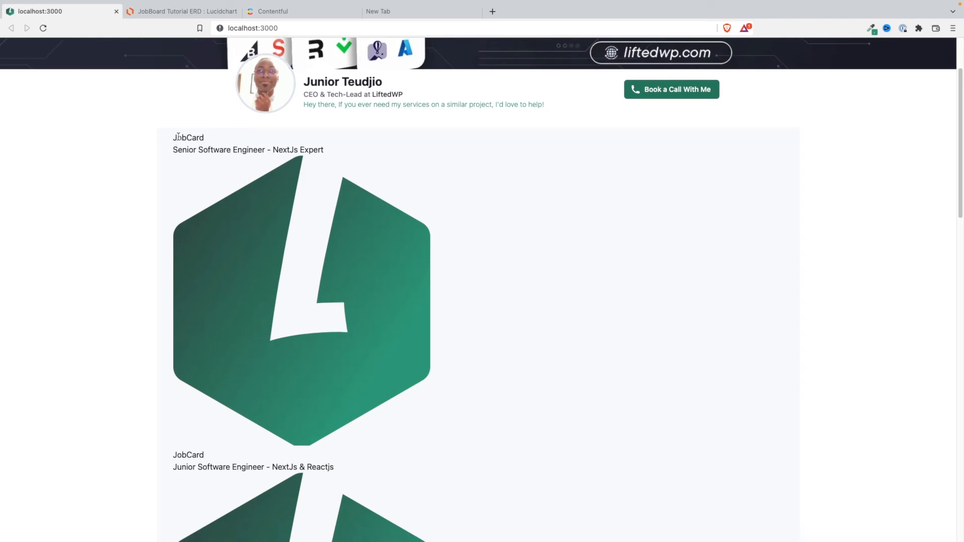
{"action": "scroll", "scroll_direction": "down", "scroll_amount": 3}
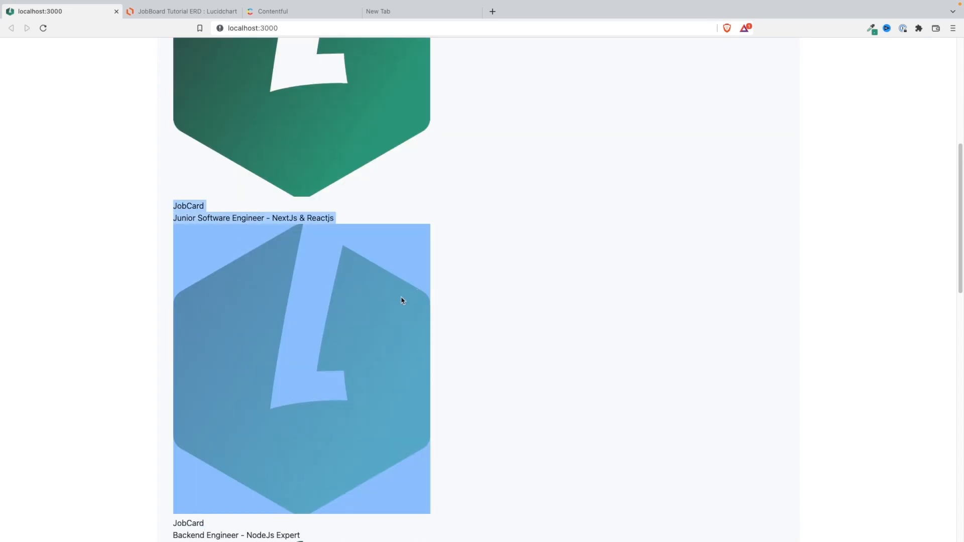
{"action": "scroll", "scroll_direction": "down", "scroll_amount": 3}
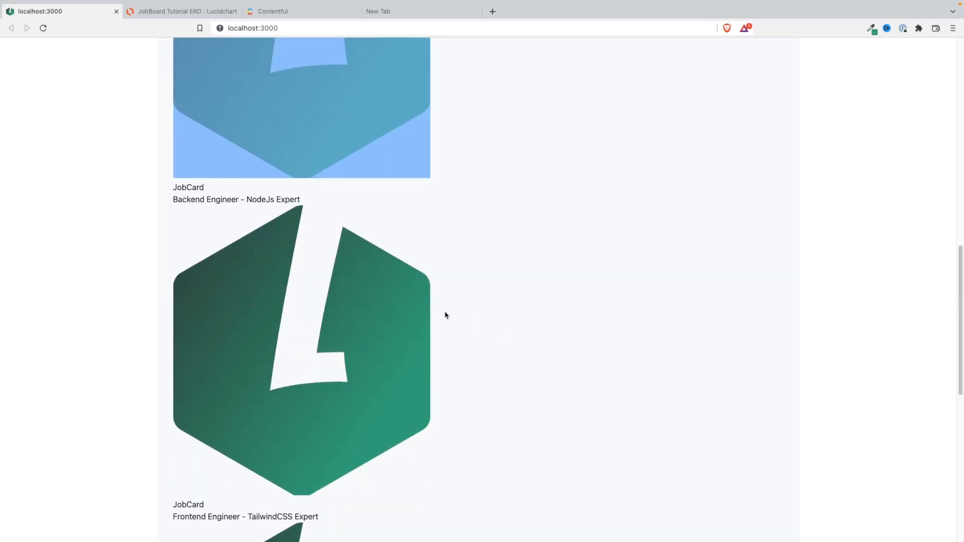
{"action": "mouse_move", "coordinate": [367, 326]}
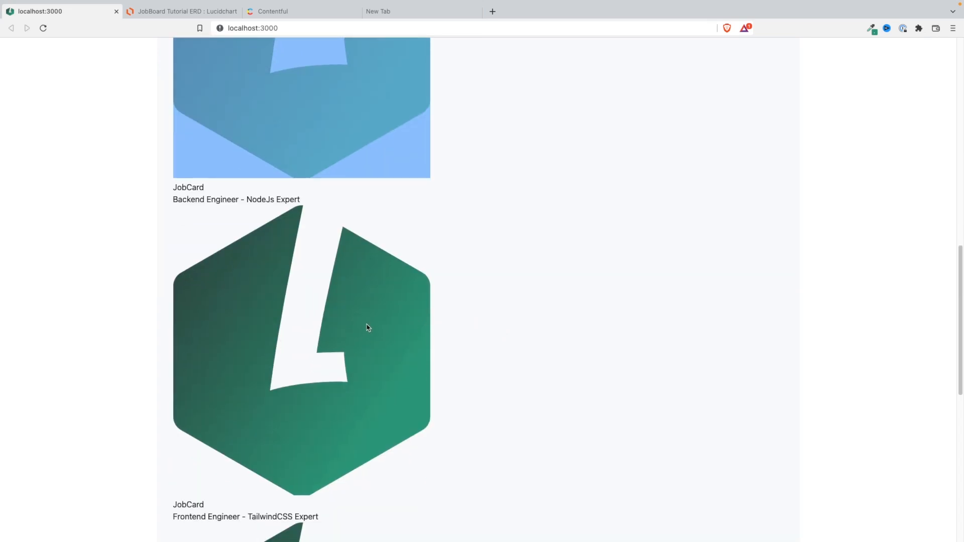
{"action": "mouse_move", "coordinate": [370, 333]}
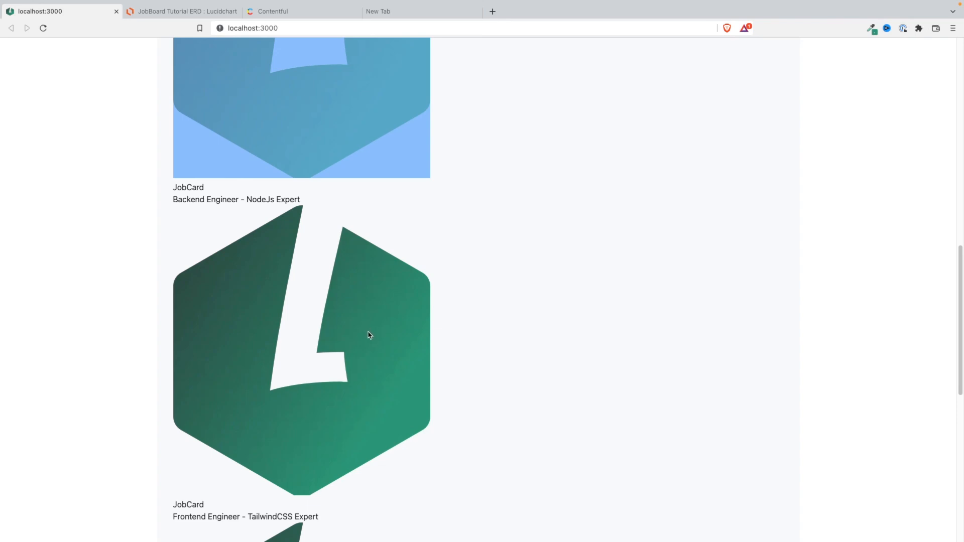
{"action": "scroll", "scroll_direction": "down", "scroll_amount": 3}
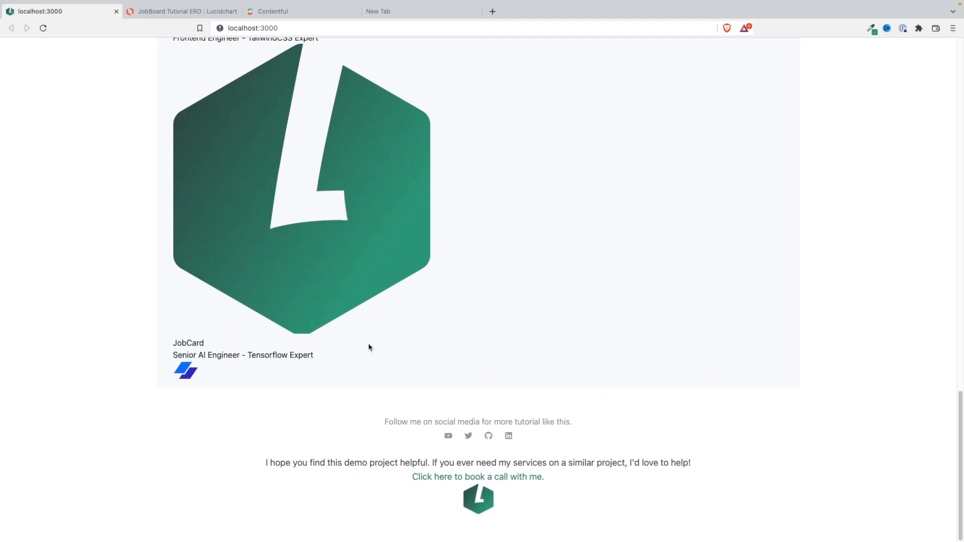